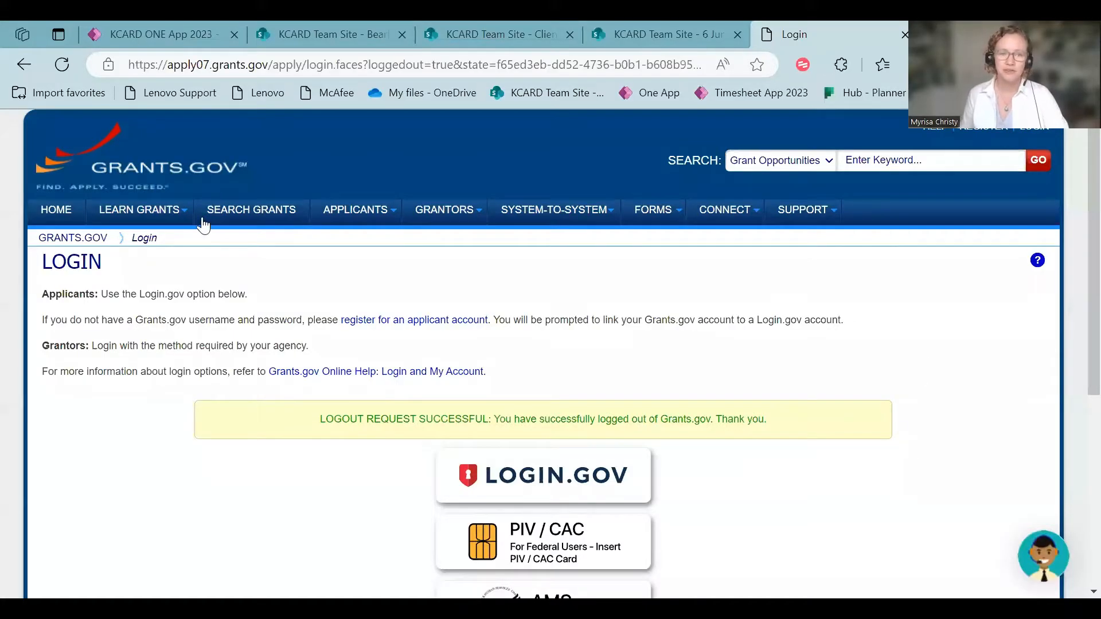
# Sign in through Login.gov with the saved account email and the password.
pyautogui.click(414, 64)
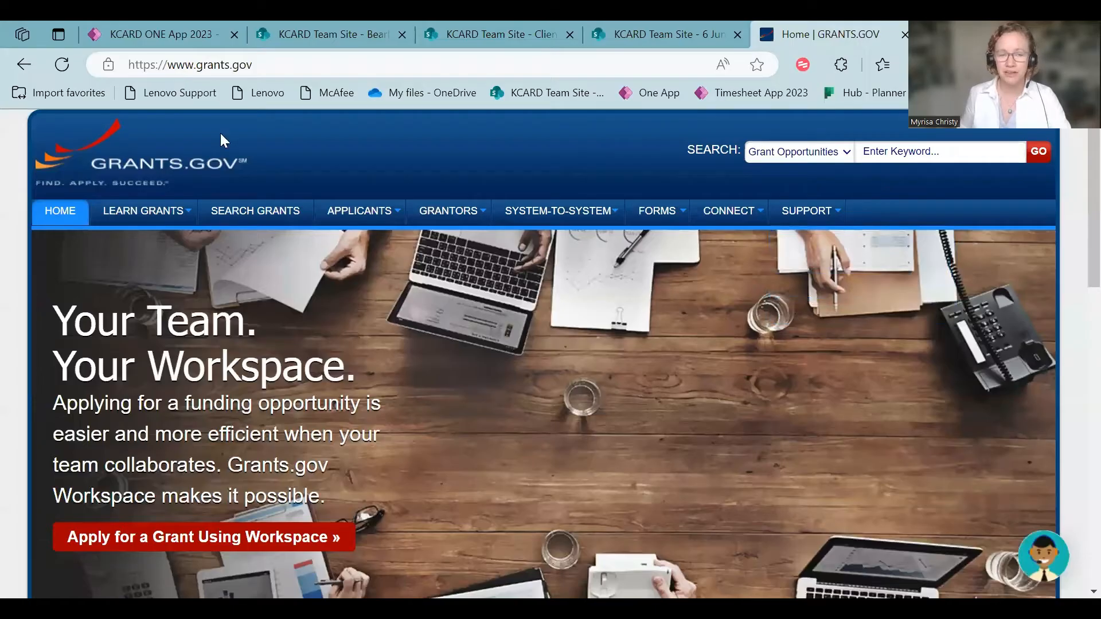
pyautogui.moveTo(758, 302)
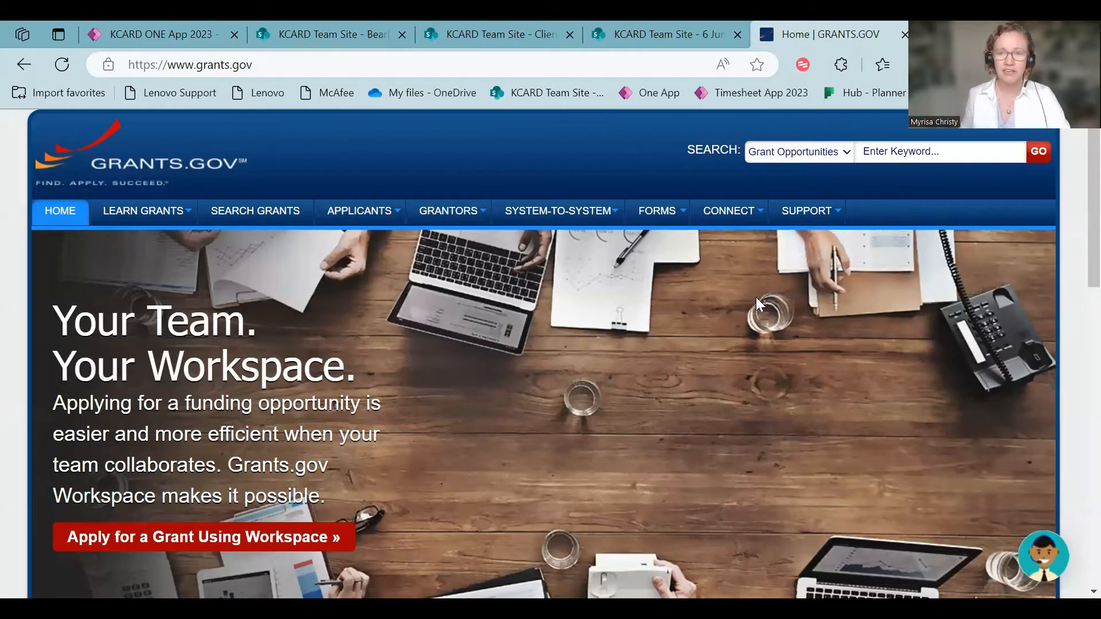
pyautogui.moveTo(794, 303)
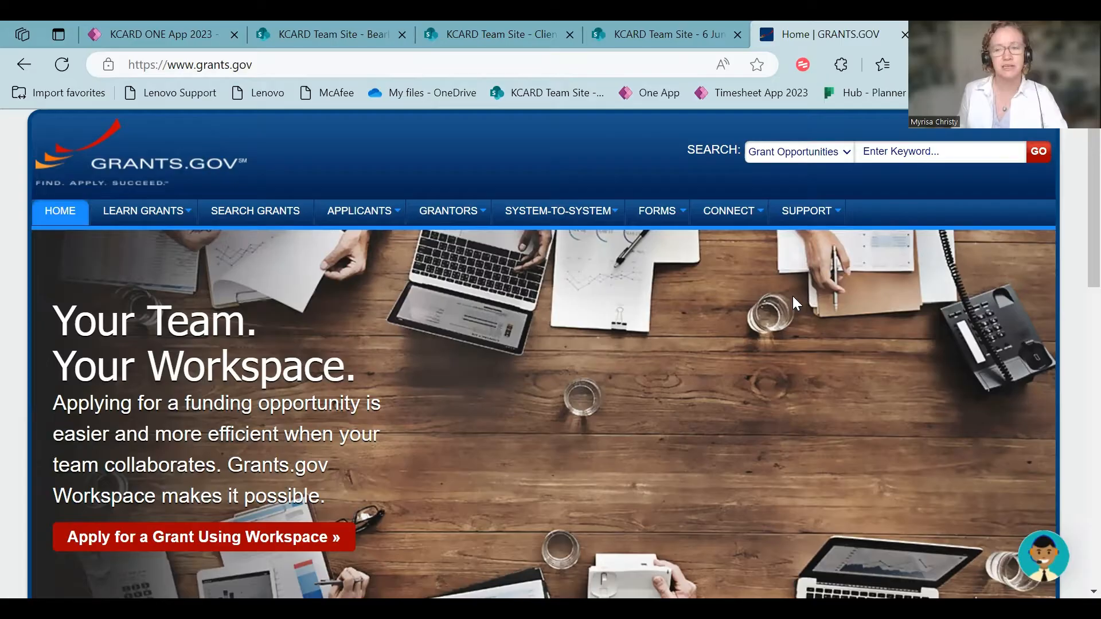
pyautogui.moveTo(1022, 135)
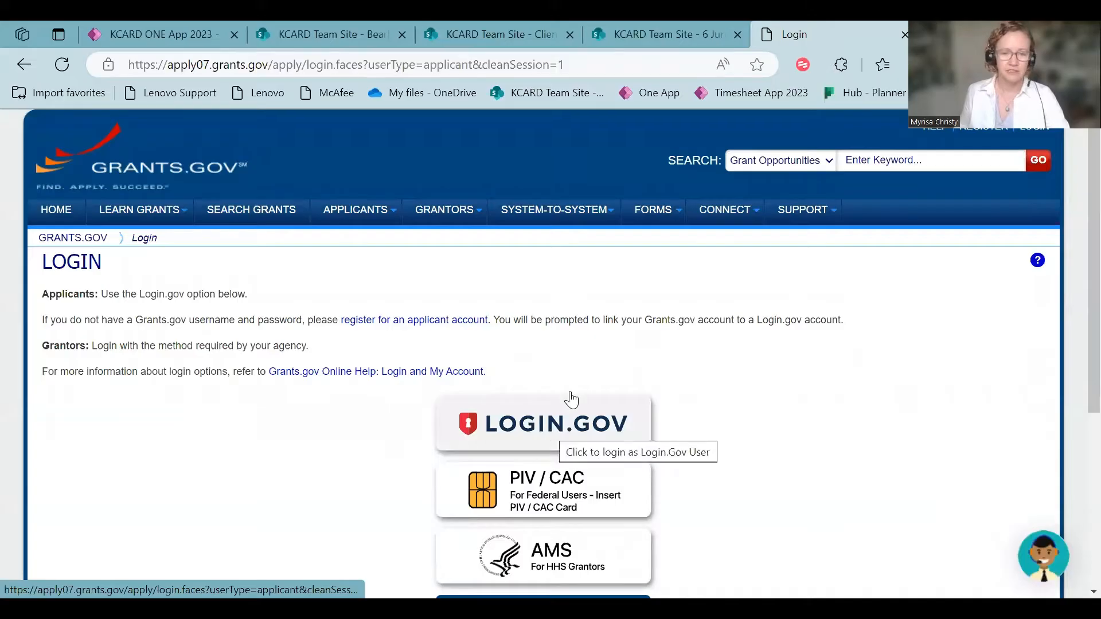
pyautogui.moveTo(630, 426)
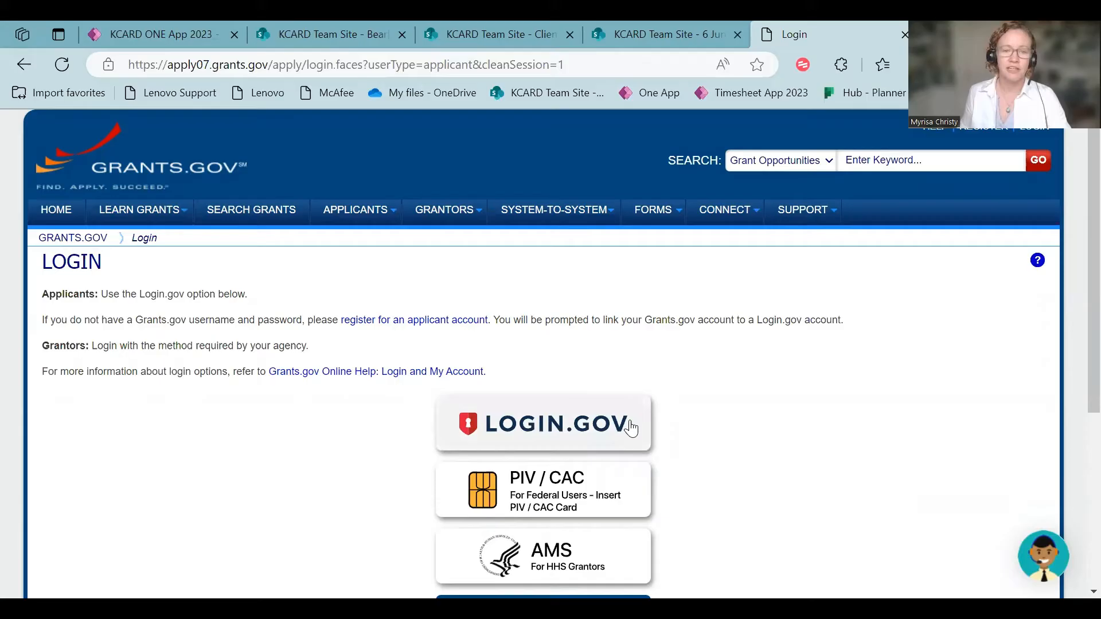
pyautogui.click(542, 423)
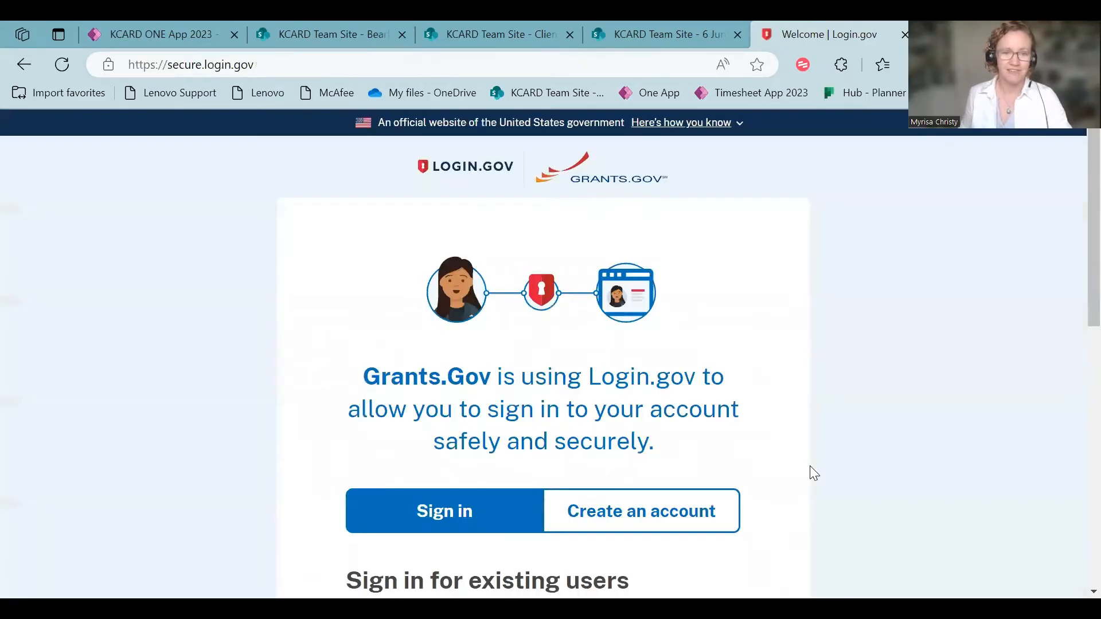
pyautogui.scroll(-3)
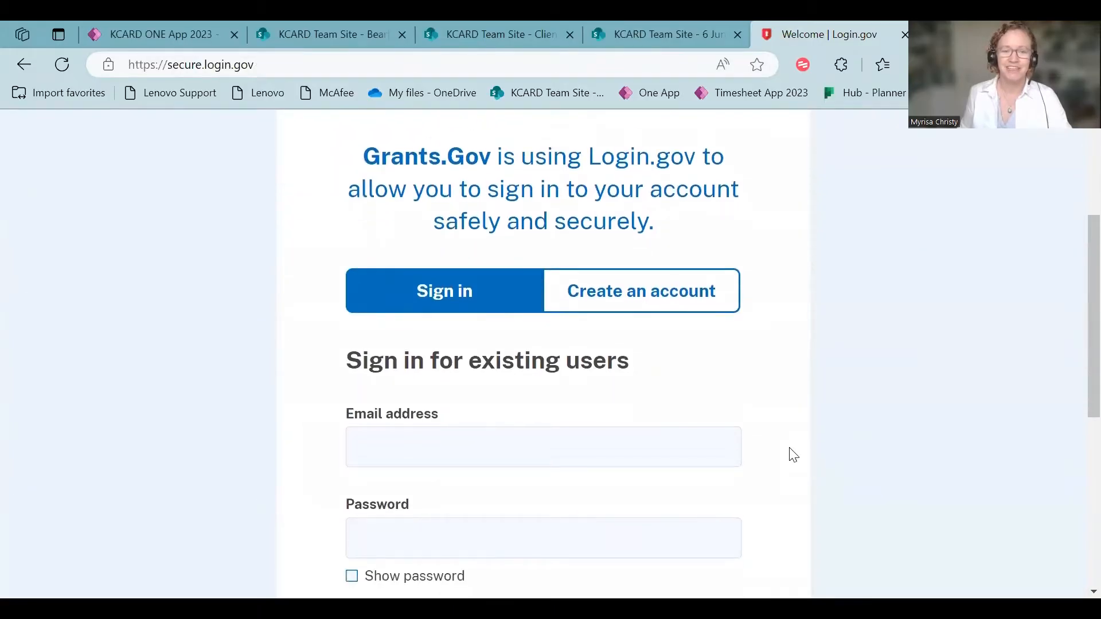
pyautogui.click(543, 447)
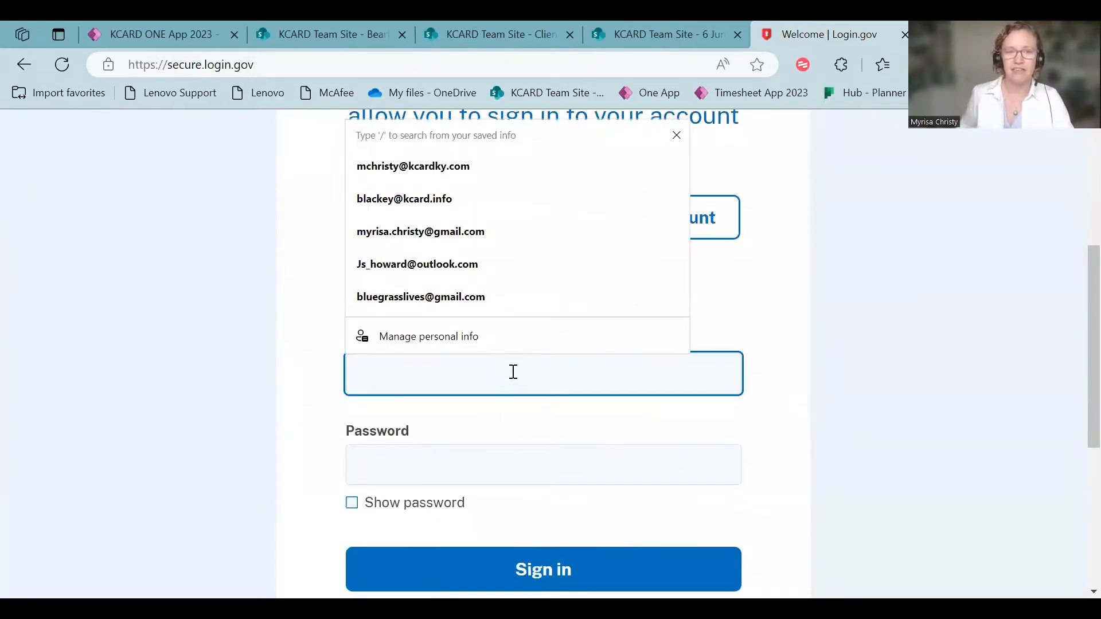
pyautogui.click(412, 166)
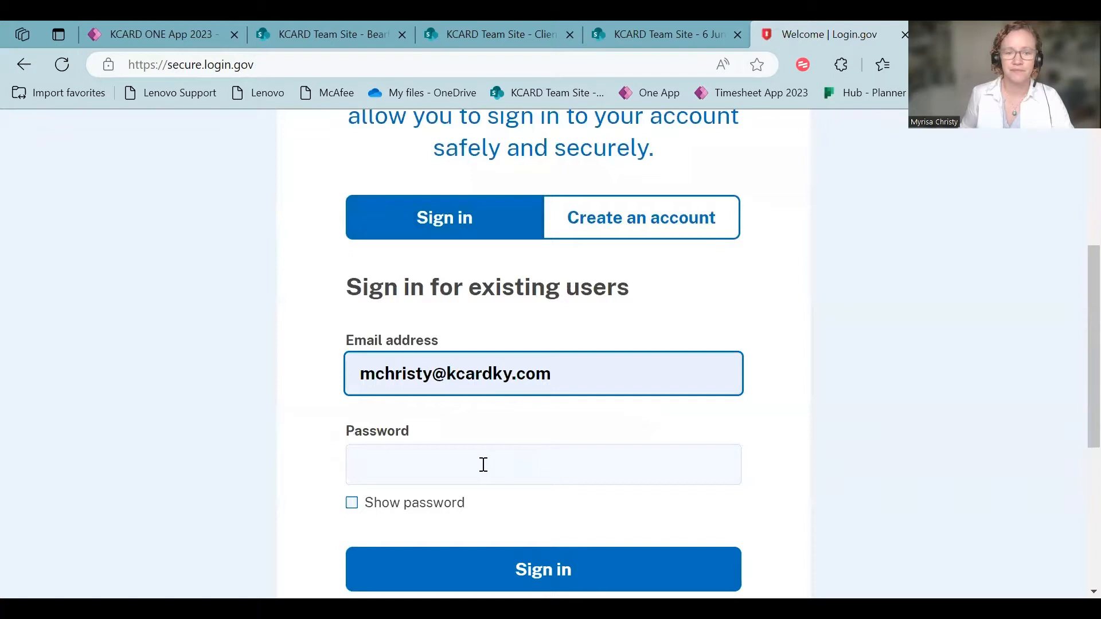
pyautogui.write('••••')
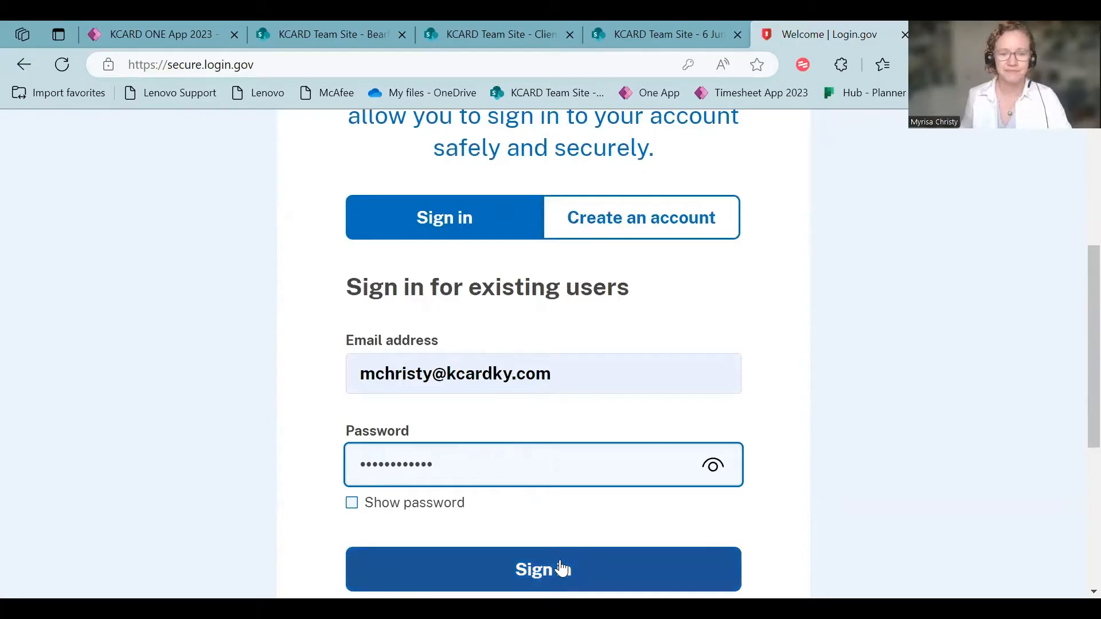
pyautogui.click(543, 570)
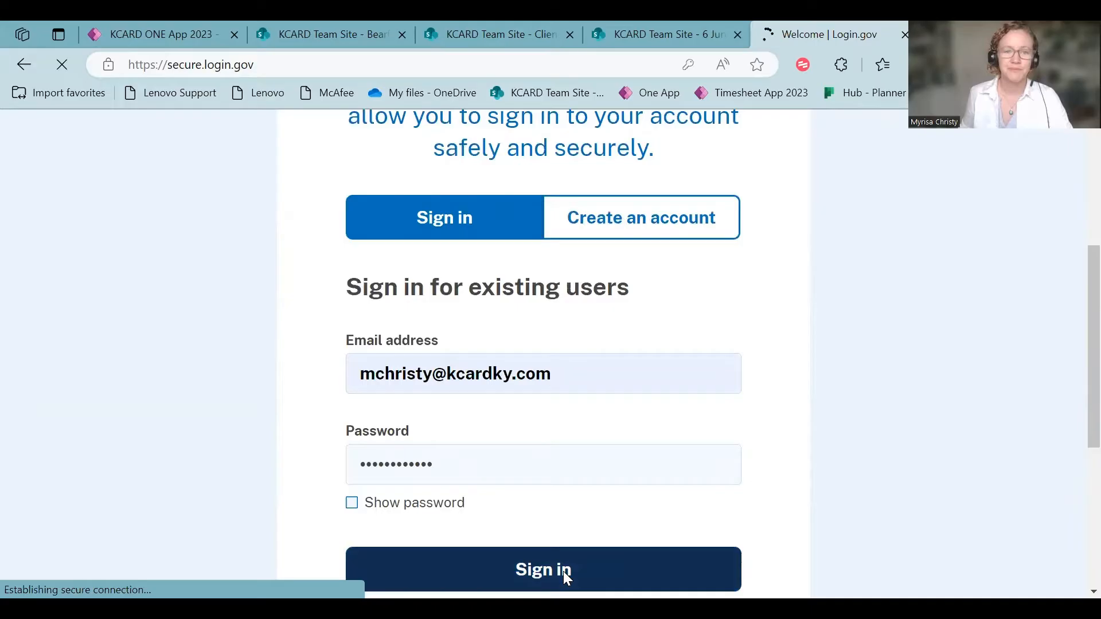
# Enter 'local meat capac' in the header grant keyword search box from the Applicant Center.
pyautogui.click(543, 570)
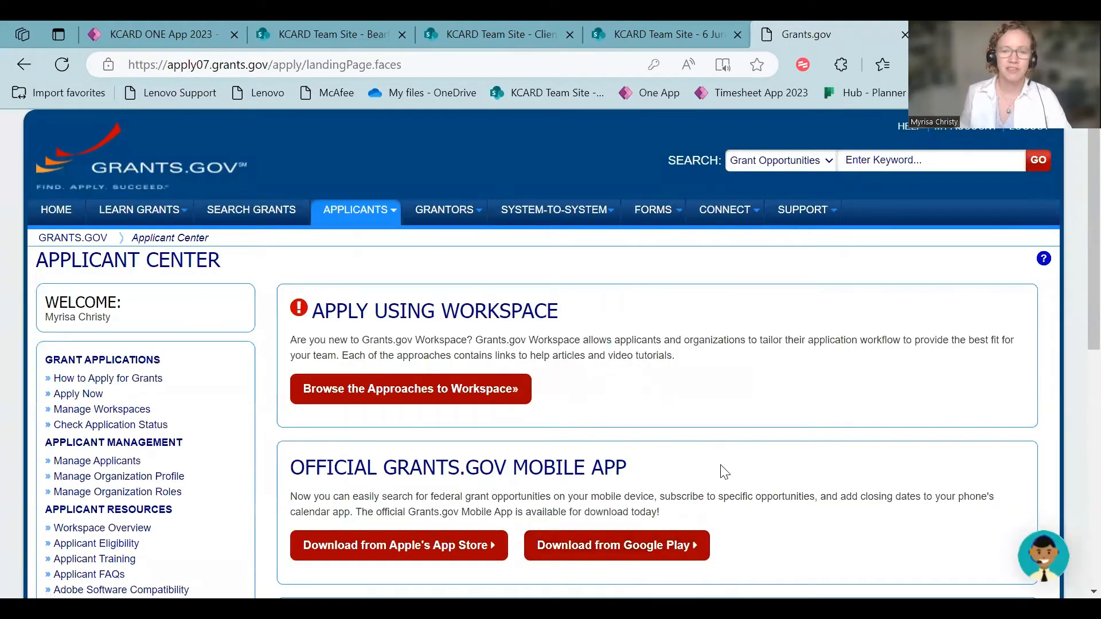
pyautogui.moveTo(672, 324)
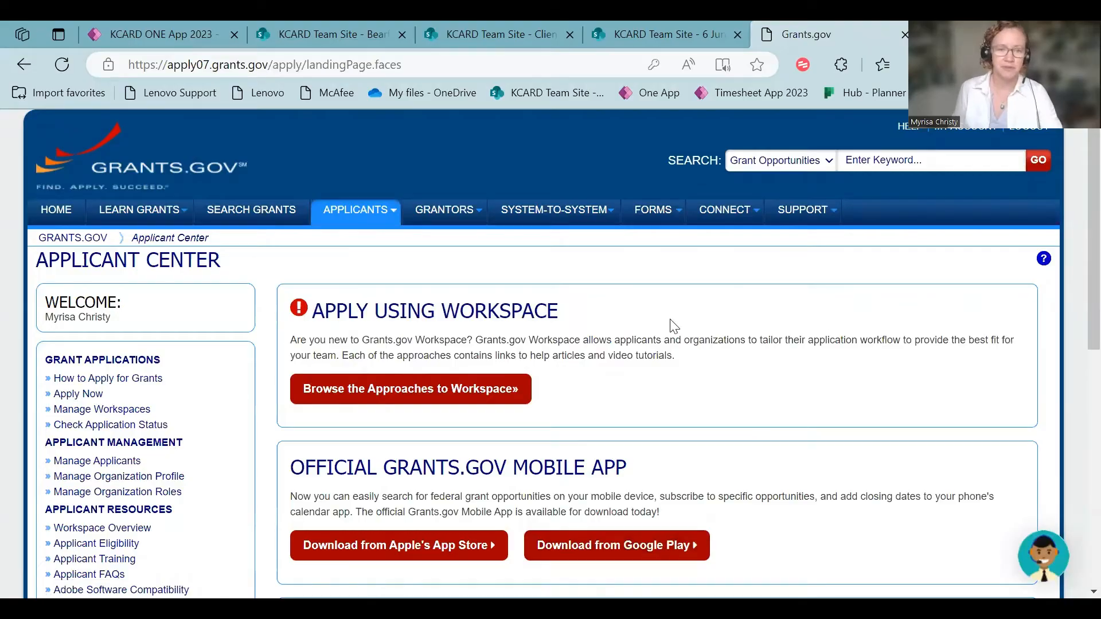
pyautogui.moveTo(692, 374)
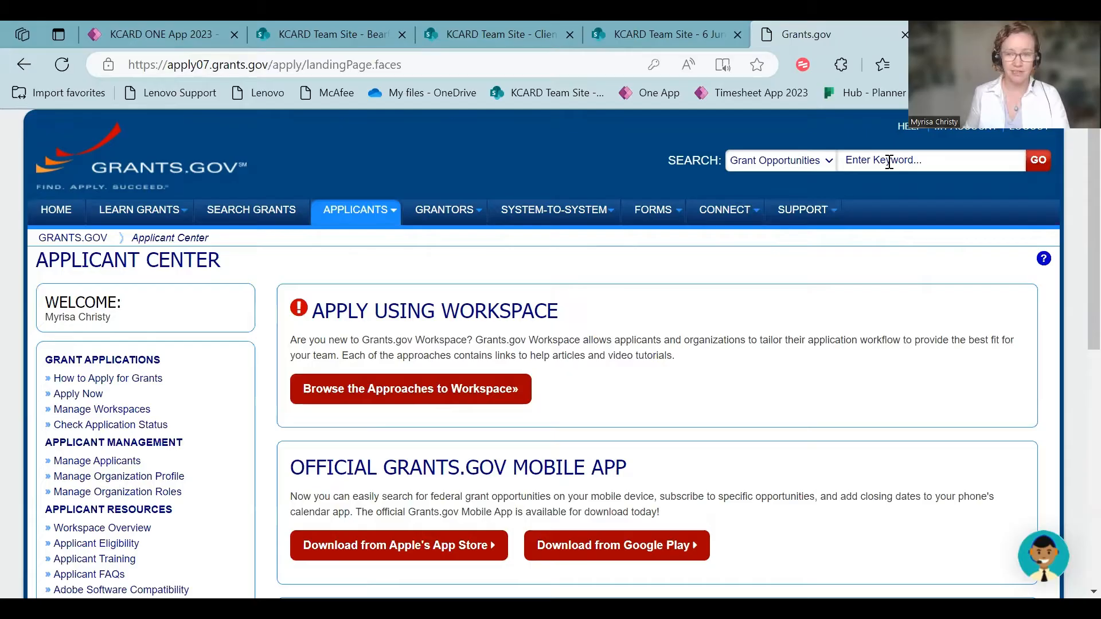
pyautogui.click(930, 160)
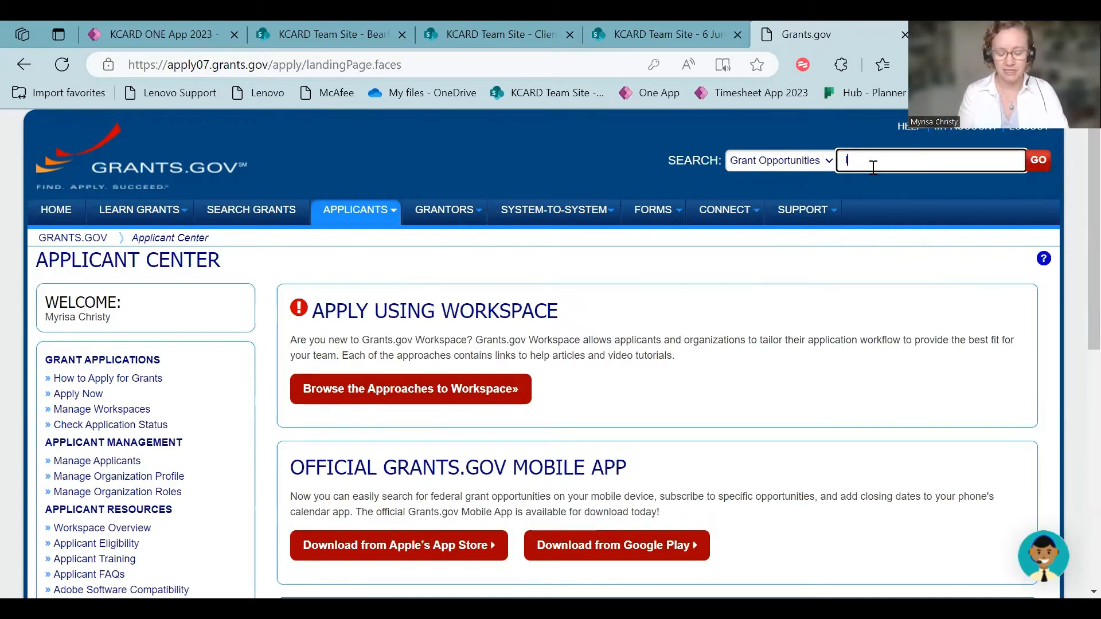
pyautogui.write('local meal')
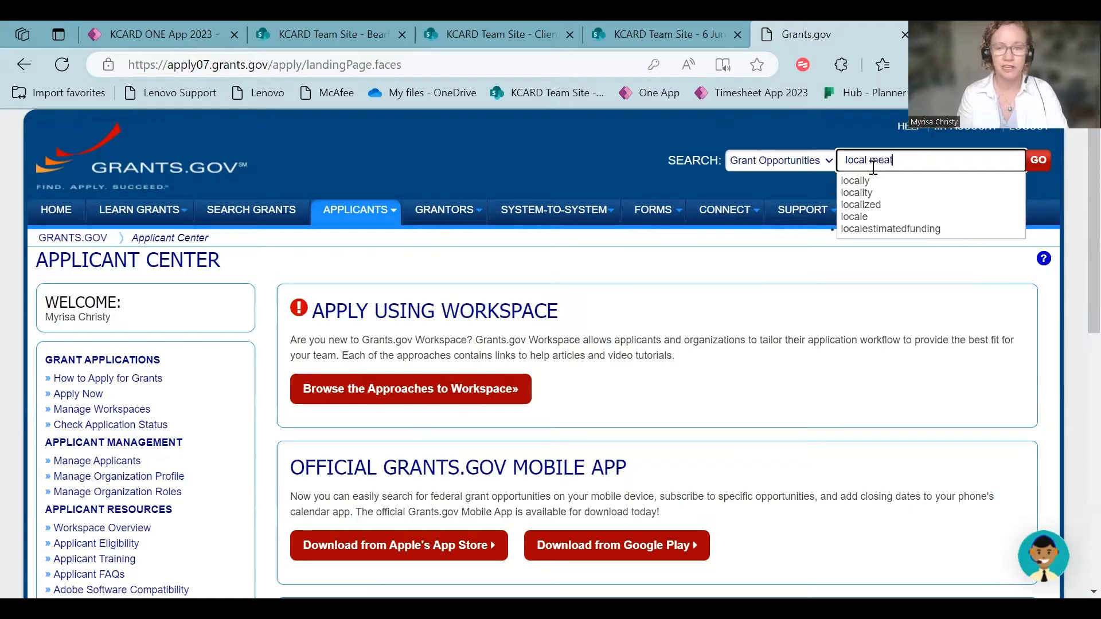
pyautogui.write('capaci')
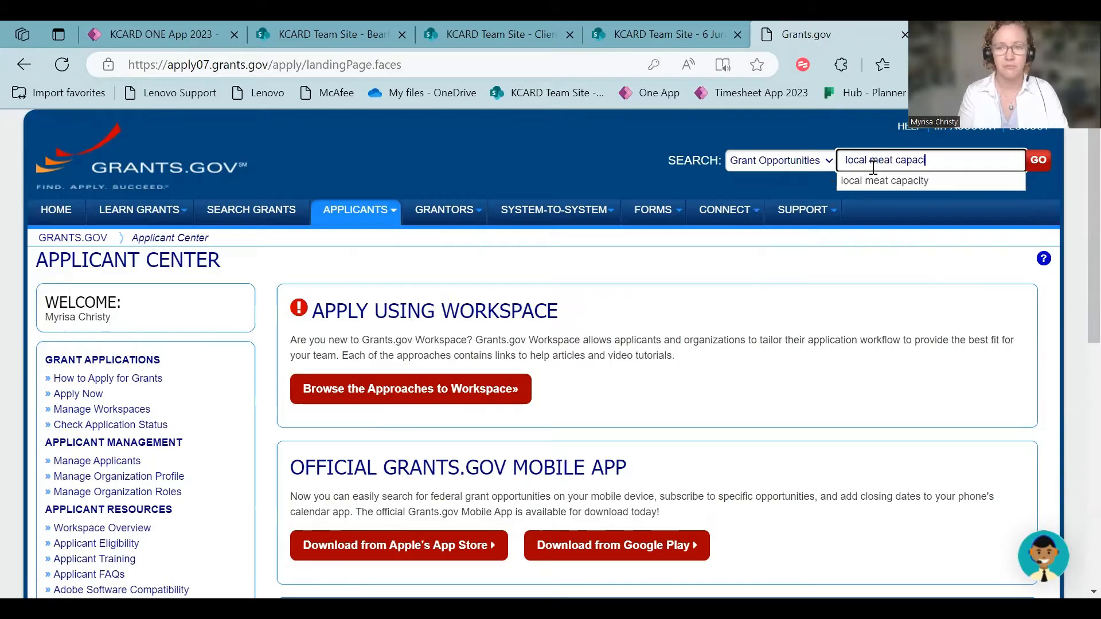
# Run the 'local meat capacity' search, returning 1,261 opportunities led by the Local Meat Capacity Grant.
pyautogui.click(1037, 159)
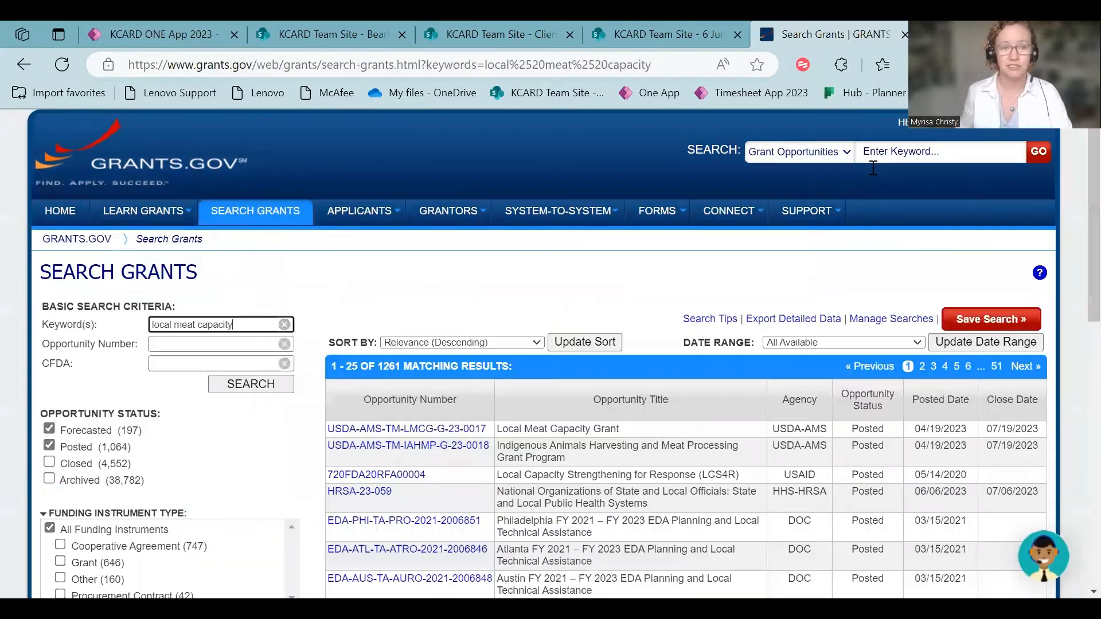
pyautogui.scroll(-3)
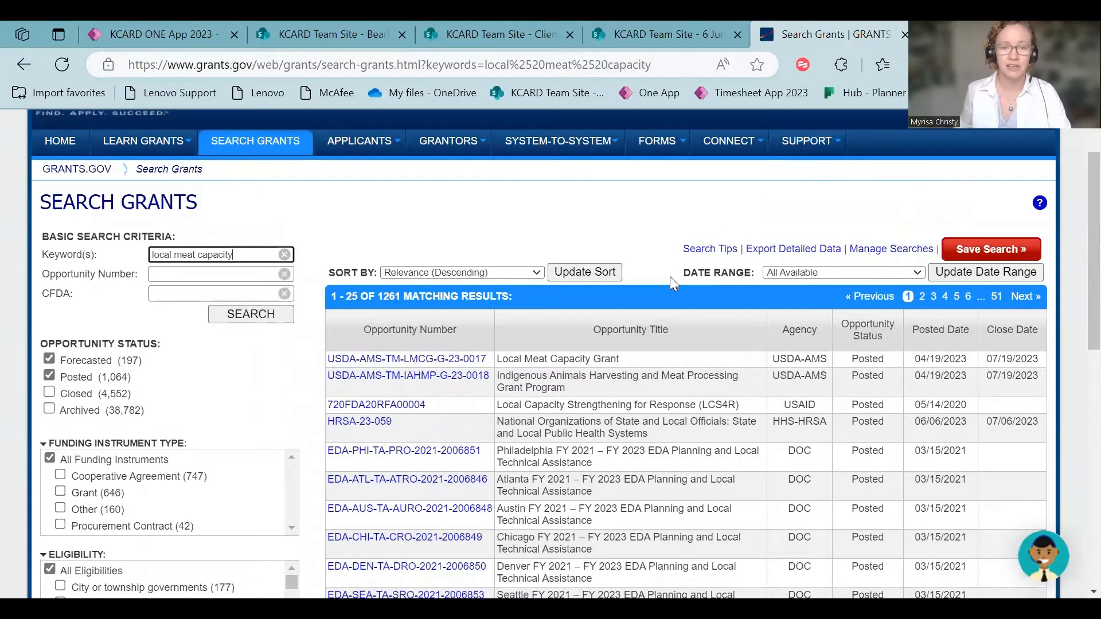
pyautogui.scroll(-3)
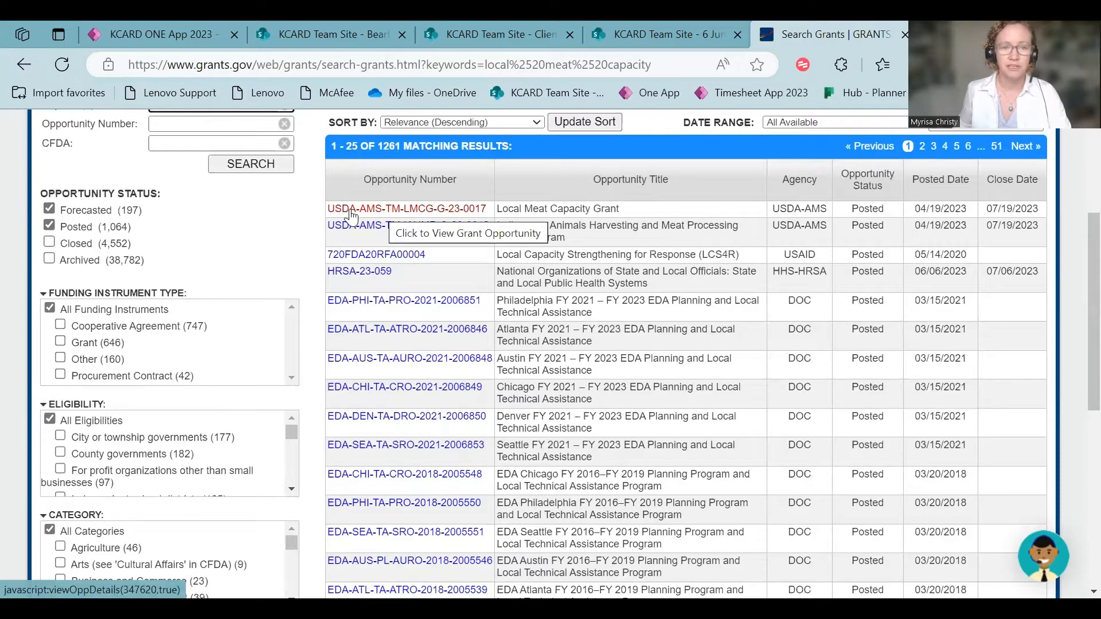
pyautogui.moveTo(611, 222)
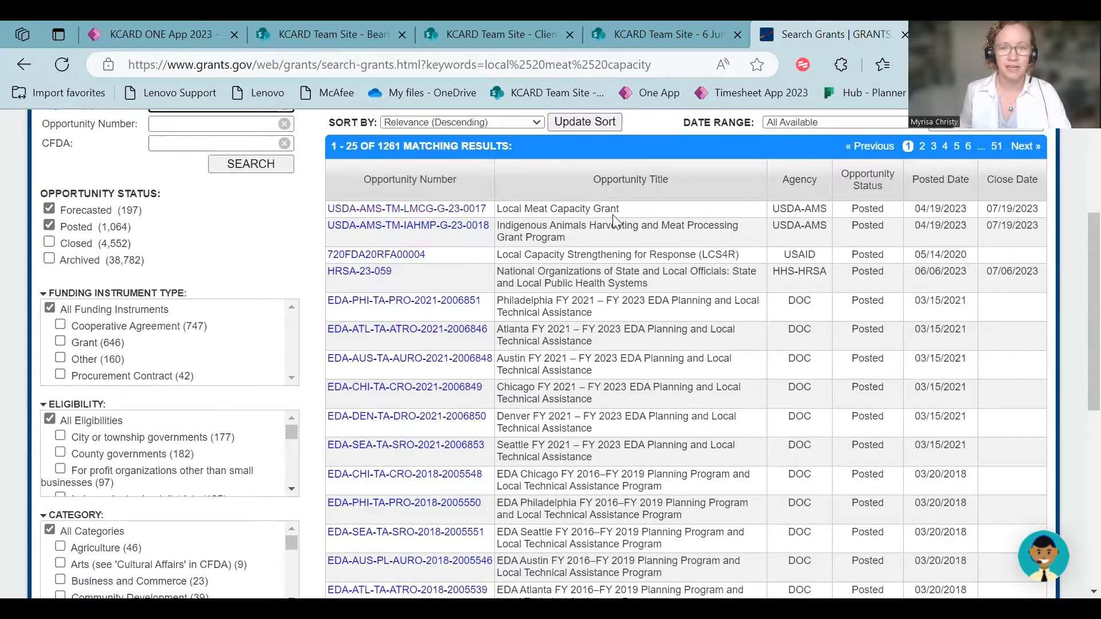
# Review opportunity USDA-AMS-TM-LMCG-G-23-0017's synopsis and its three-version history, then return to the Synopsis.
pyautogui.click(557, 208)
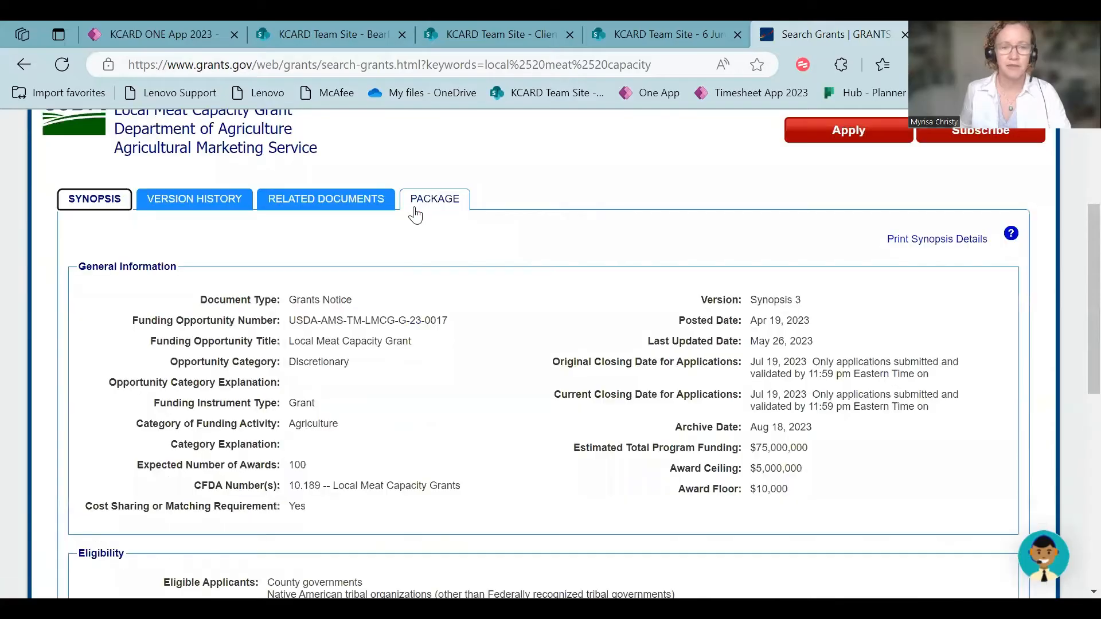
pyautogui.scroll(3)
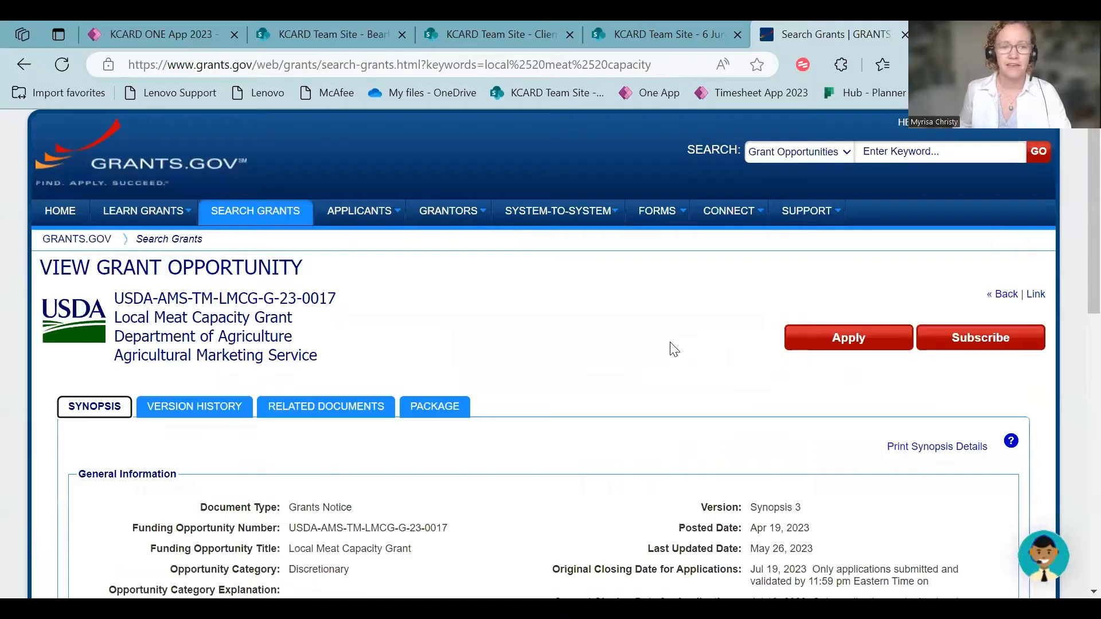
pyautogui.scroll(-3)
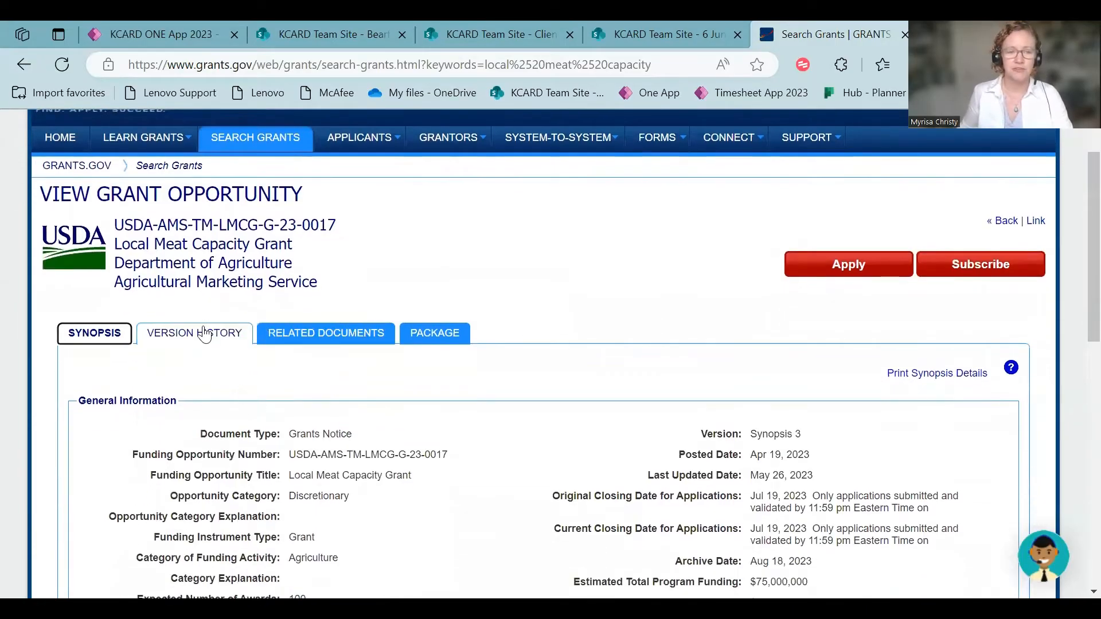
pyautogui.click(195, 332)
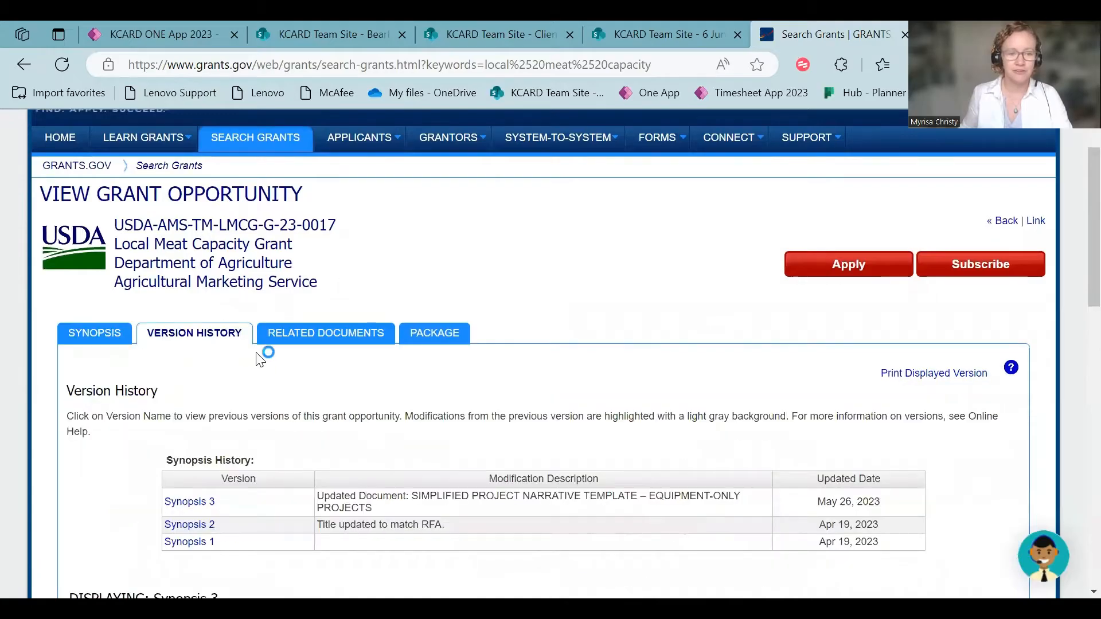
pyautogui.scroll(-3)
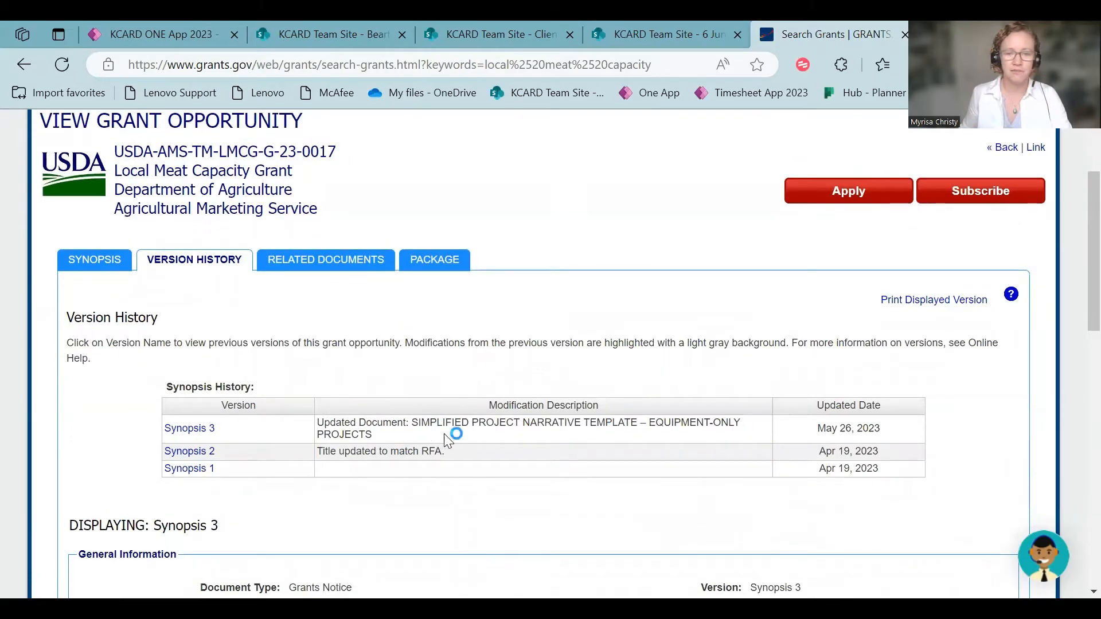
pyautogui.moveTo(324, 260)
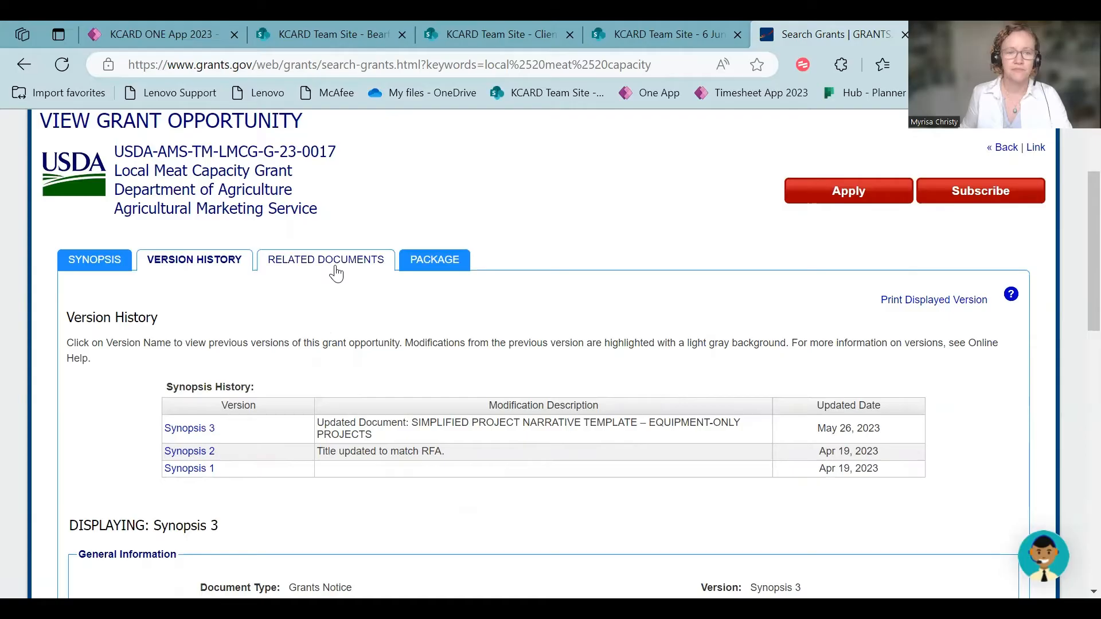
pyautogui.click(325, 260)
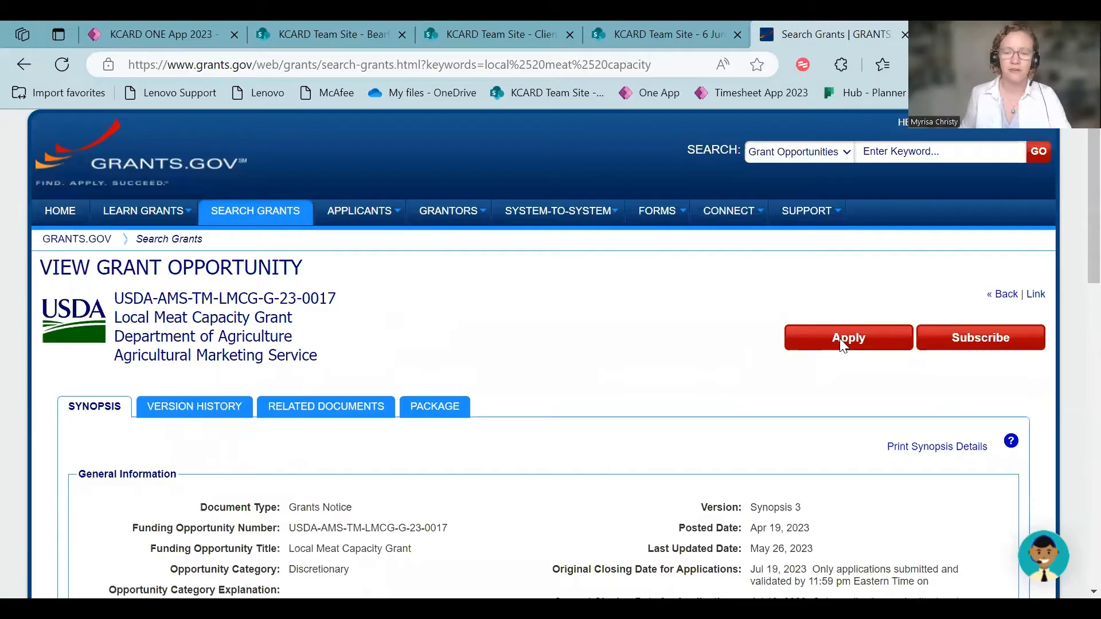
pyautogui.moveTo(849, 338)
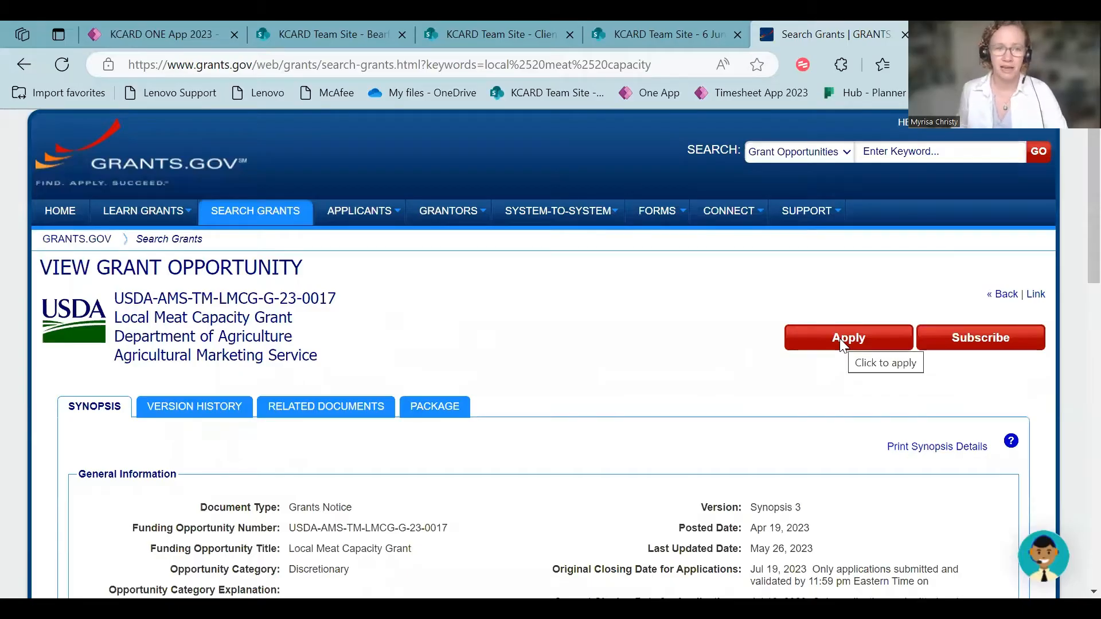
# Start Apply Now Using Workspace and enter the filing name 'Title from Application Template'.
pyautogui.click(848, 337)
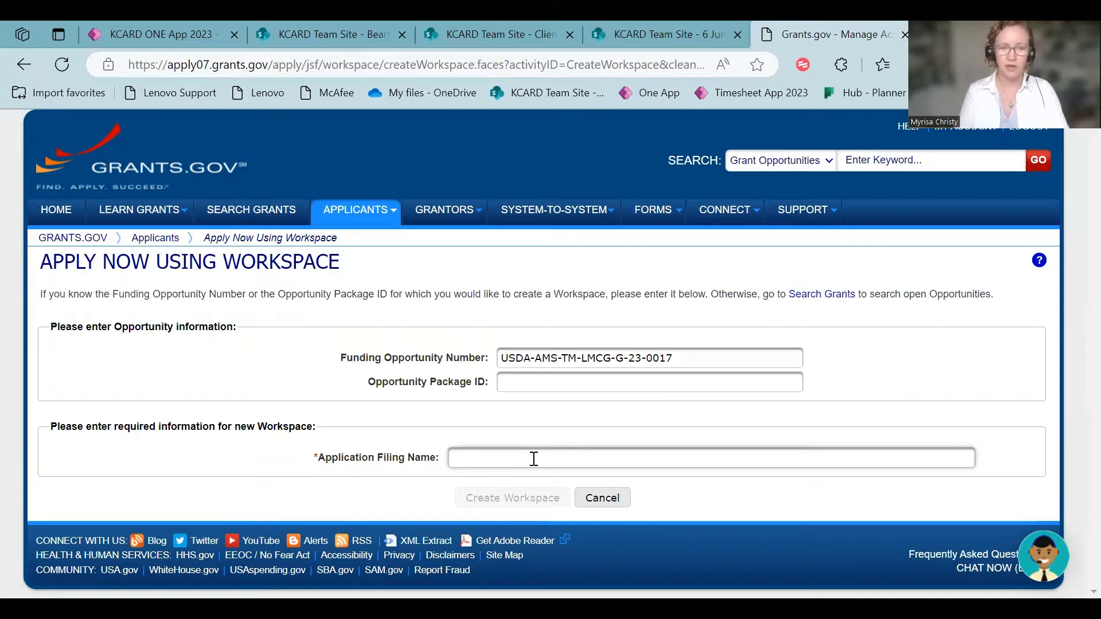
pyautogui.write('Lo')
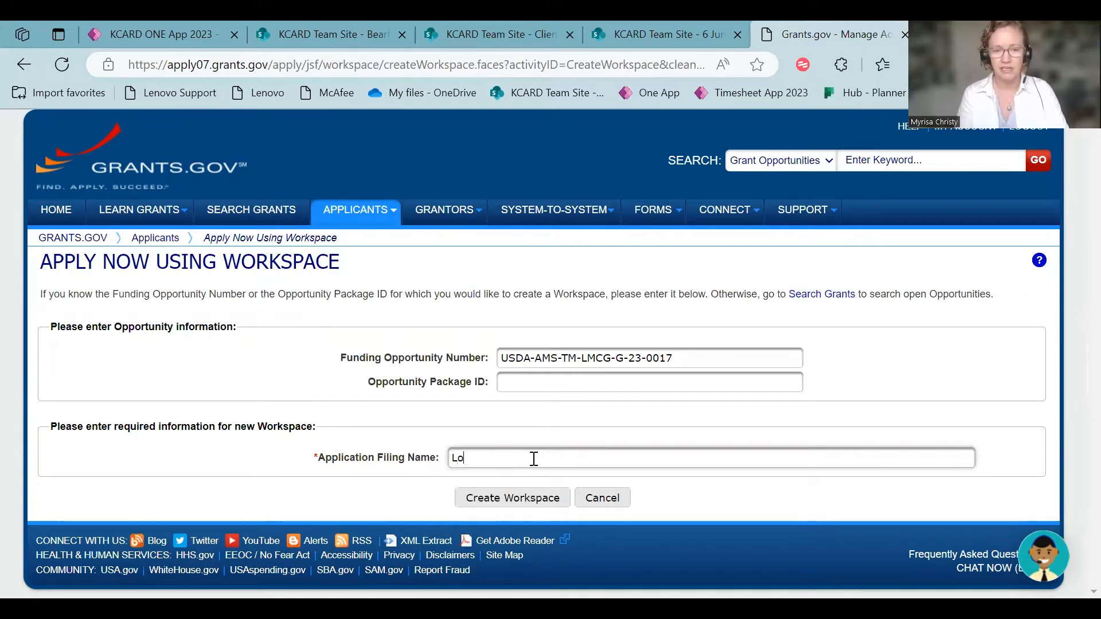
pyautogui.write('cal M')
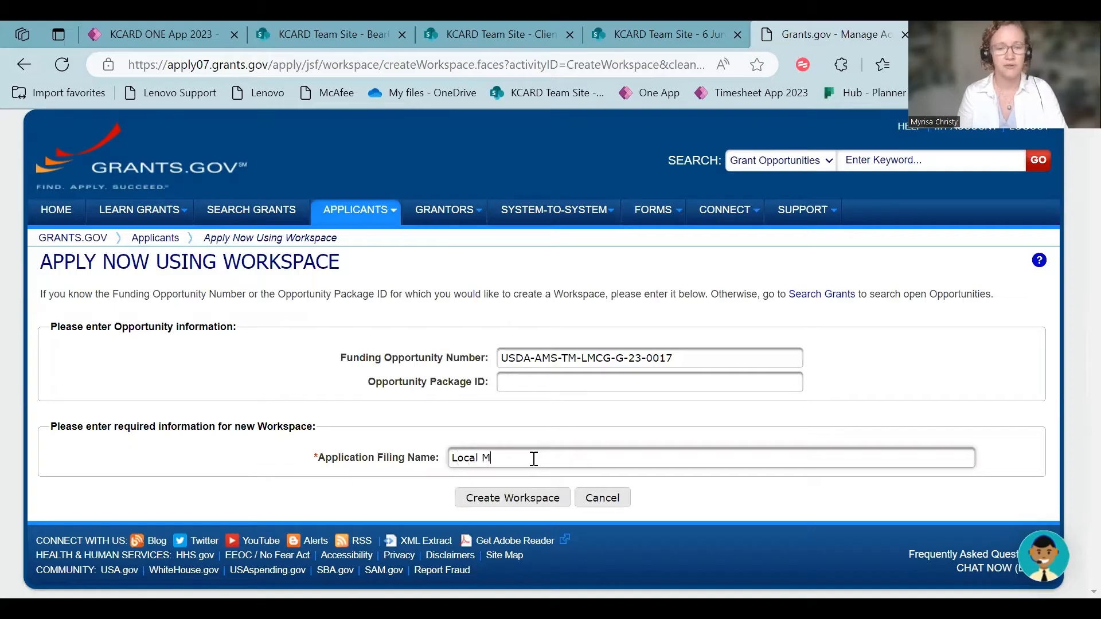
pyautogui.write('eat Kentucky Expansi')
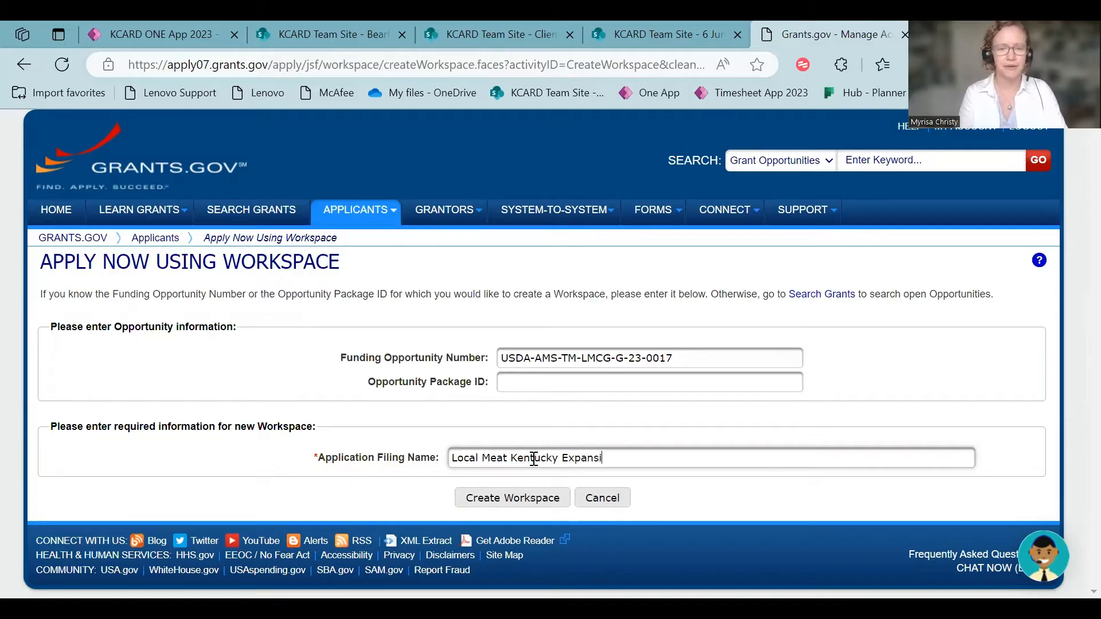
pyautogui.write('on')
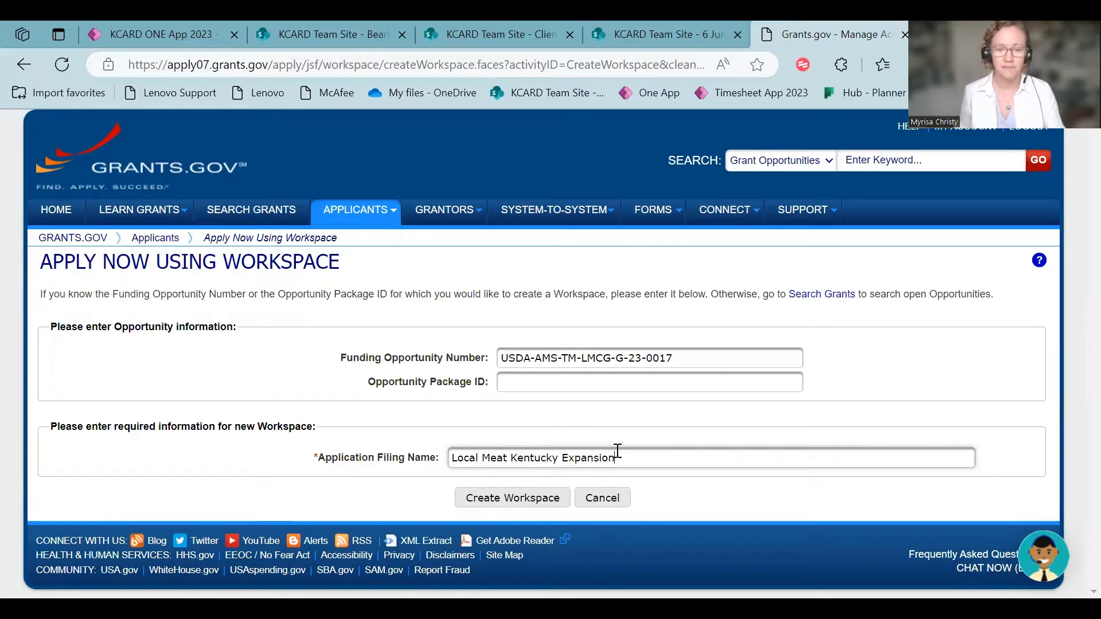
pyautogui.write('Title from App')
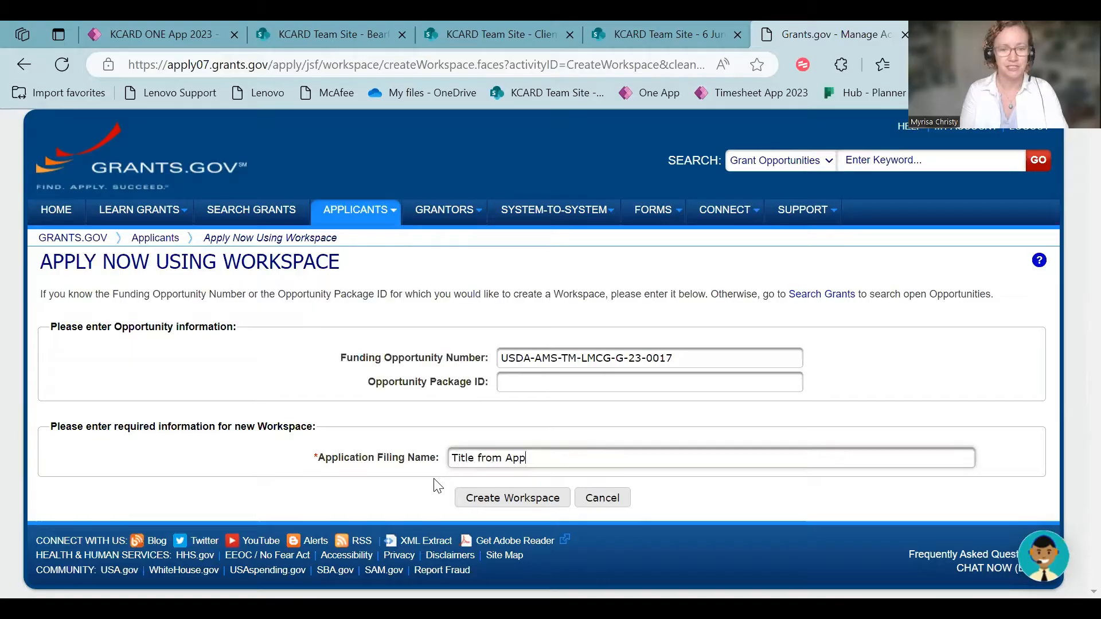
pyautogui.write('ication')
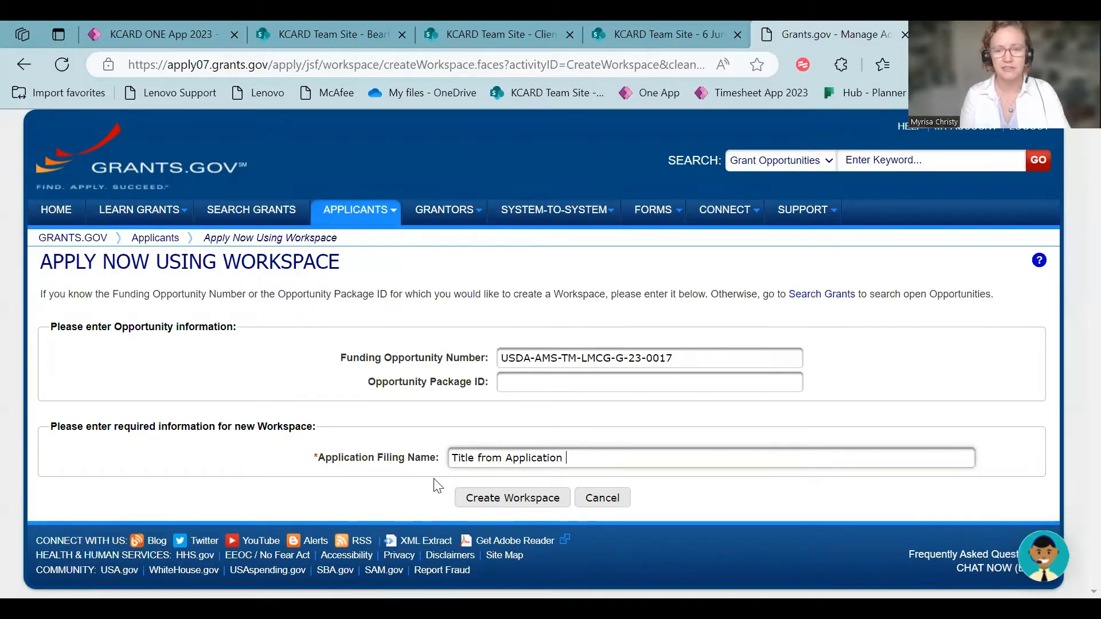
pyautogui.write('Template')
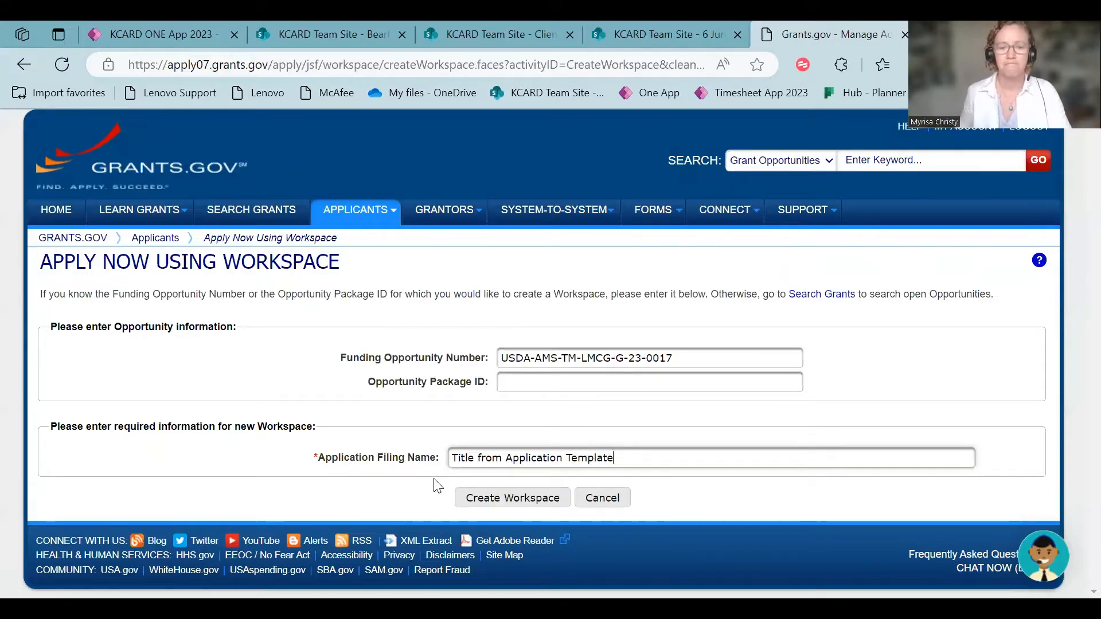
# Create the workspace, listing four mandatory forms not yet started.
pyautogui.click(512, 498)
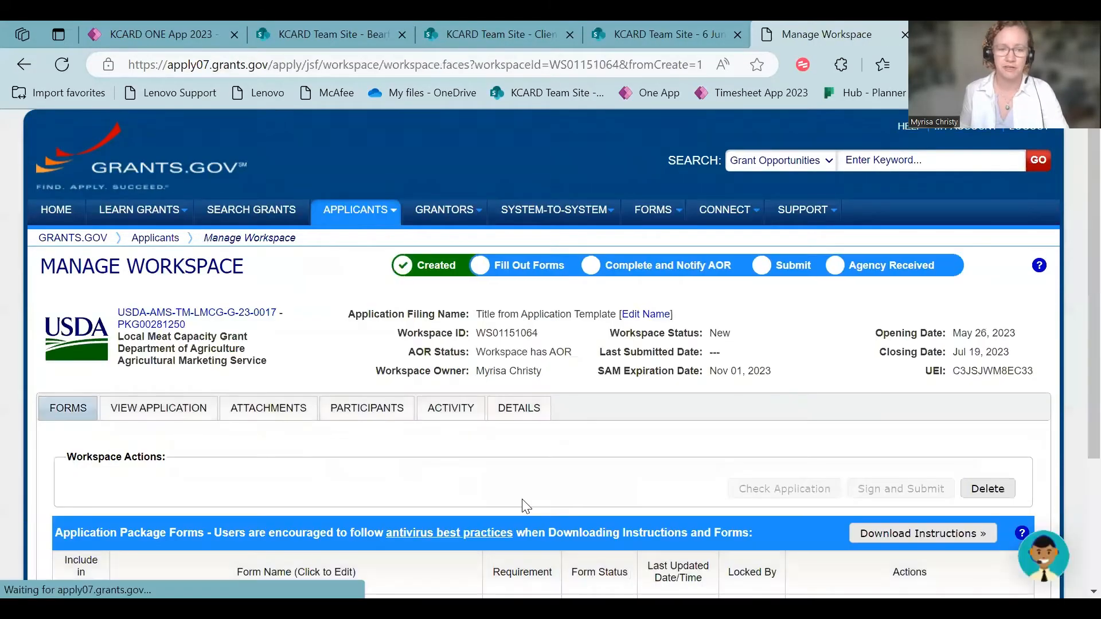
pyautogui.scroll(-3)
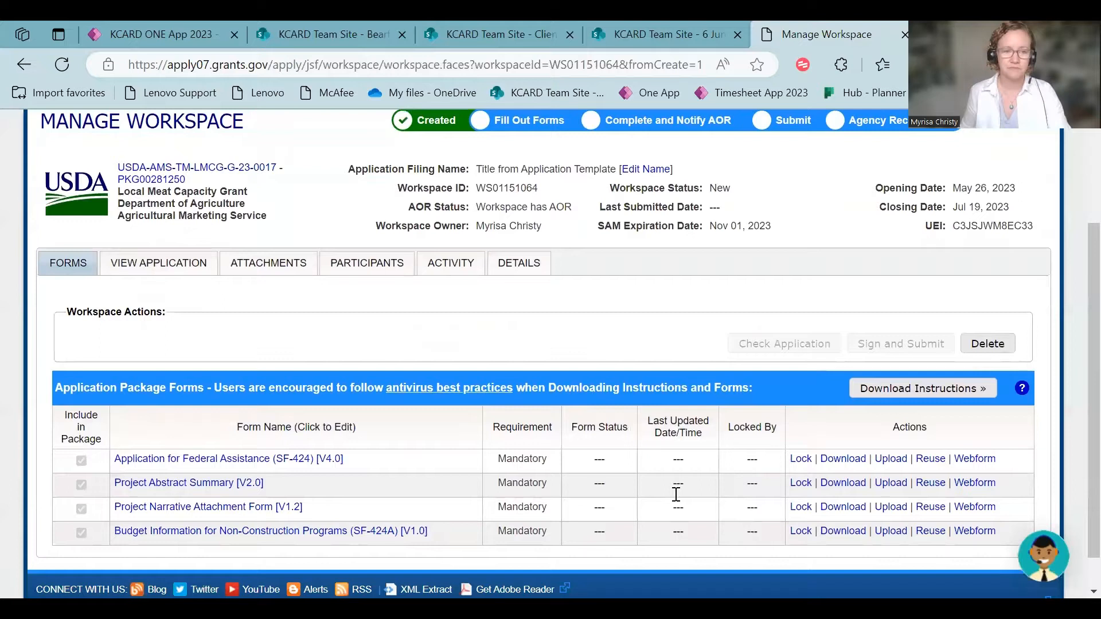
pyautogui.scroll(3)
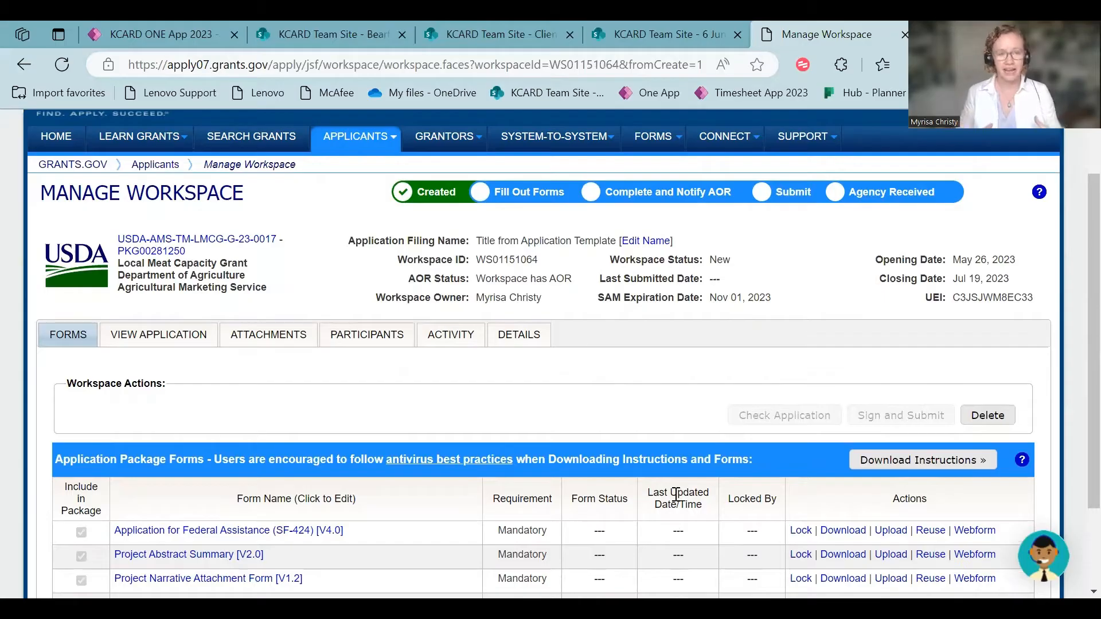
pyautogui.moveTo(440, 549)
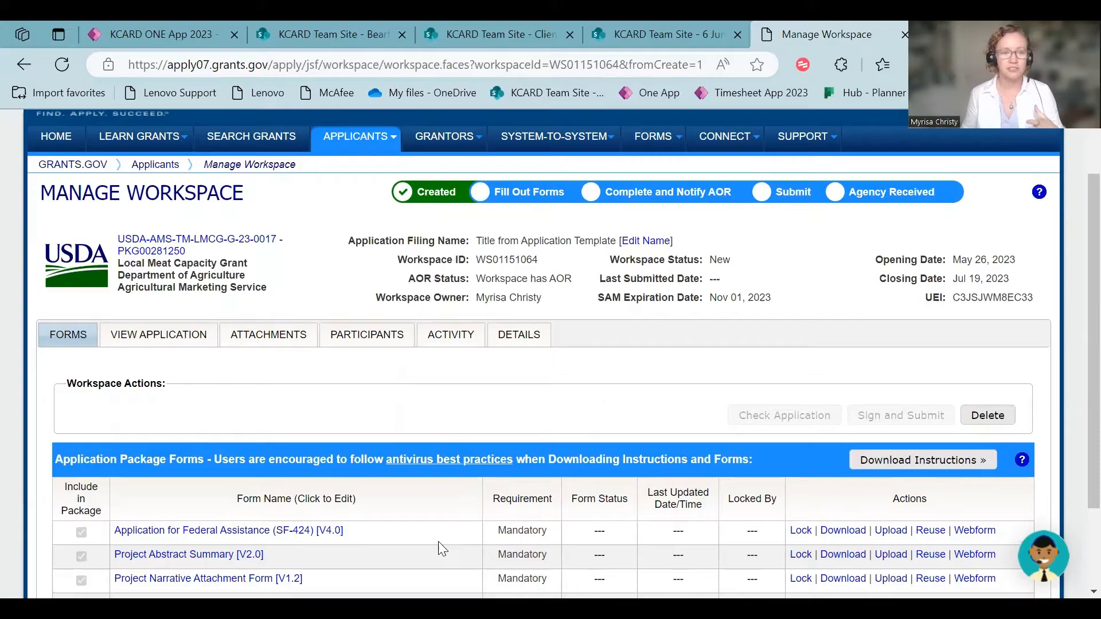
# Review the View Application, Attachments and Details tabs, then return to the Forms list.
pyautogui.click(158, 335)
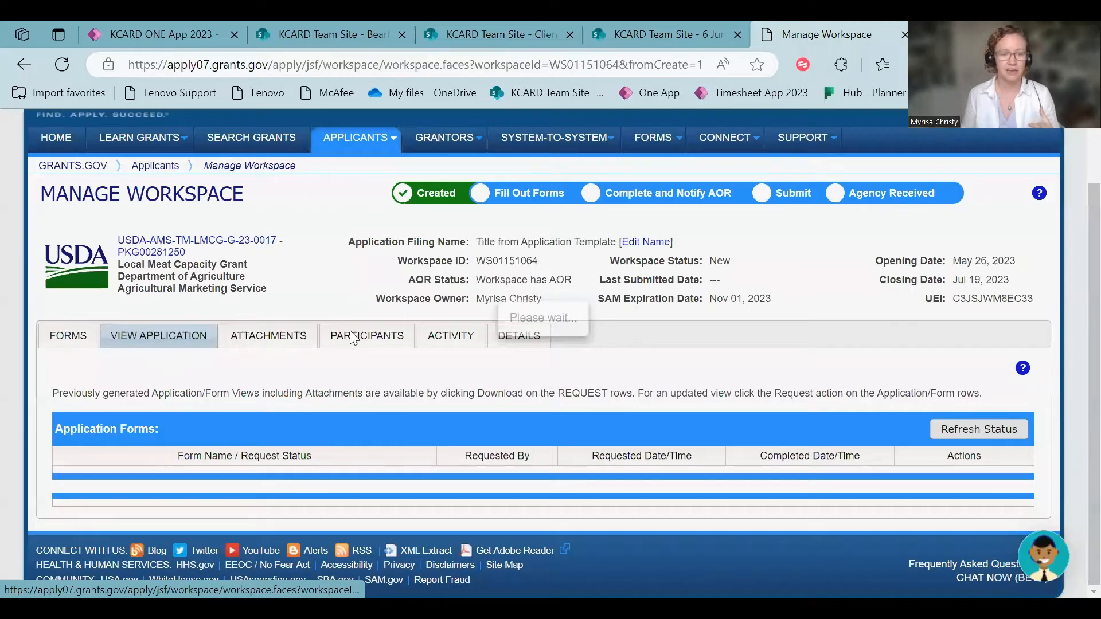
pyautogui.click(269, 336)
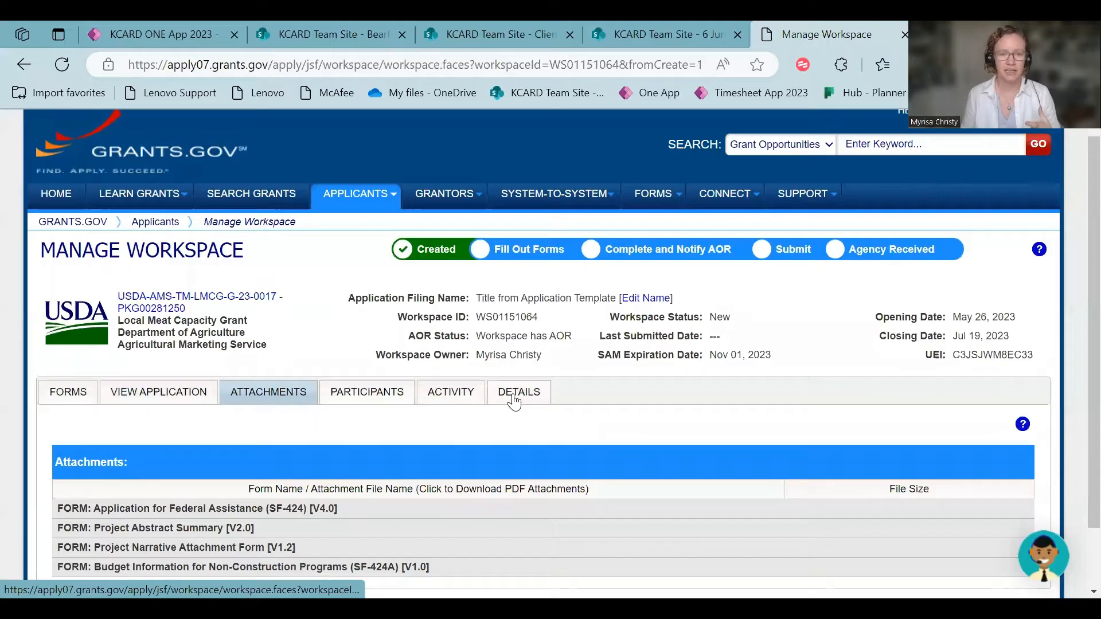
pyautogui.click(519, 392)
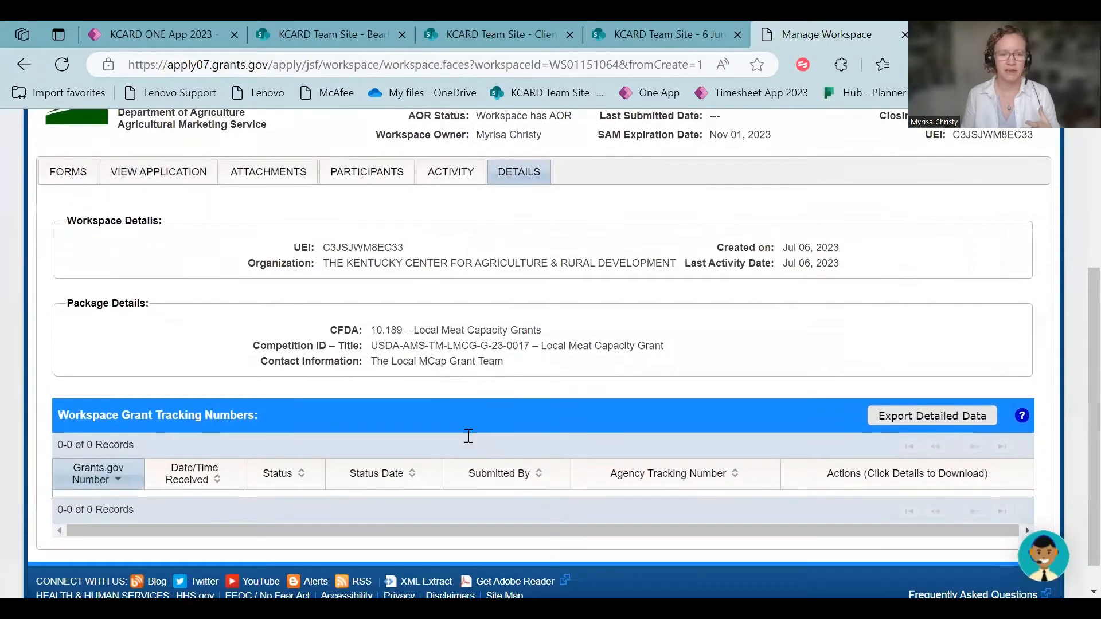
pyautogui.scroll(3)
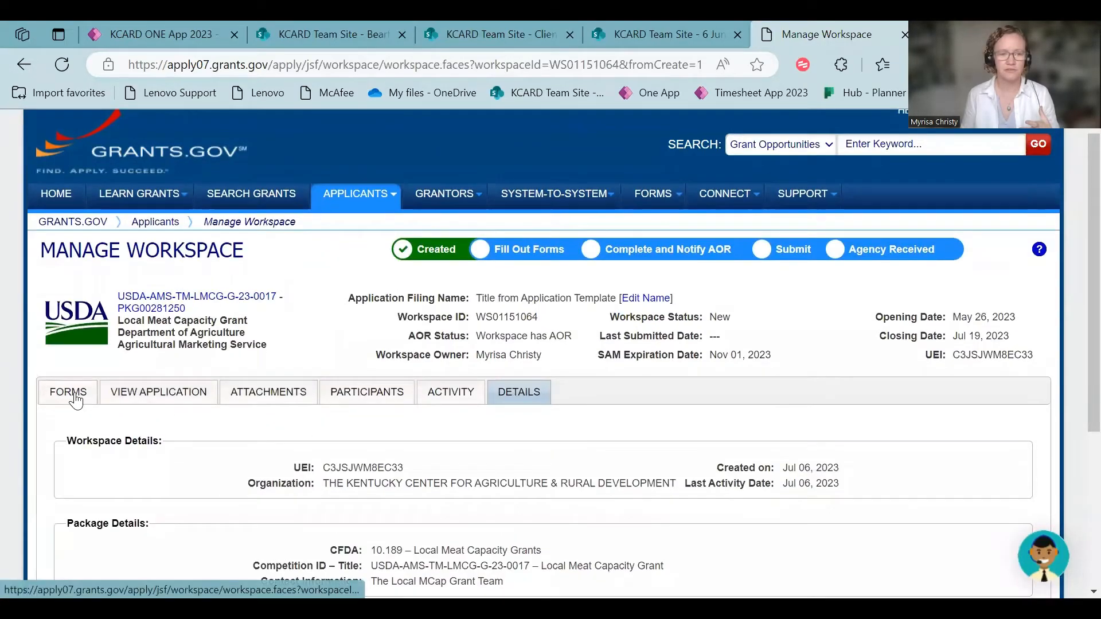
pyautogui.click(68, 392)
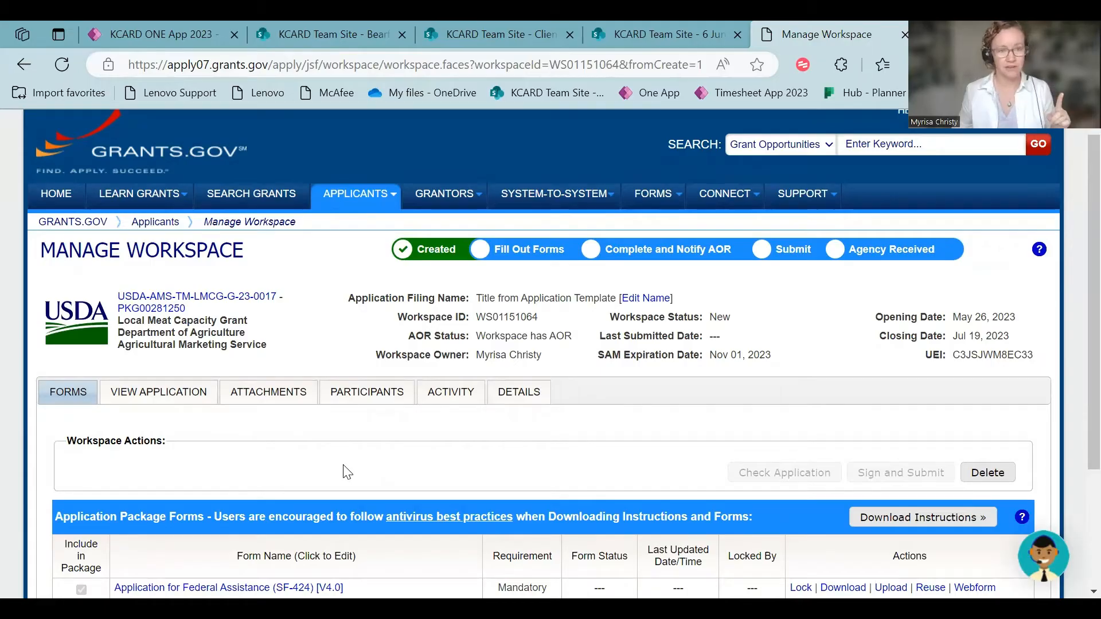
pyautogui.scroll(-3)
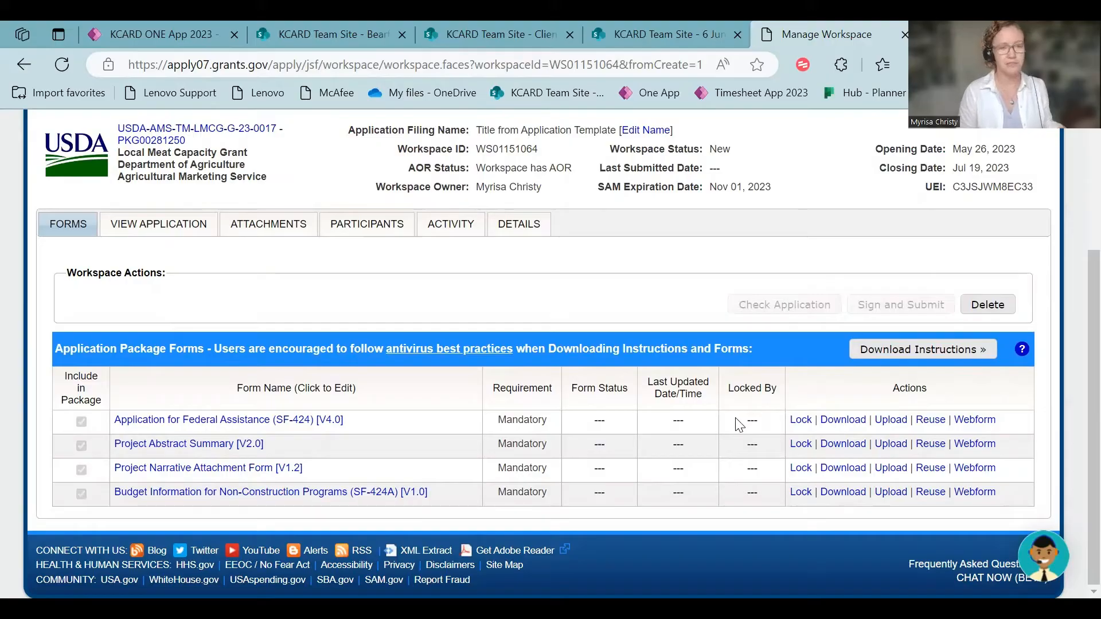
pyautogui.moveTo(799, 468)
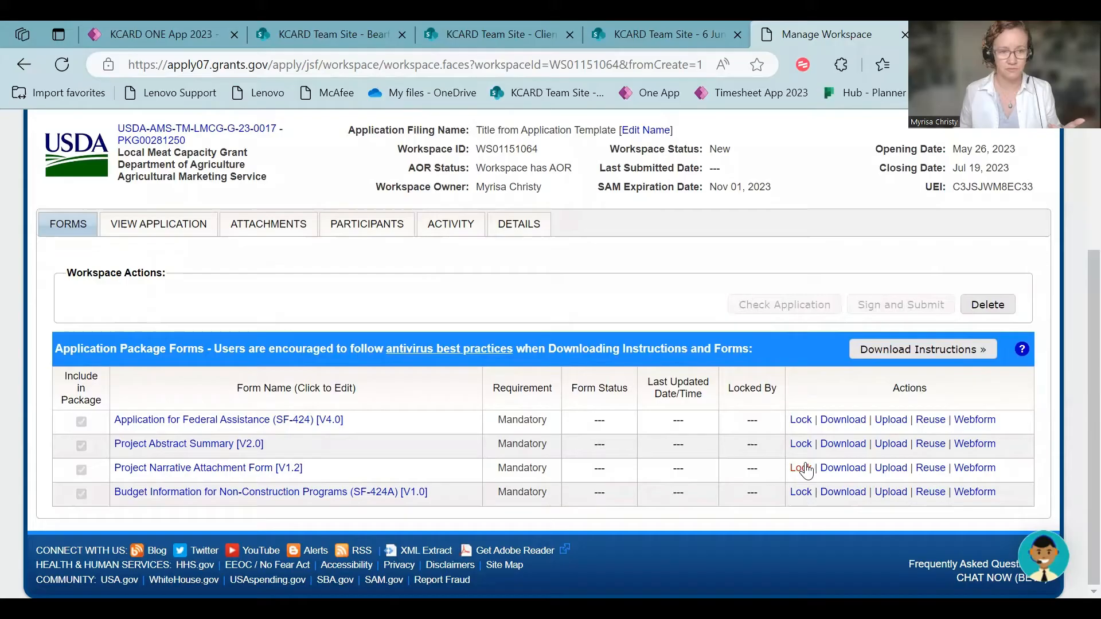
pyautogui.moveTo(181, 373)
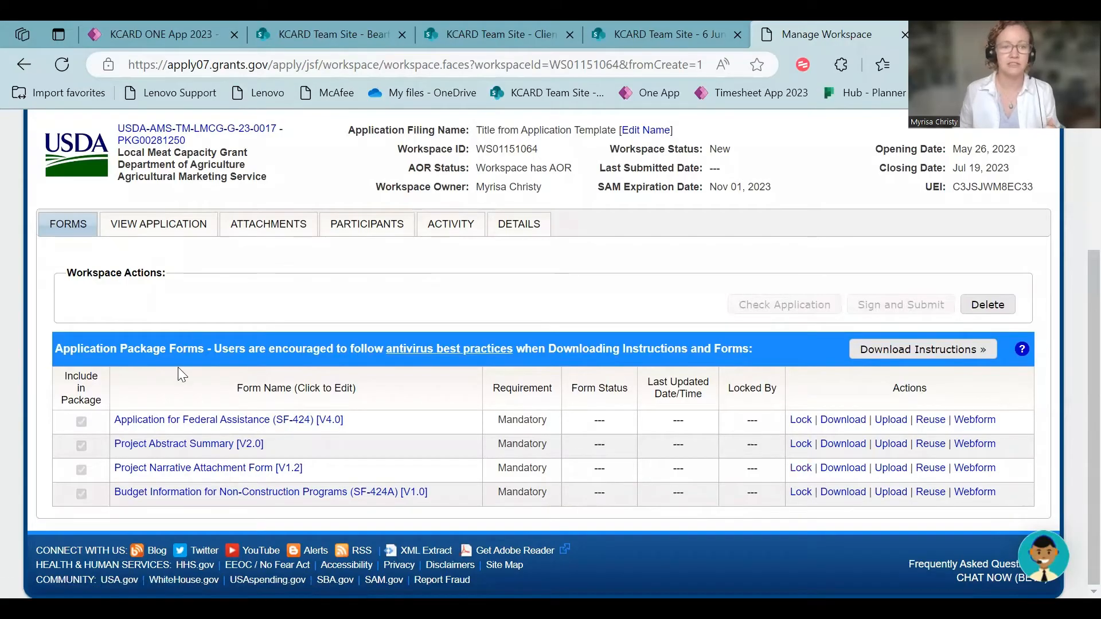
pyautogui.moveTo(215, 424)
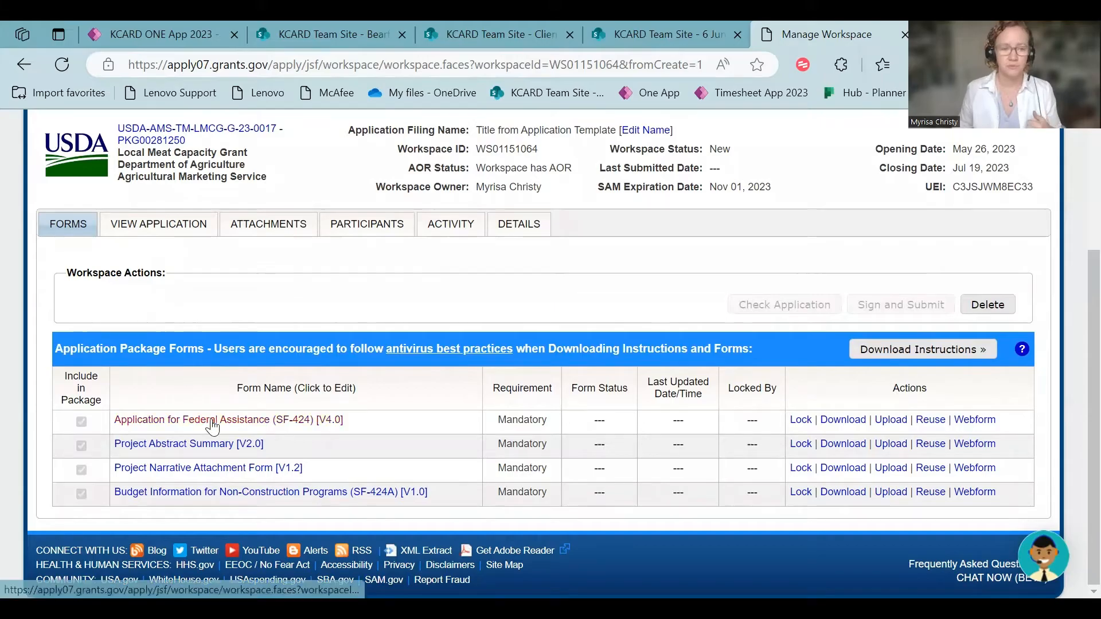
pyautogui.moveTo(218, 419)
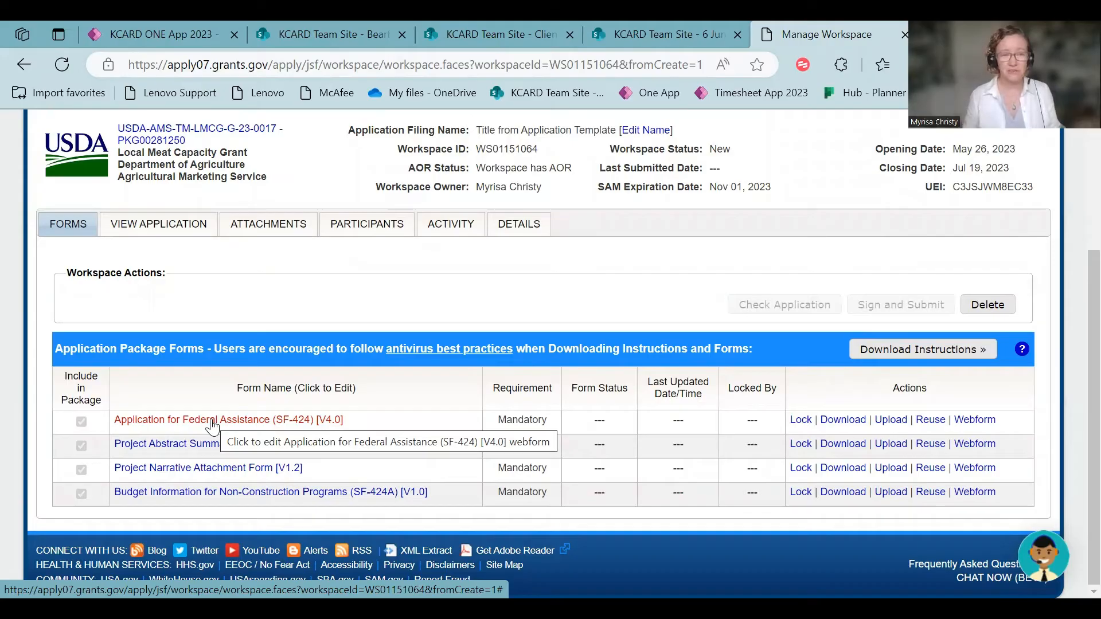
pyautogui.moveTo(390, 441)
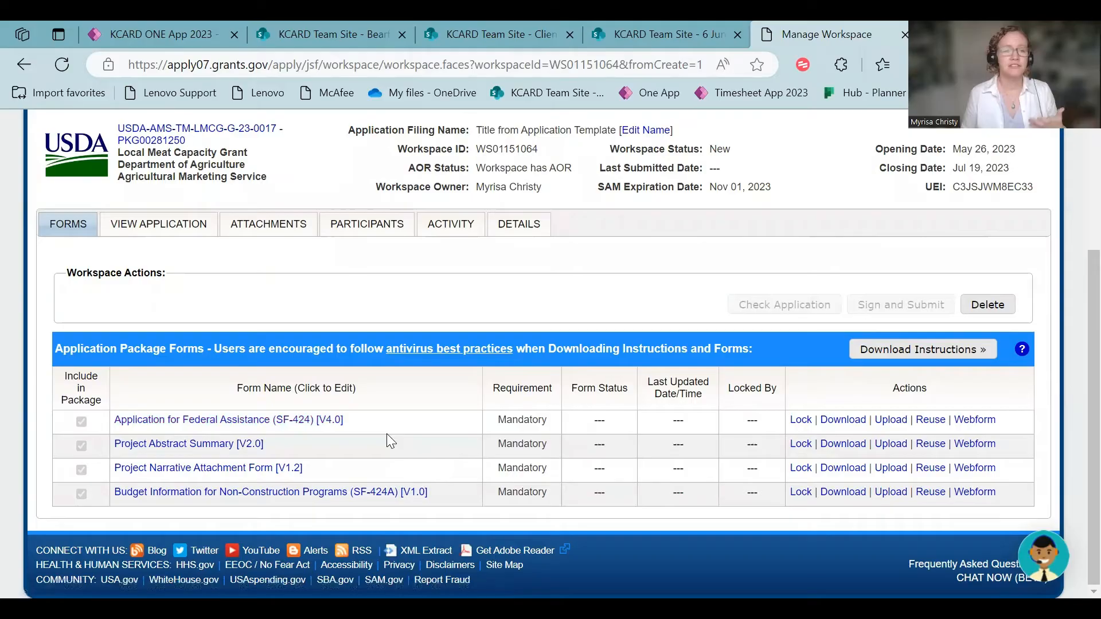
pyautogui.moveTo(890, 420)
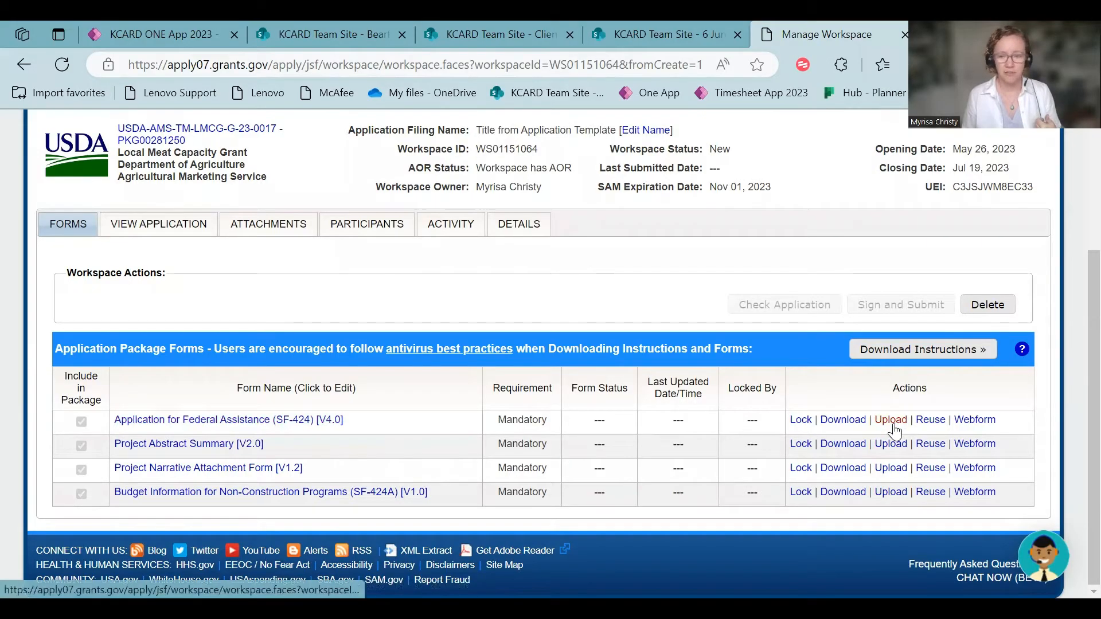
pyautogui.moveTo(850, 432)
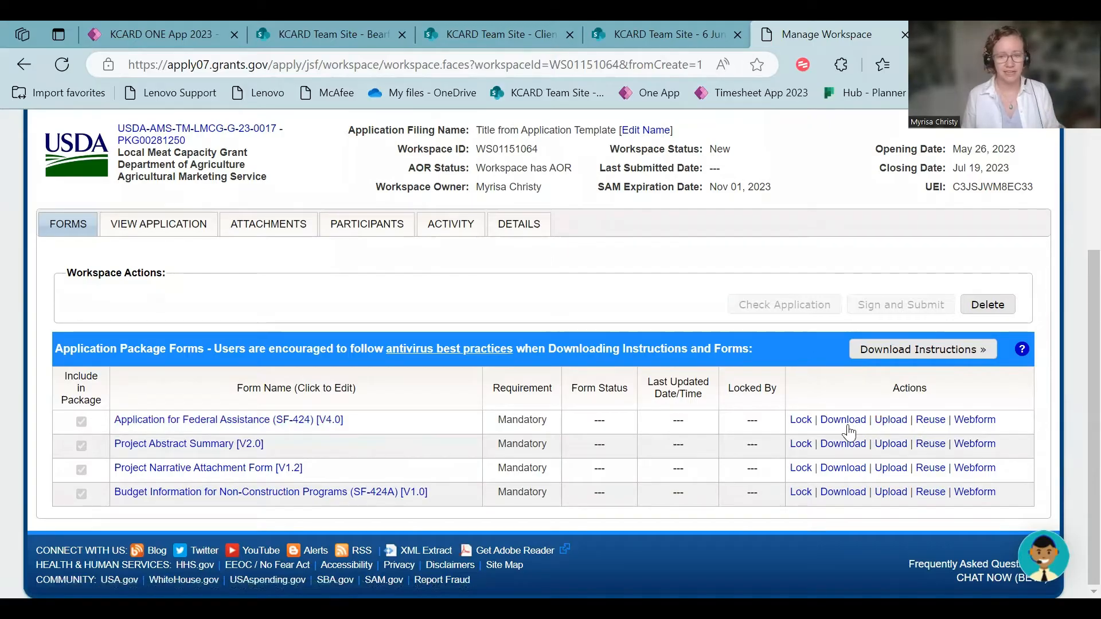
pyautogui.moveTo(843, 419)
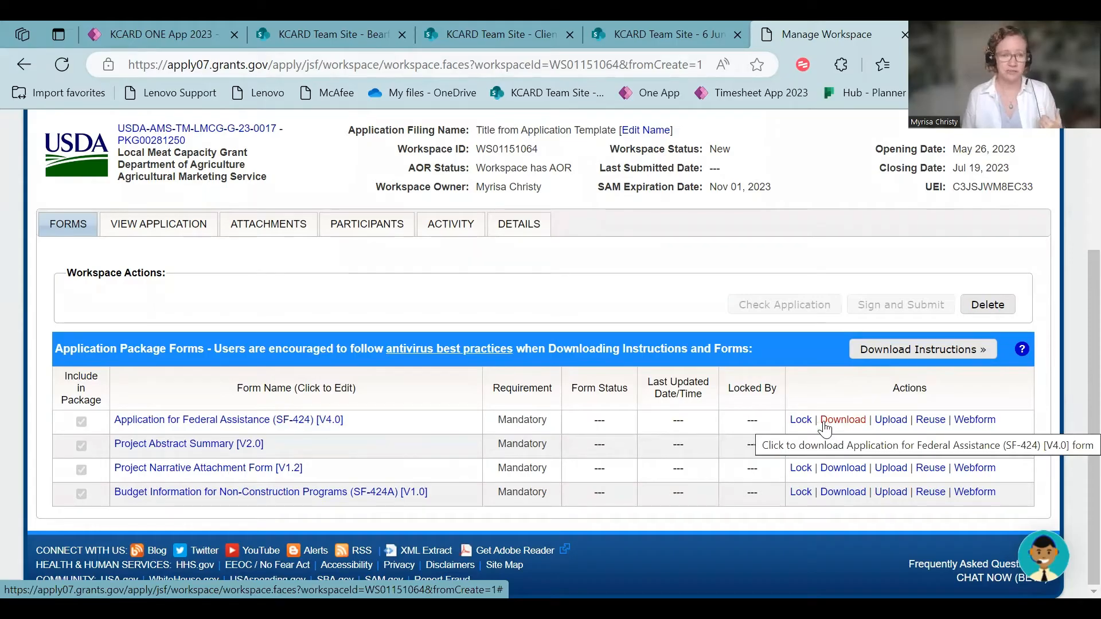
pyautogui.moveTo(842, 419)
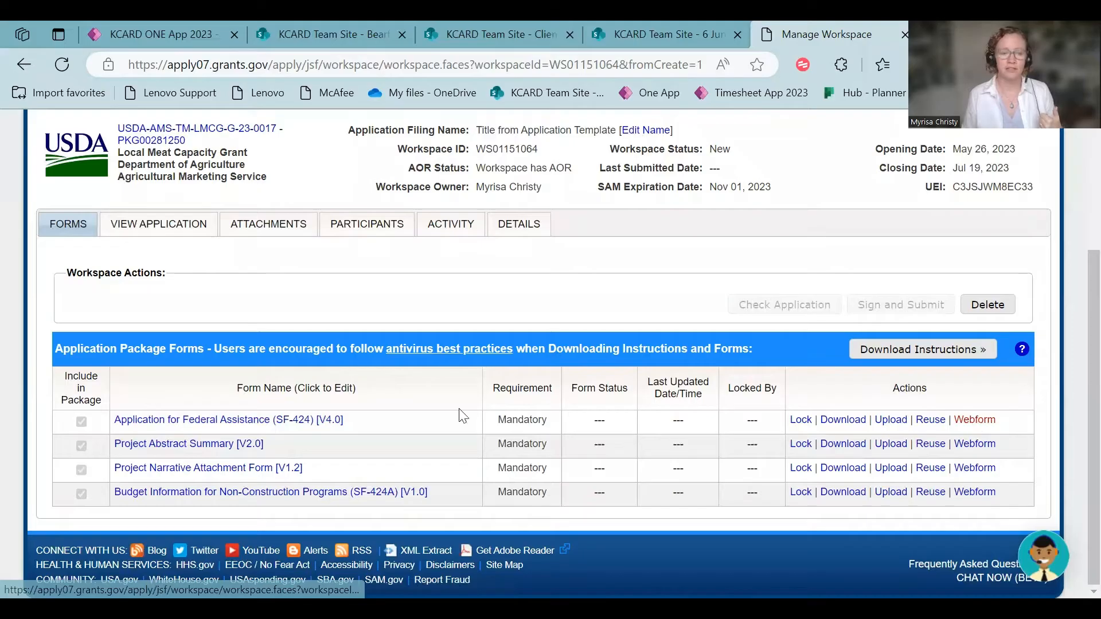
pyautogui.moveTo(843, 419)
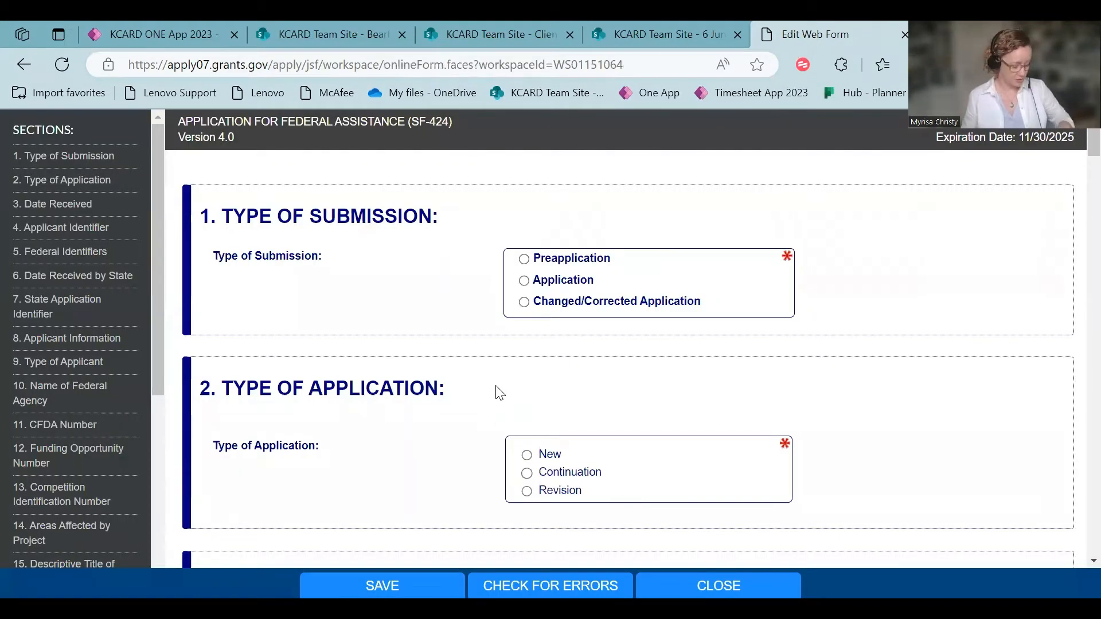
pyautogui.moveTo(403, 294)
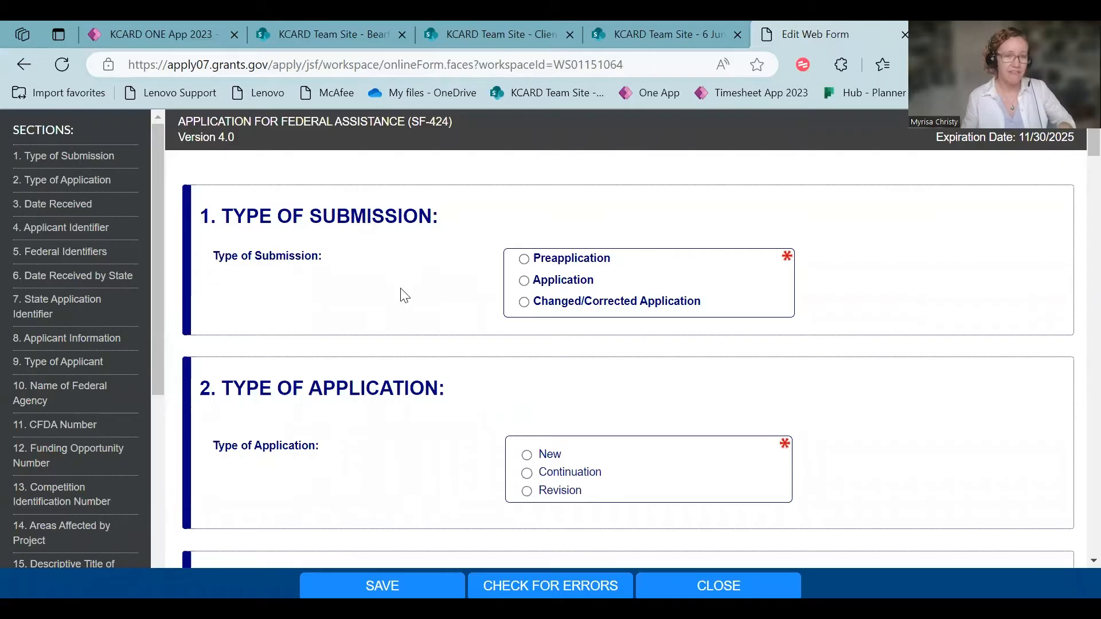
pyautogui.moveTo(427, 340)
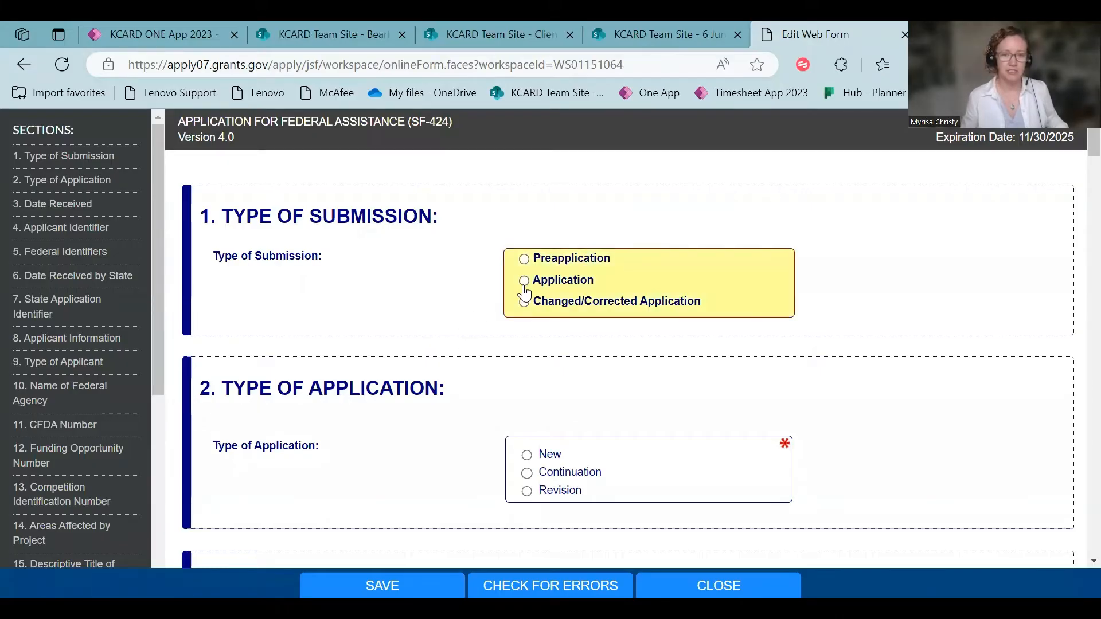
# Review the SF-424 Type of Application choice, set to New with submission type Application.
pyautogui.click(524, 279)
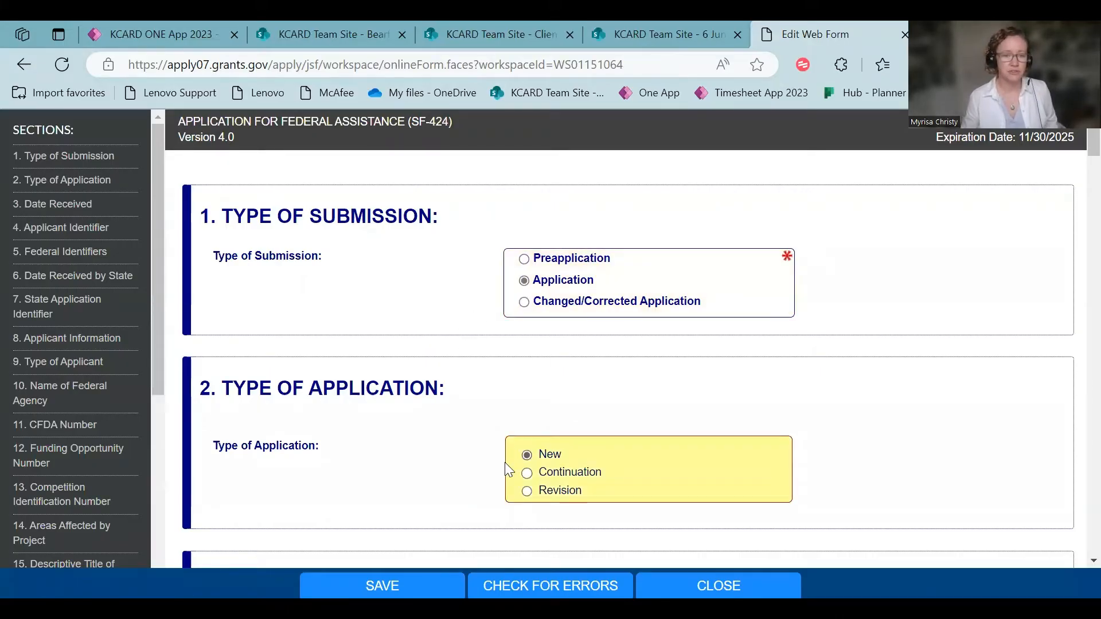
pyautogui.scroll(-3)
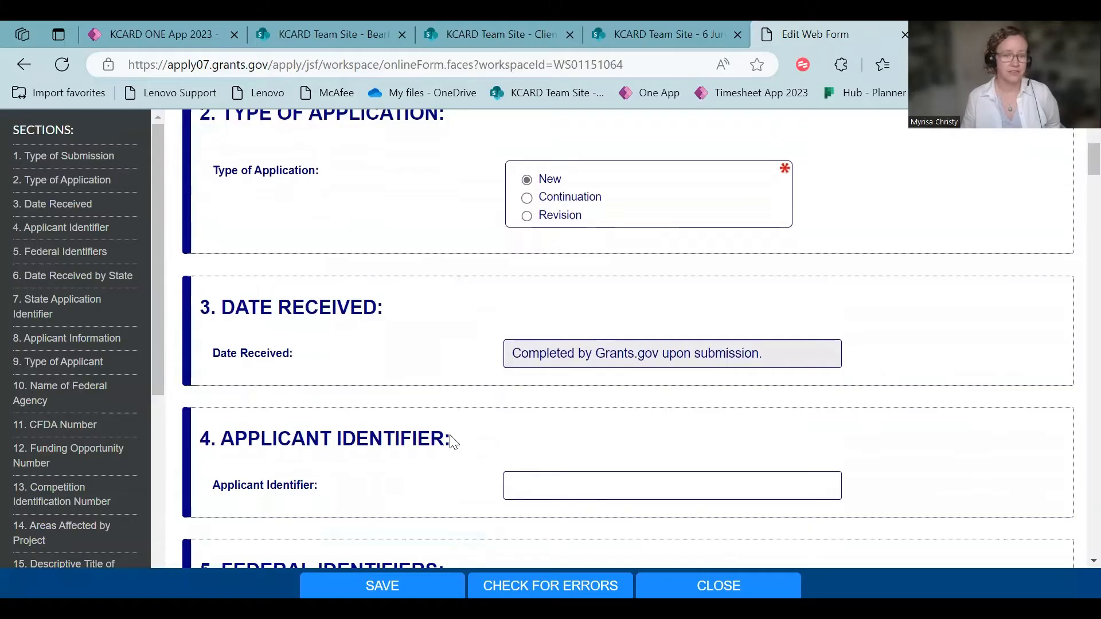
pyautogui.scroll(-3)
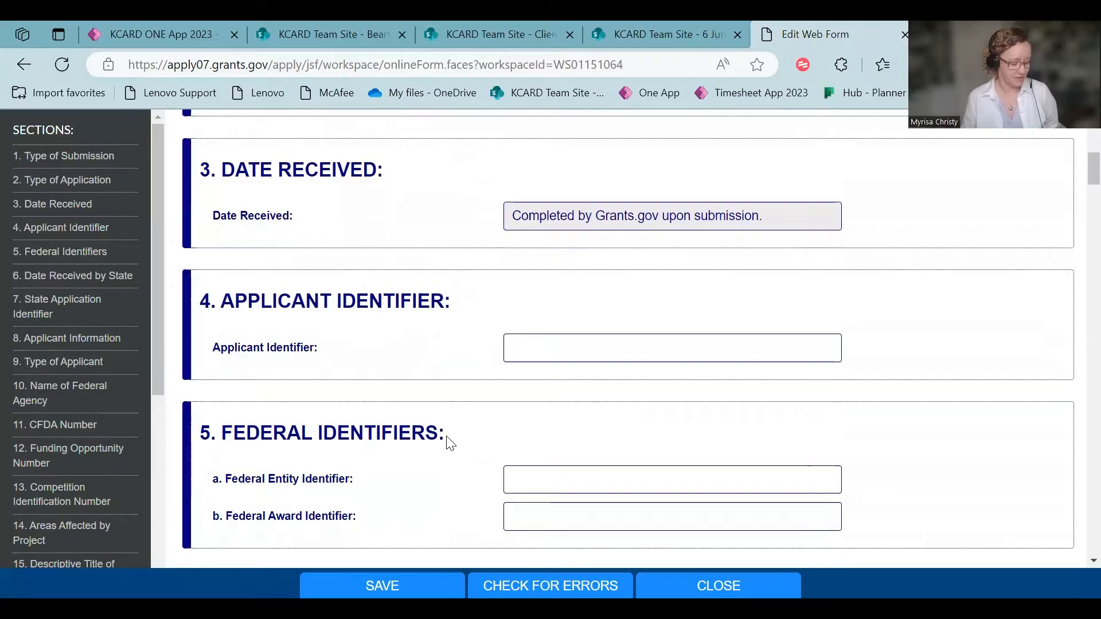
pyautogui.scroll(-3)
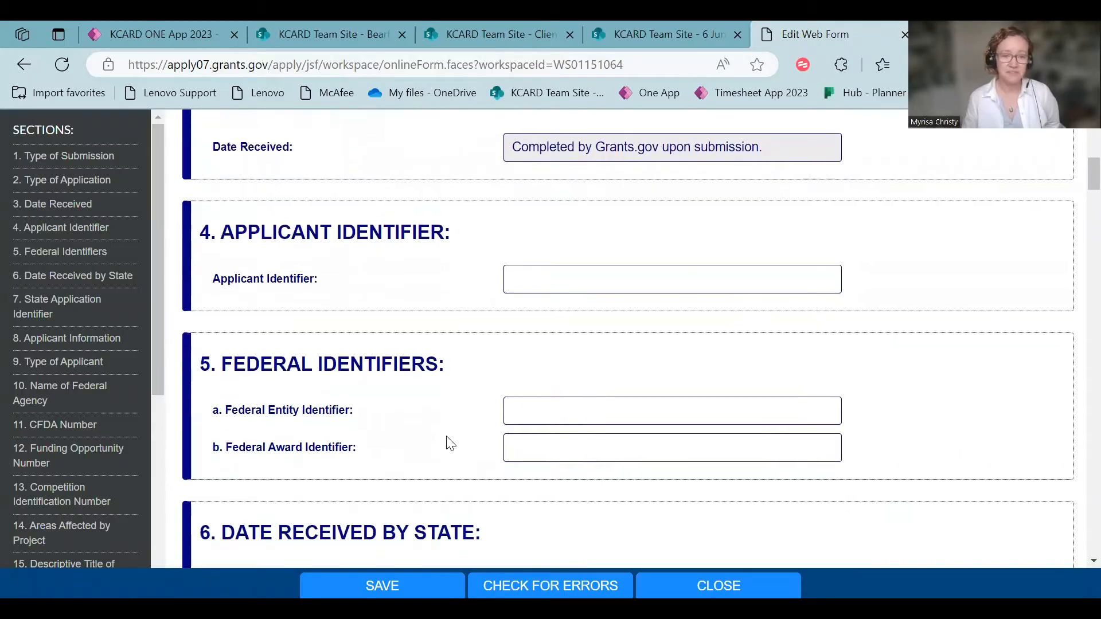
pyautogui.scroll(-3)
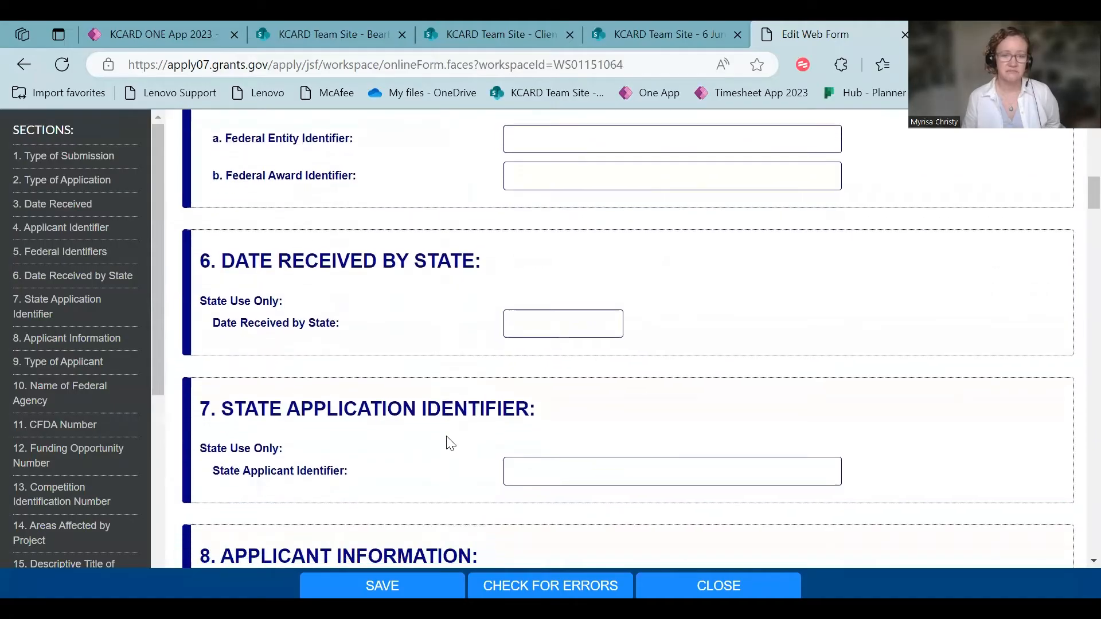
pyautogui.scroll(-3)
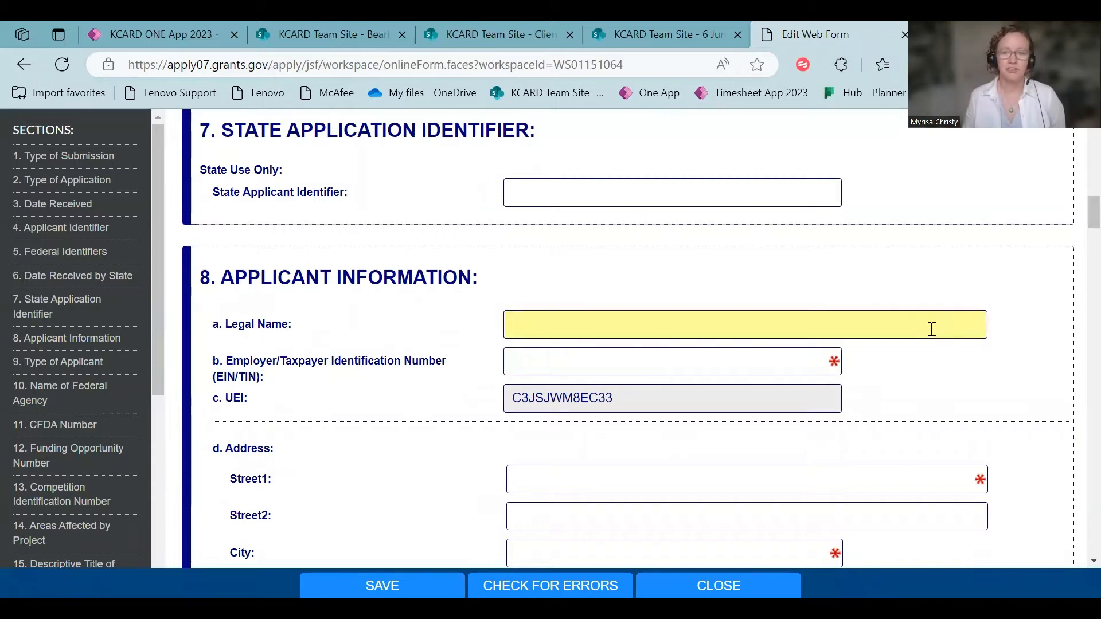
pyautogui.click(1038, 394)
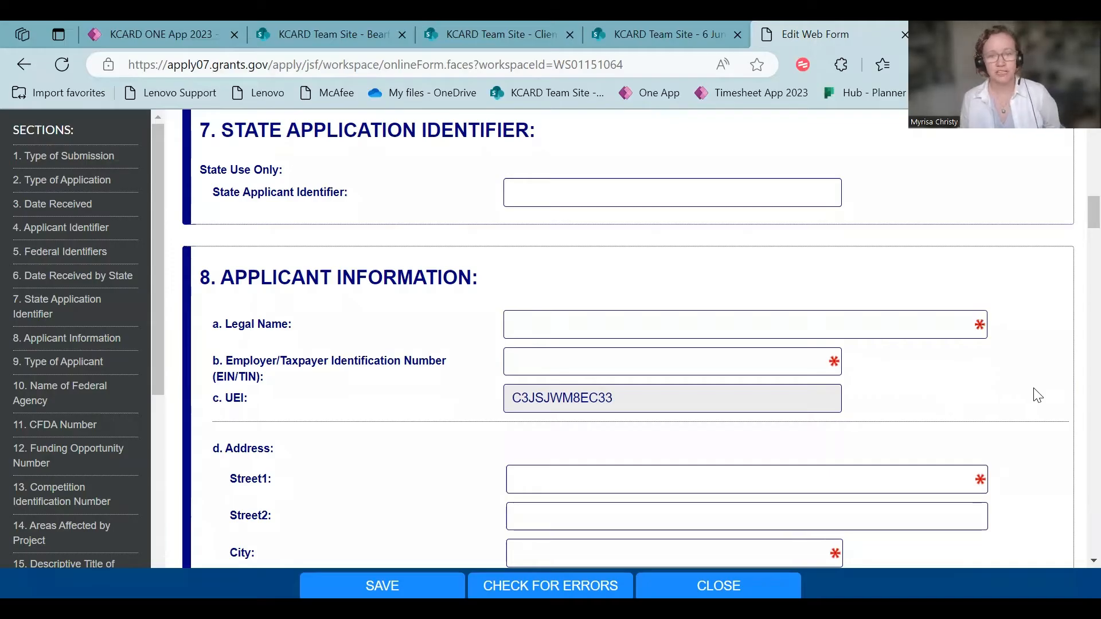
pyautogui.moveTo(579, 405)
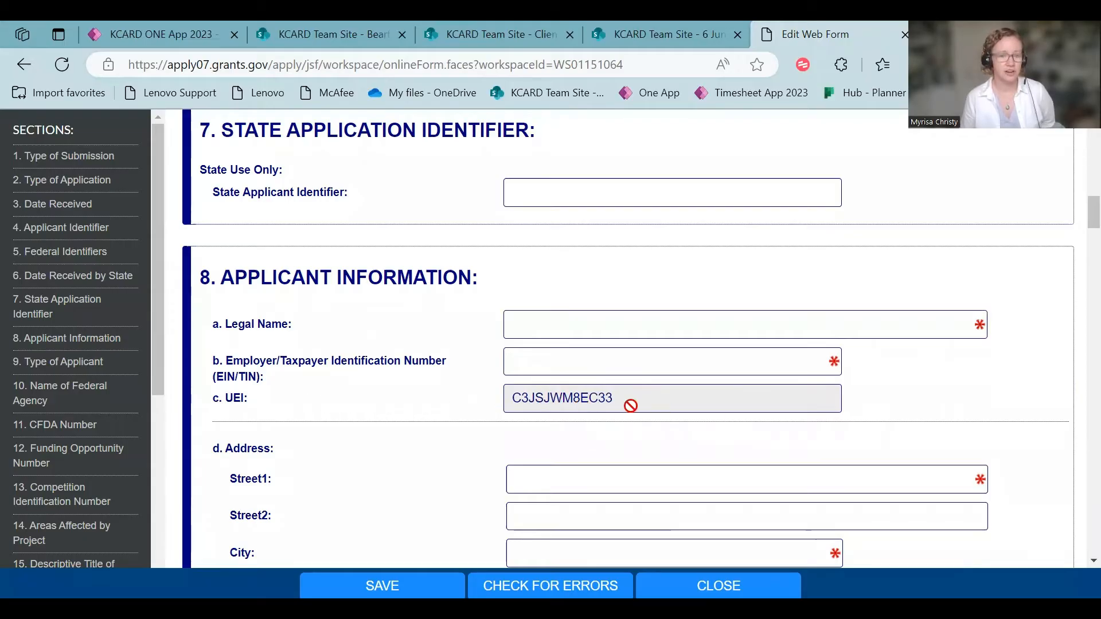
pyautogui.scroll(-3)
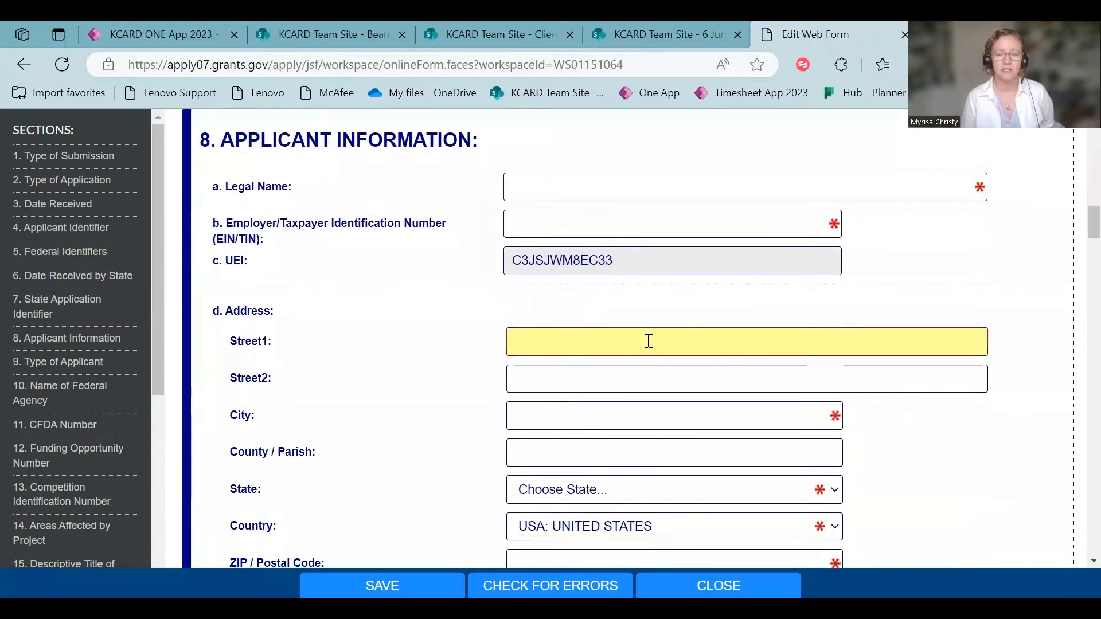
pyautogui.scroll(-3)
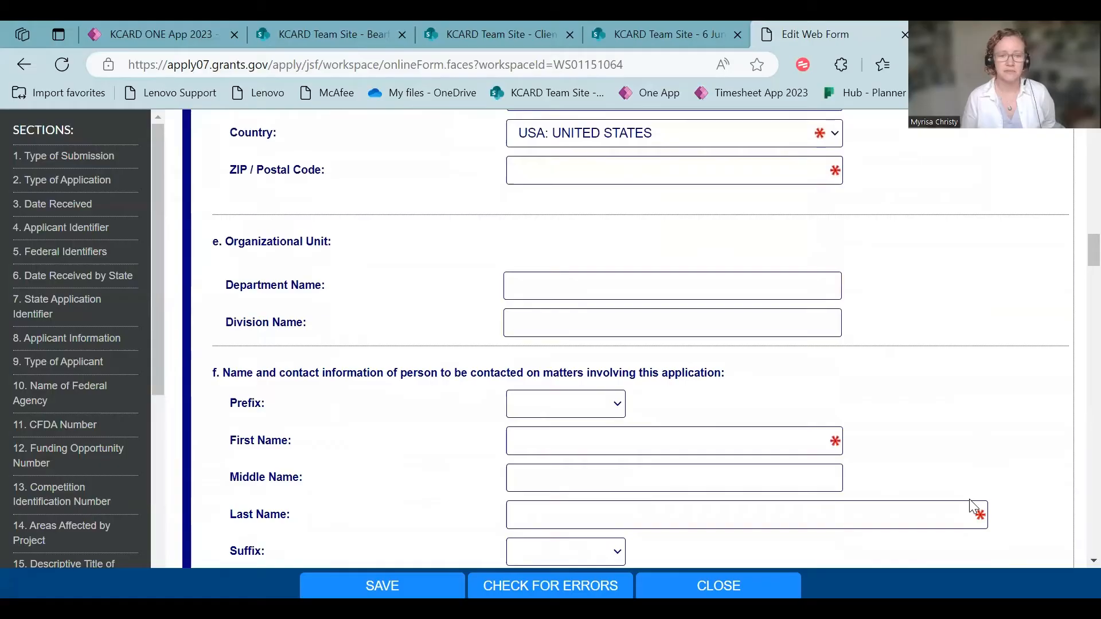
pyautogui.scroll(3)
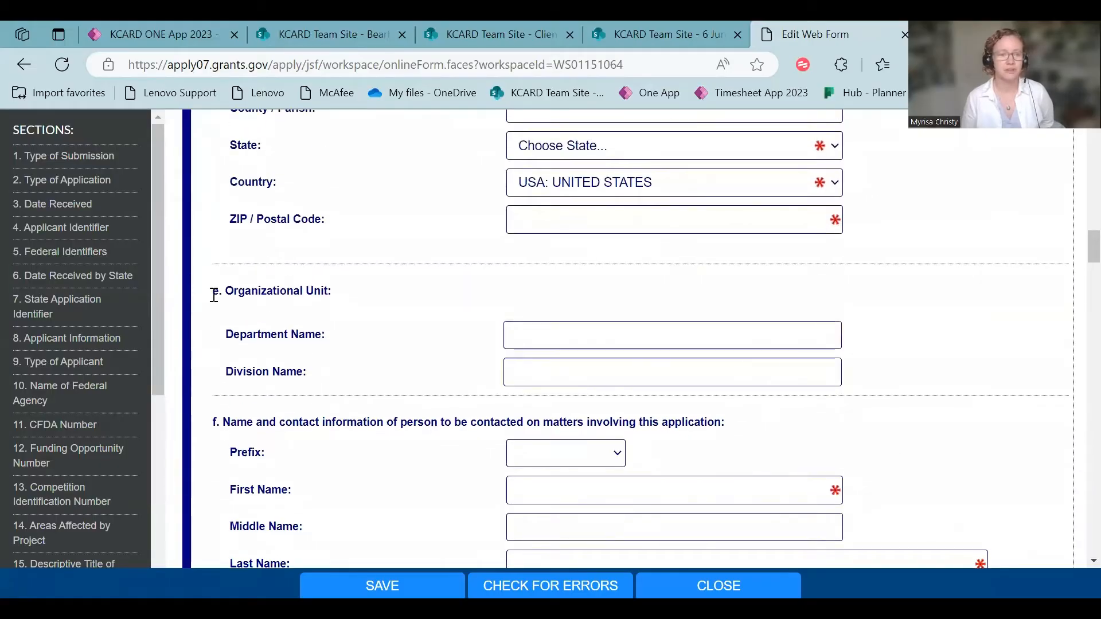
pyautogui.scroll(-3)
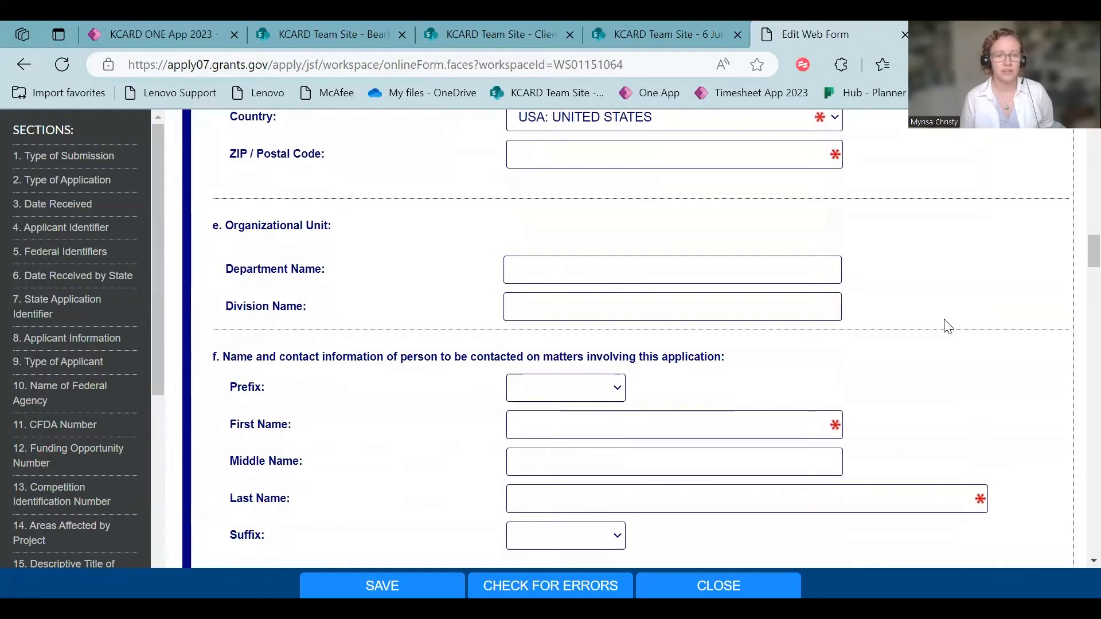
pyautogui.scroll(-3)
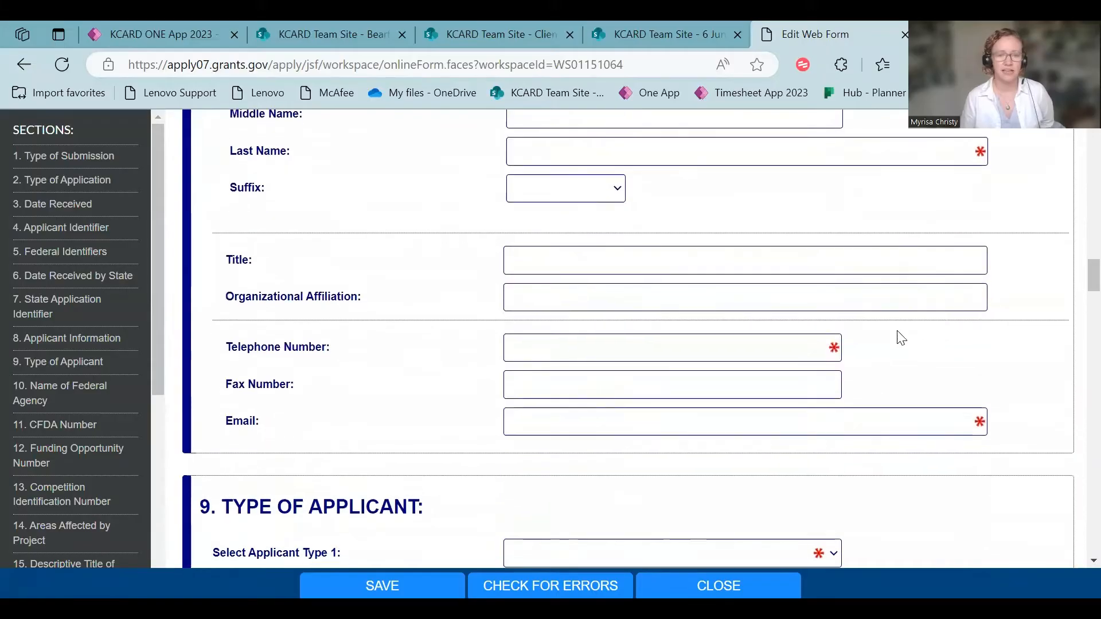
pyautogui.scroll(-3)
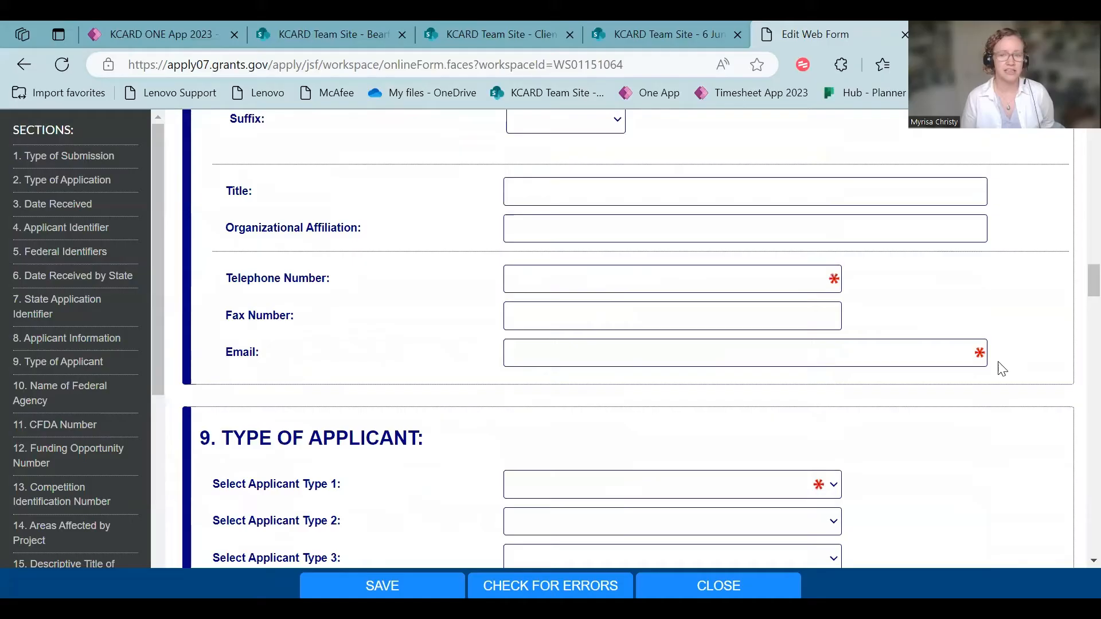
pyautogui.scroll(-3)
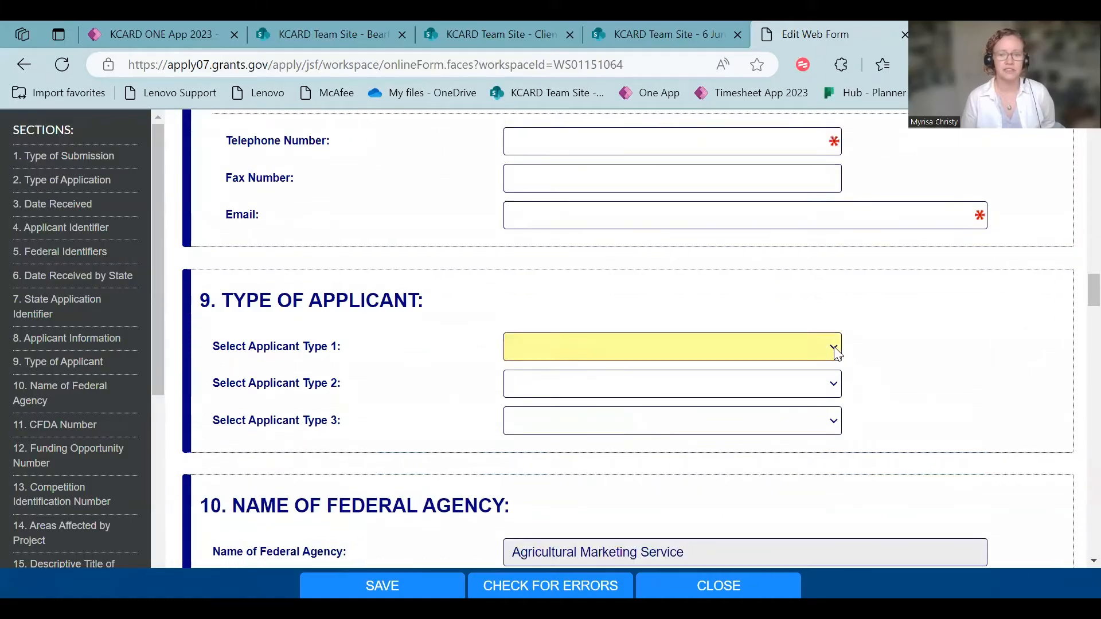
# Browse the Applicant Type 1 options without choosing, leaving the required-field warning, down to CFDA 10.189.
pyautogui.click(834, 347)
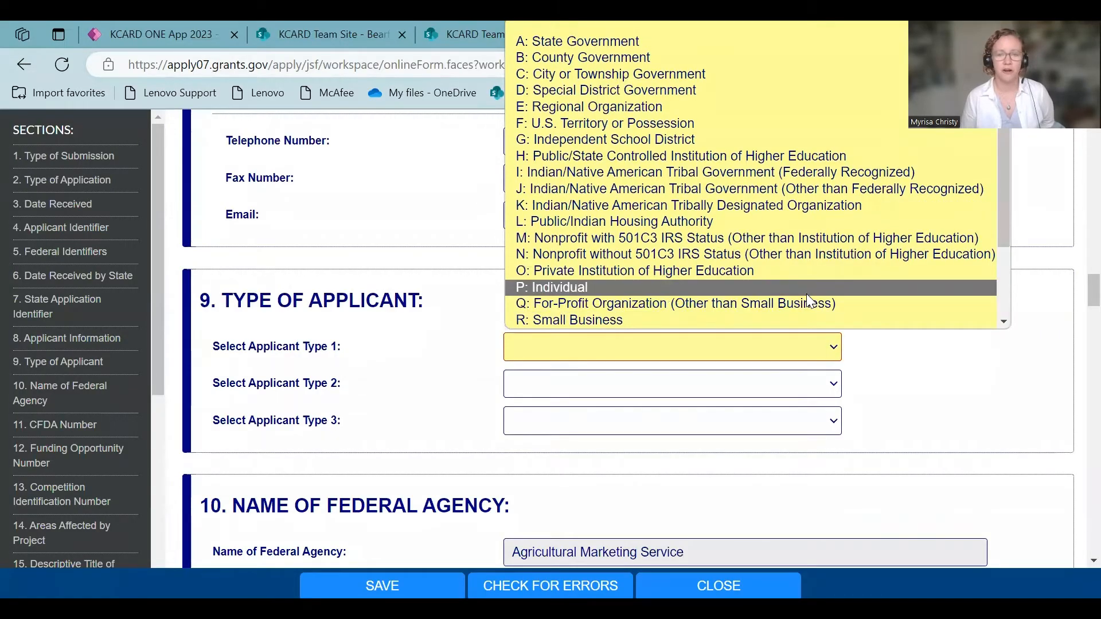
pyautogui.moveTo(733, 320)
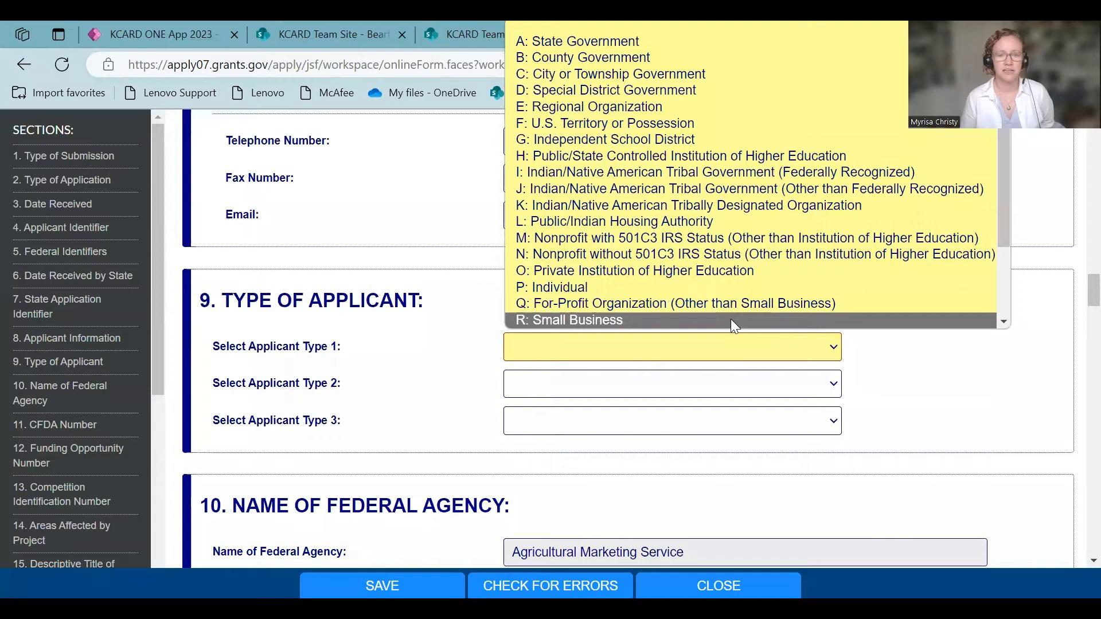
pyautogui.moveTo(1060, 336)
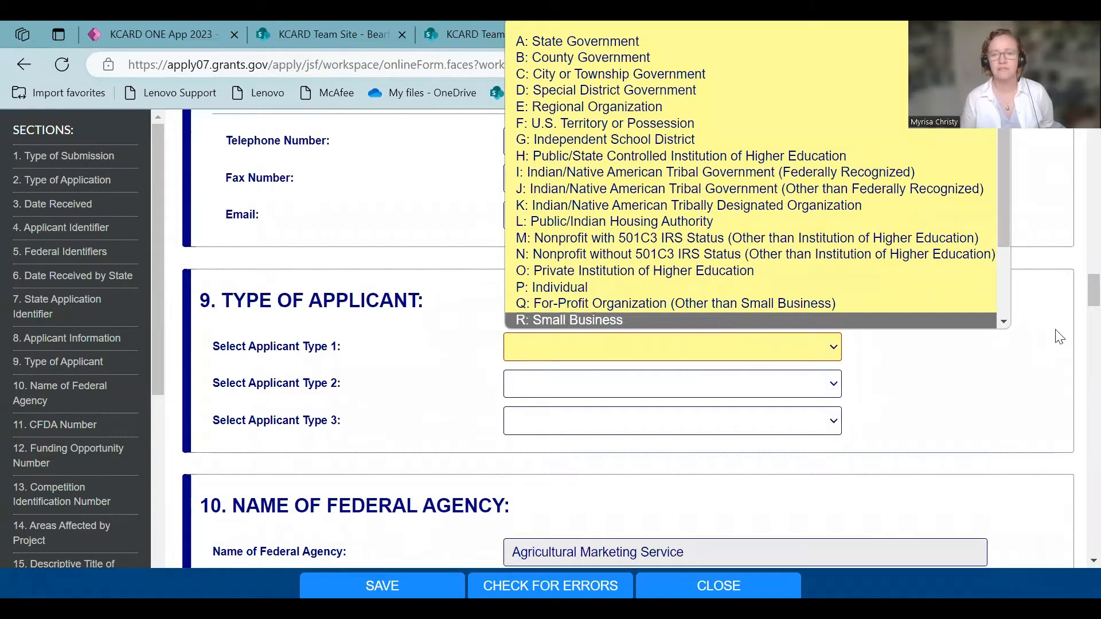
pyautogui.scroll(-3)
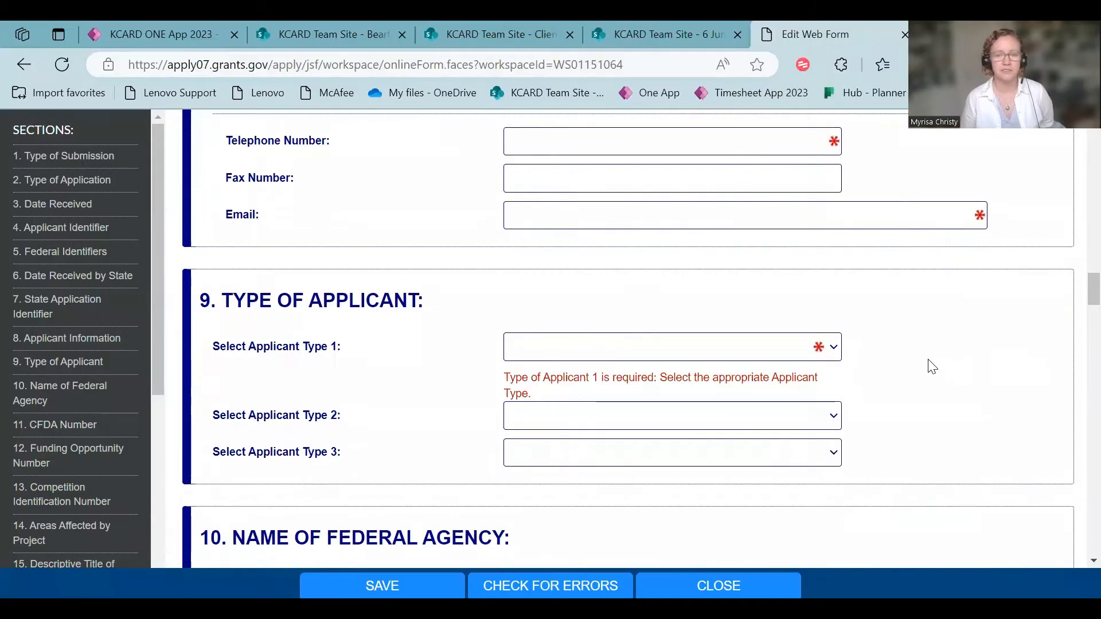
pyautogui.moveTo(833, 346)
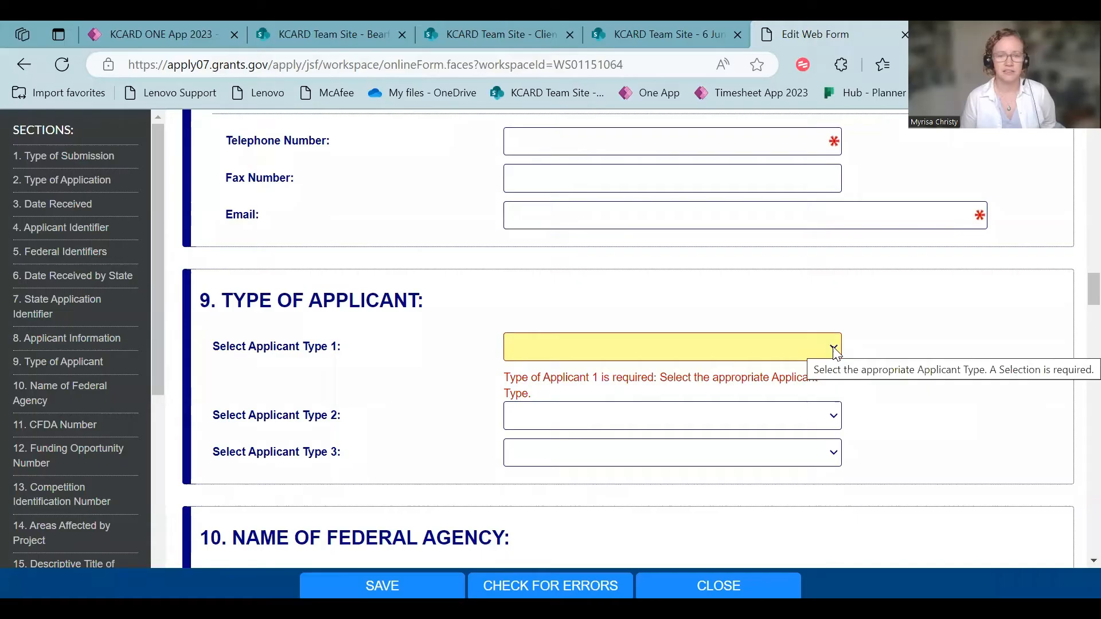
pyautogui.moveTo(903, 425)
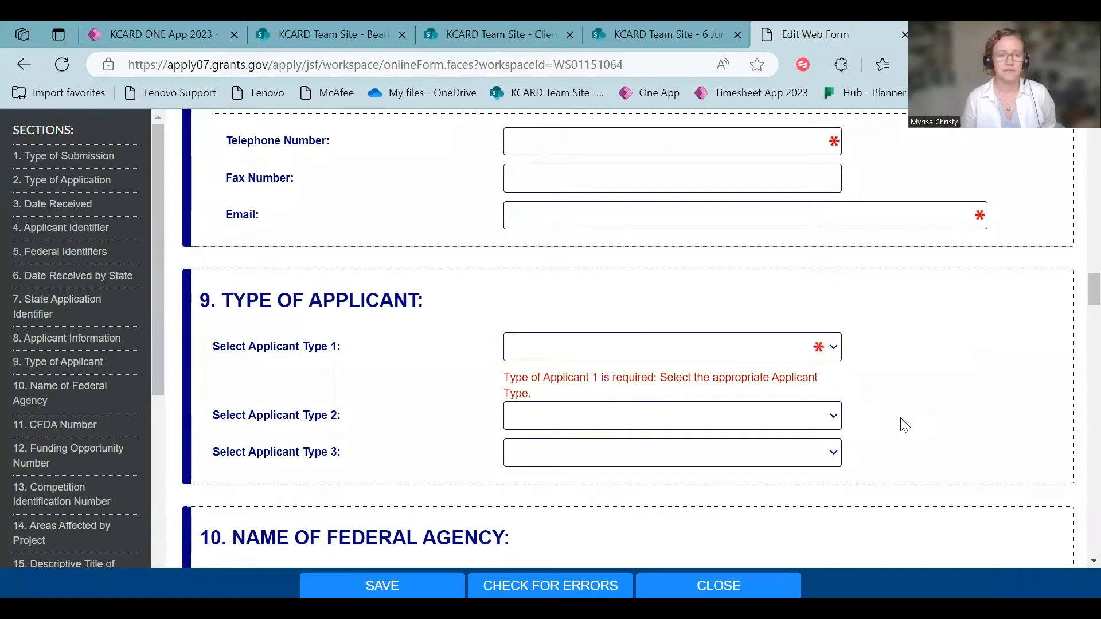
pyautogui.scroll(-3)
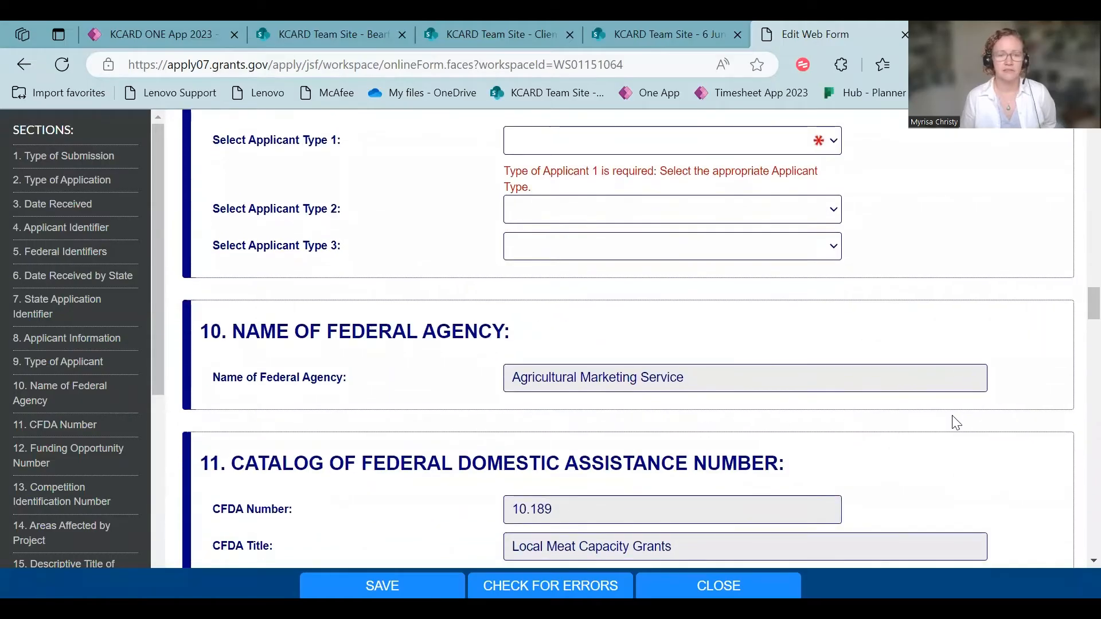
pyautogui.scroll(-3)
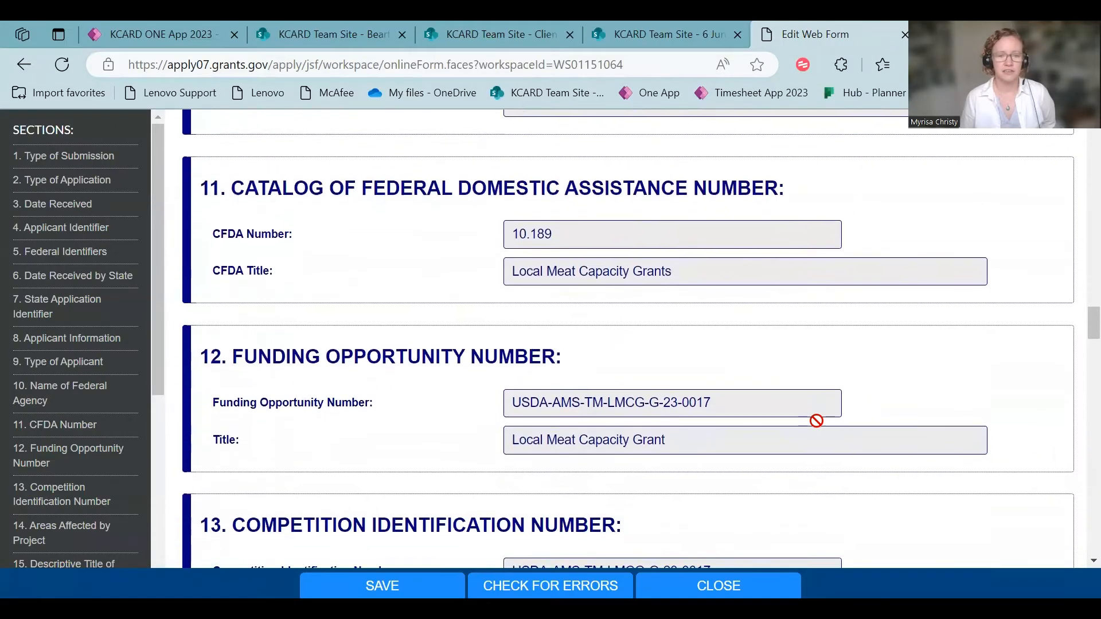
pyautogui.scroll(-3)
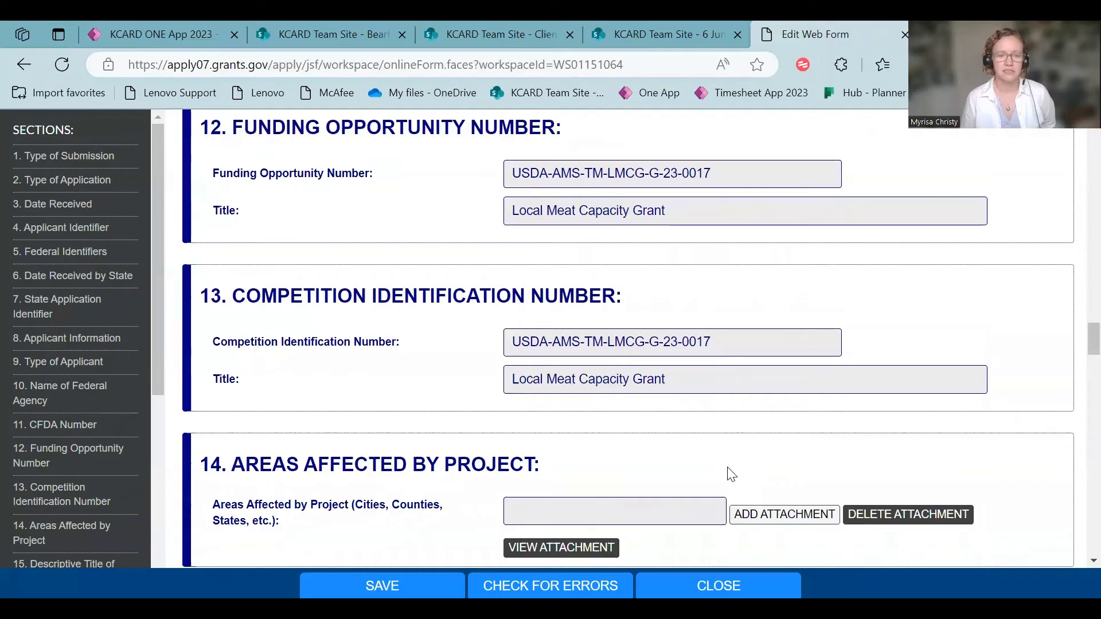
pyautogui.scroll(-3)
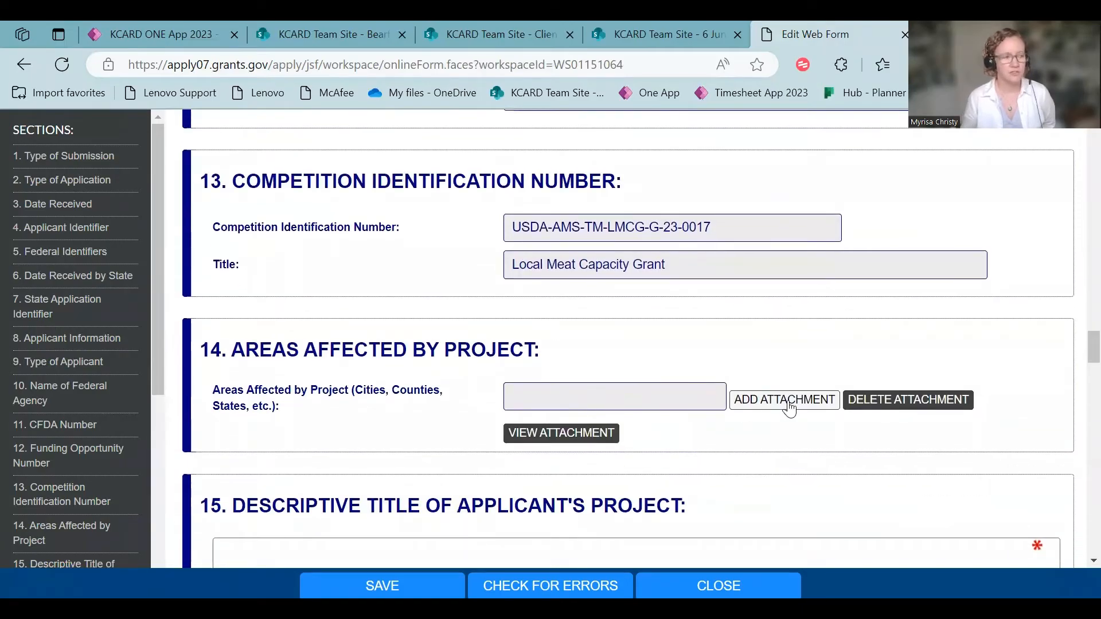
pyautogui.moveTo(783, 399)
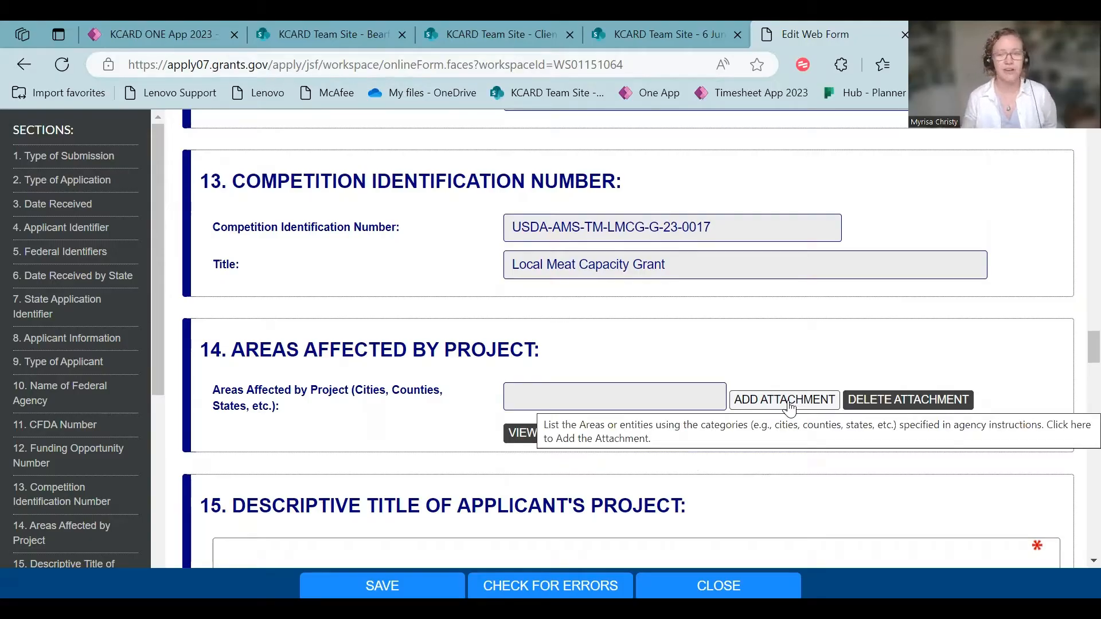
pyautogui.moveTo(799, 411)
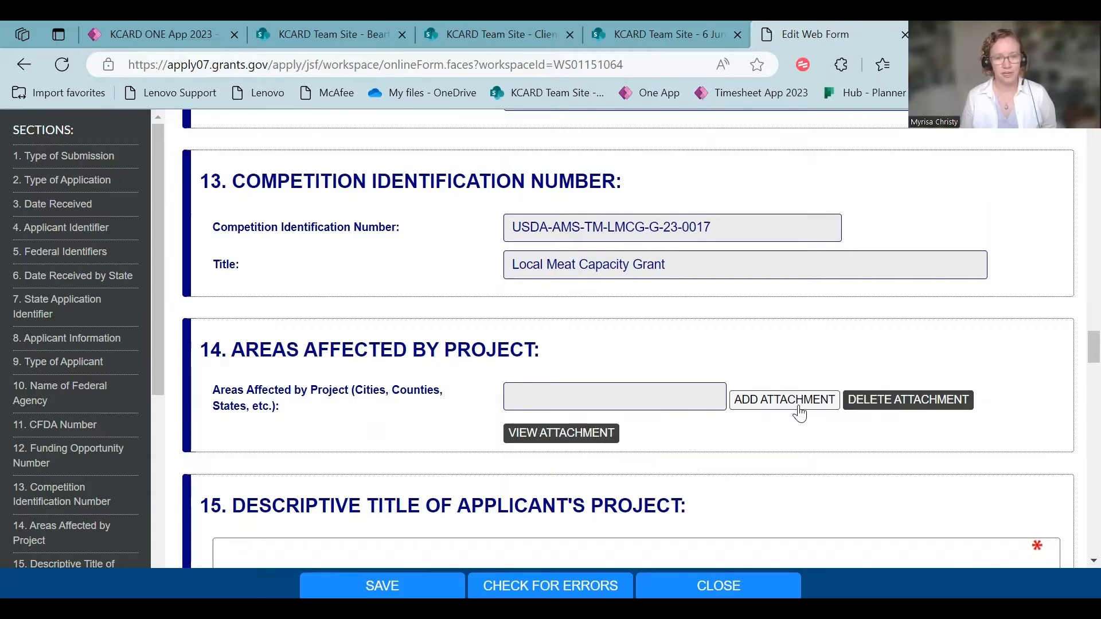
pyautogui.scroll(-3)
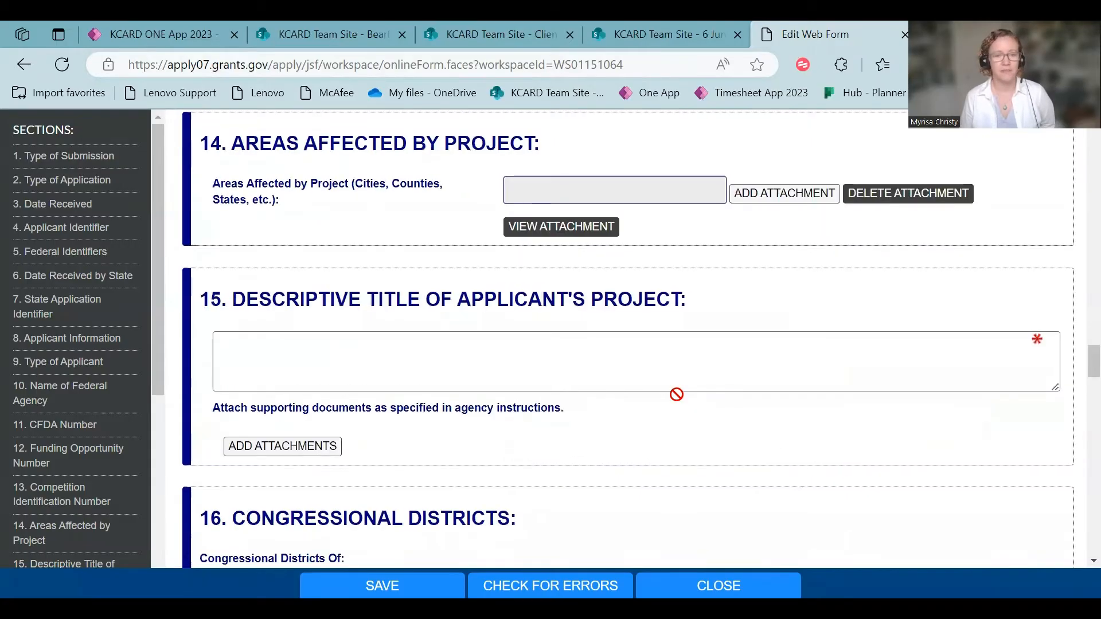
pyautogui.click(635, 361)
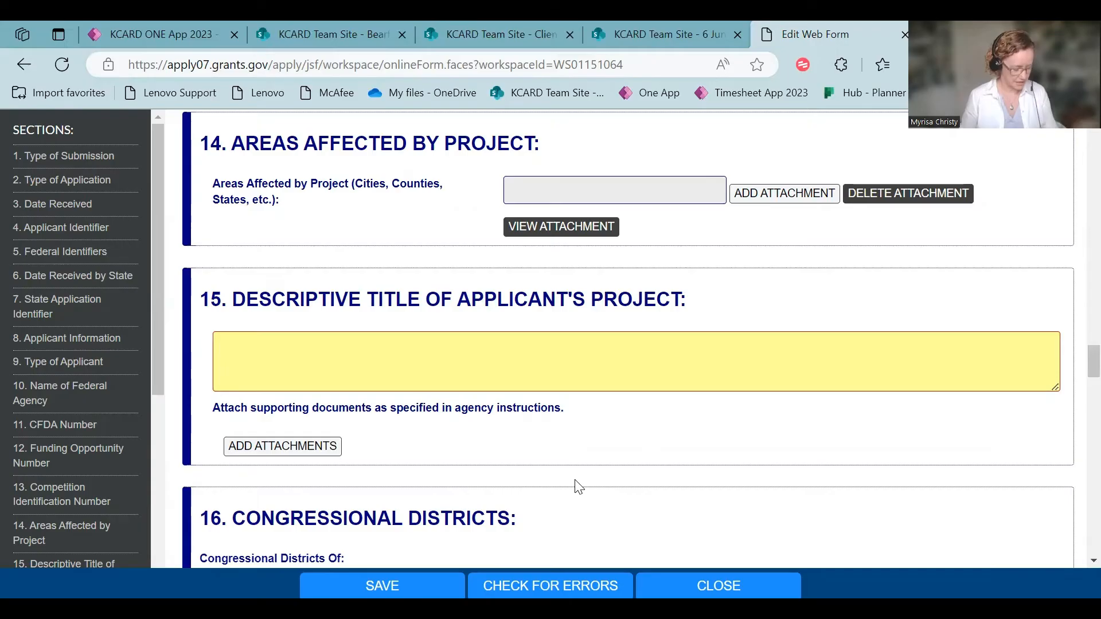
pyautogui.click(492, 362)
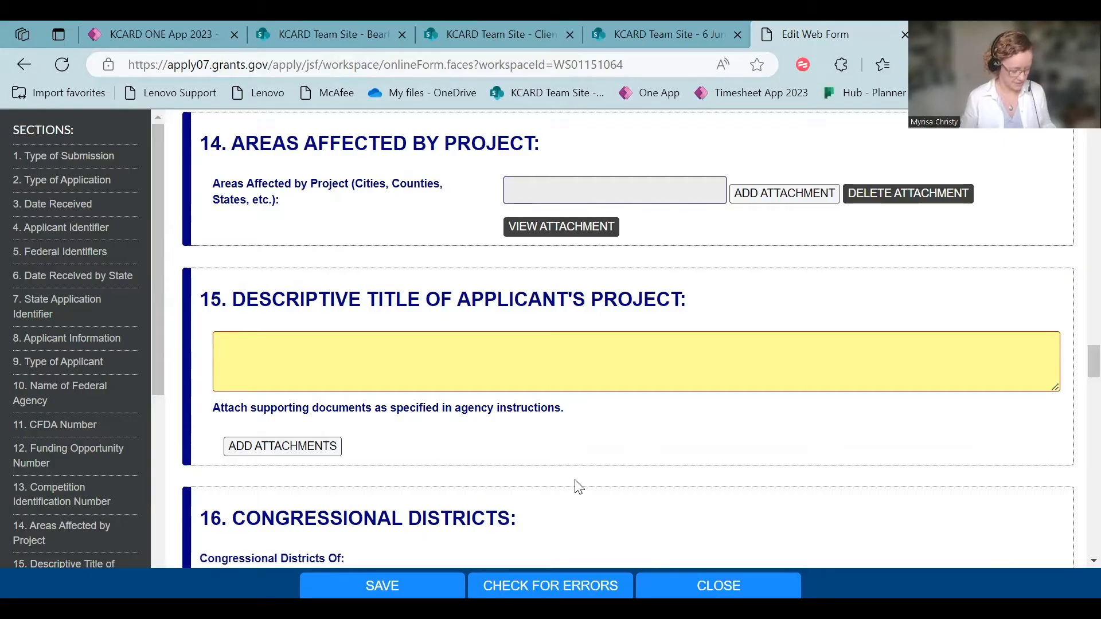
pyautogui.click(492, 361)
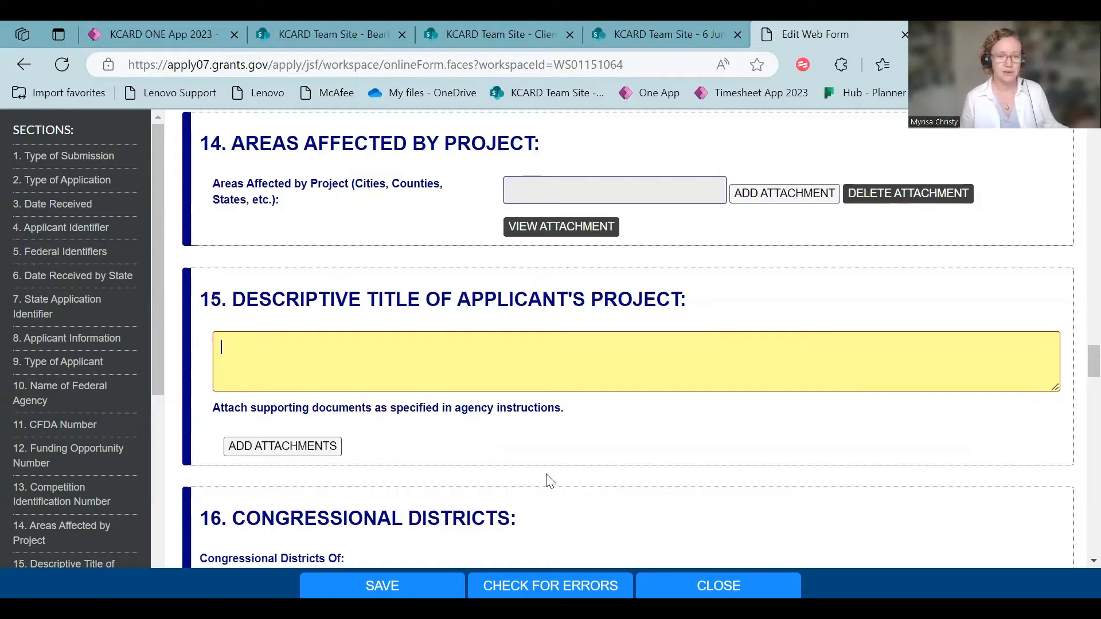
pyautogui.moveTo(283, 446)
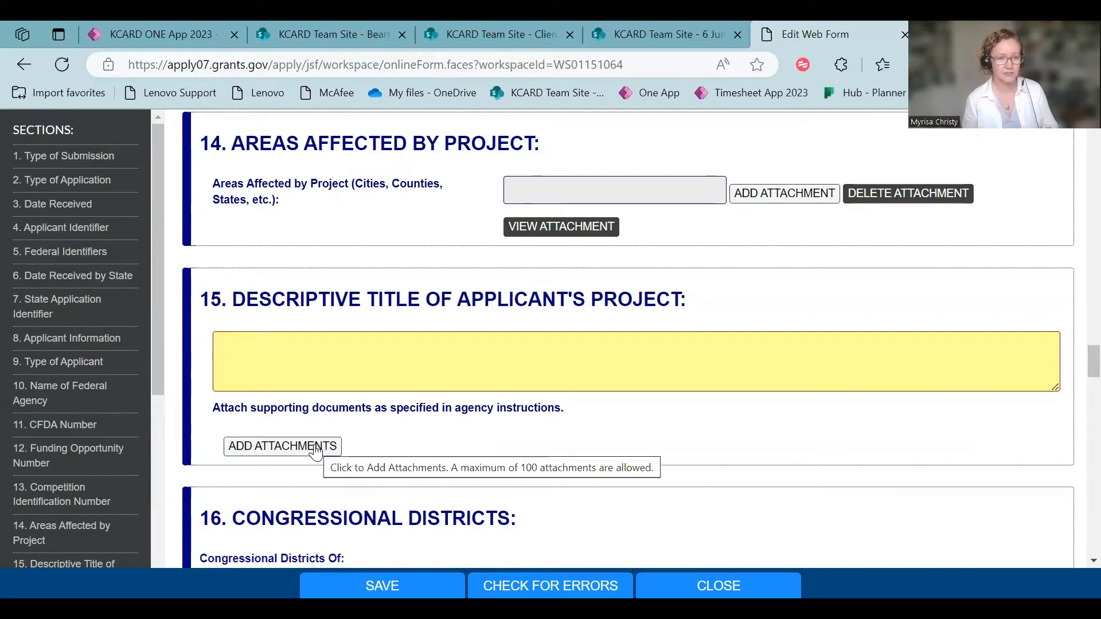
pyautogui.scroll(-3)
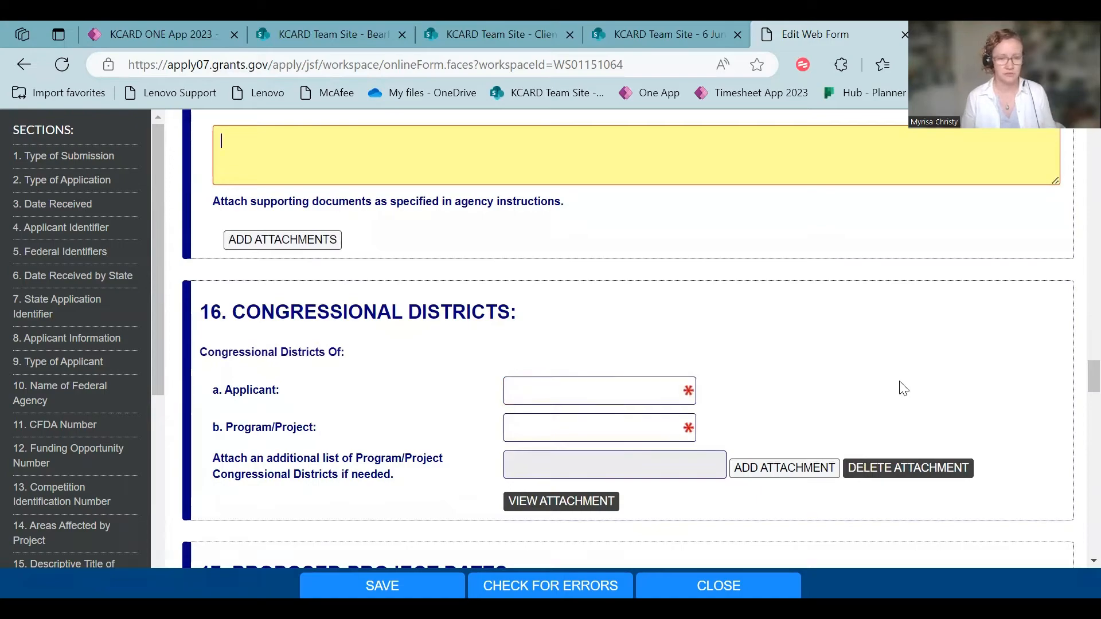
pyautogui.scroll(3)
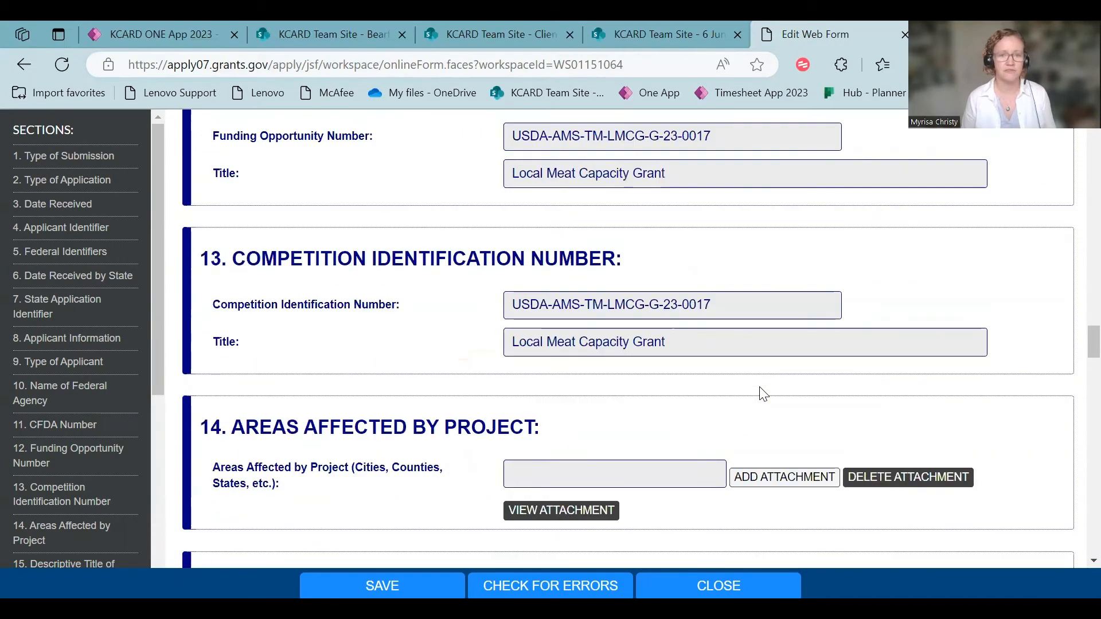
pyautogui.scroll(3)
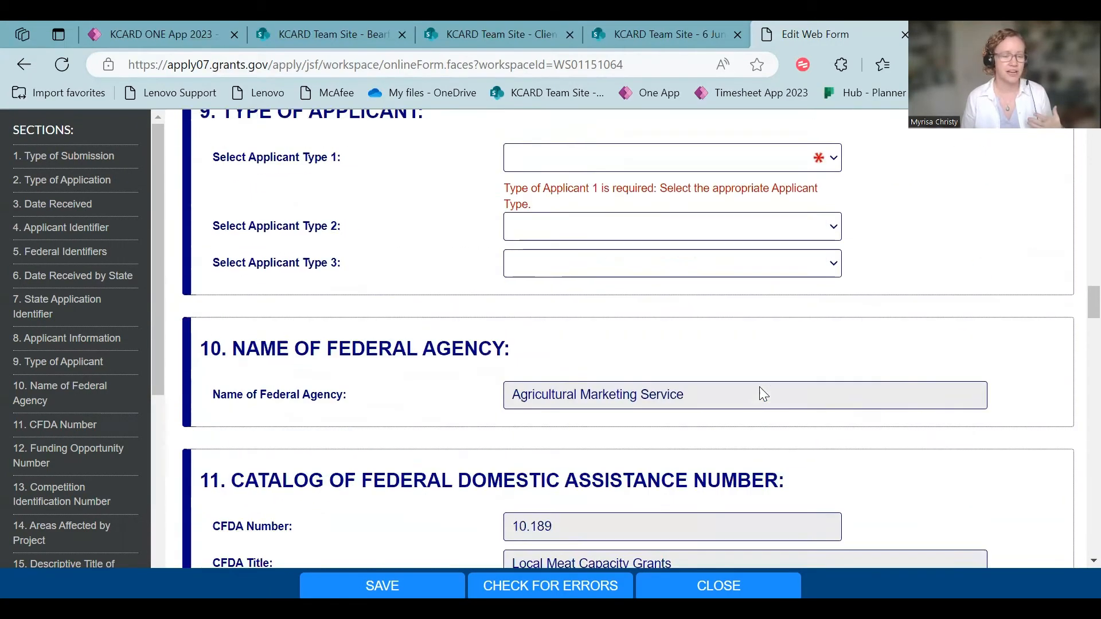
pyautogui.scroll(3)
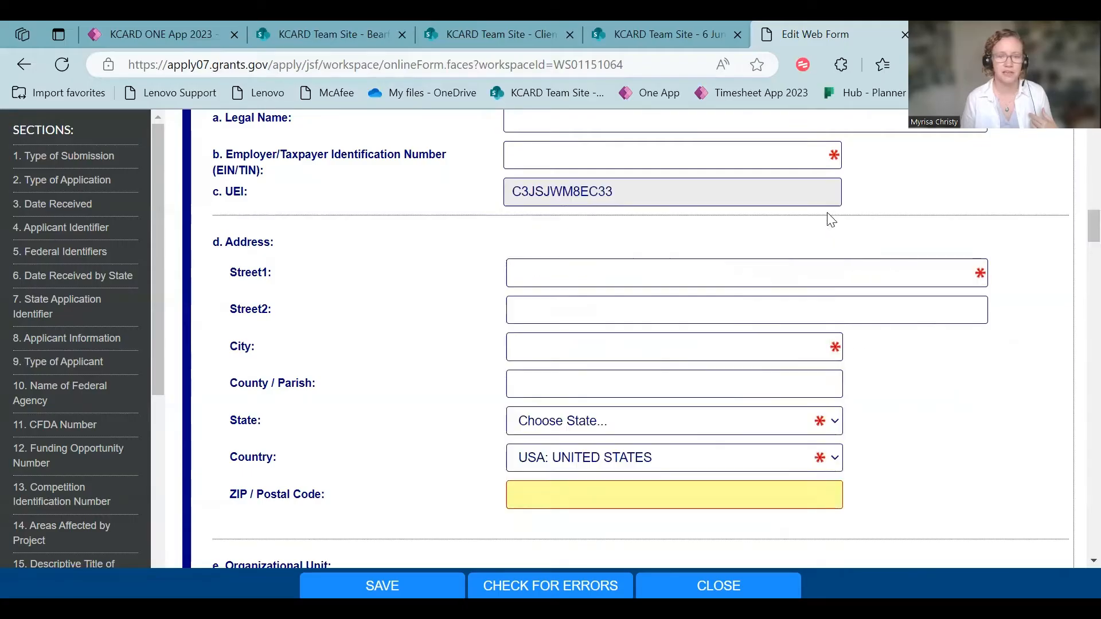
pyautogui.moveTo(1042, 486)
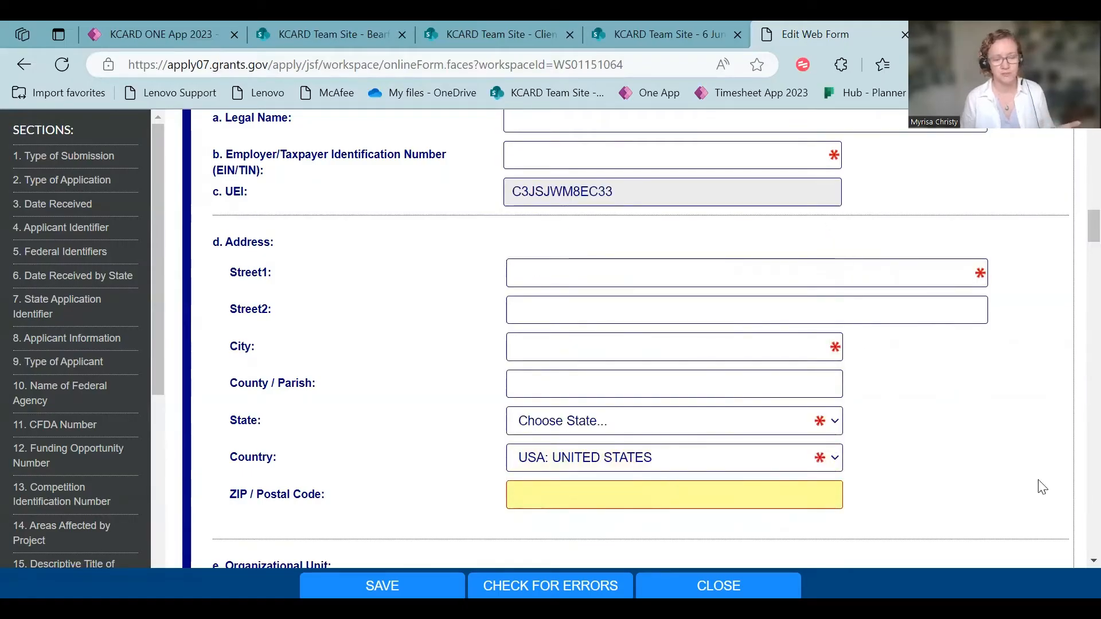
pyautogui.scroll(-3)
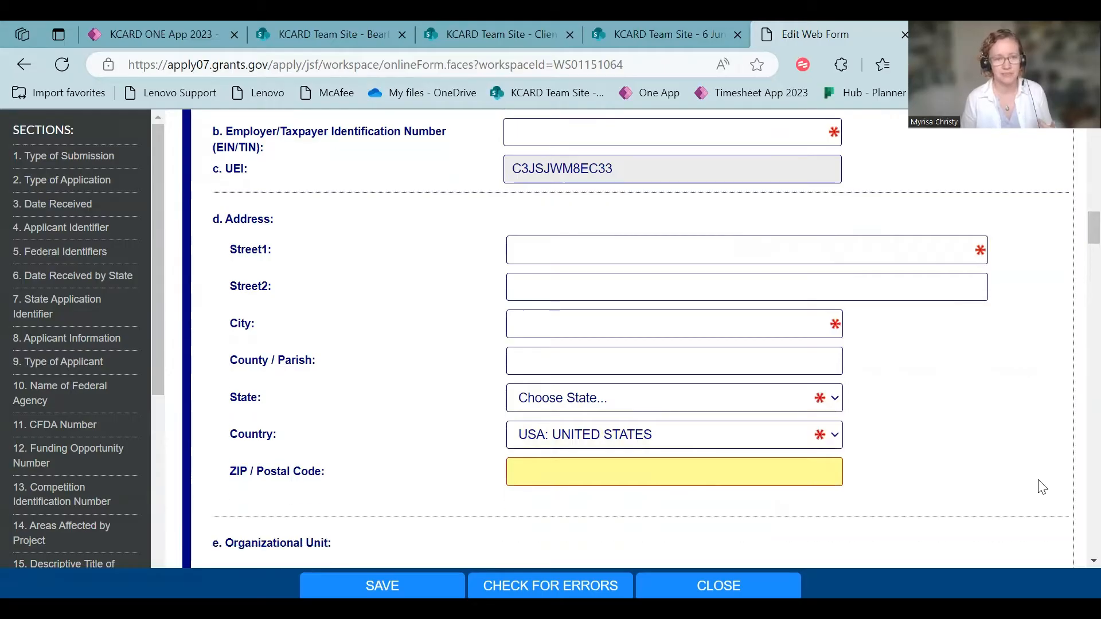
pyautogui.scroll(-3)
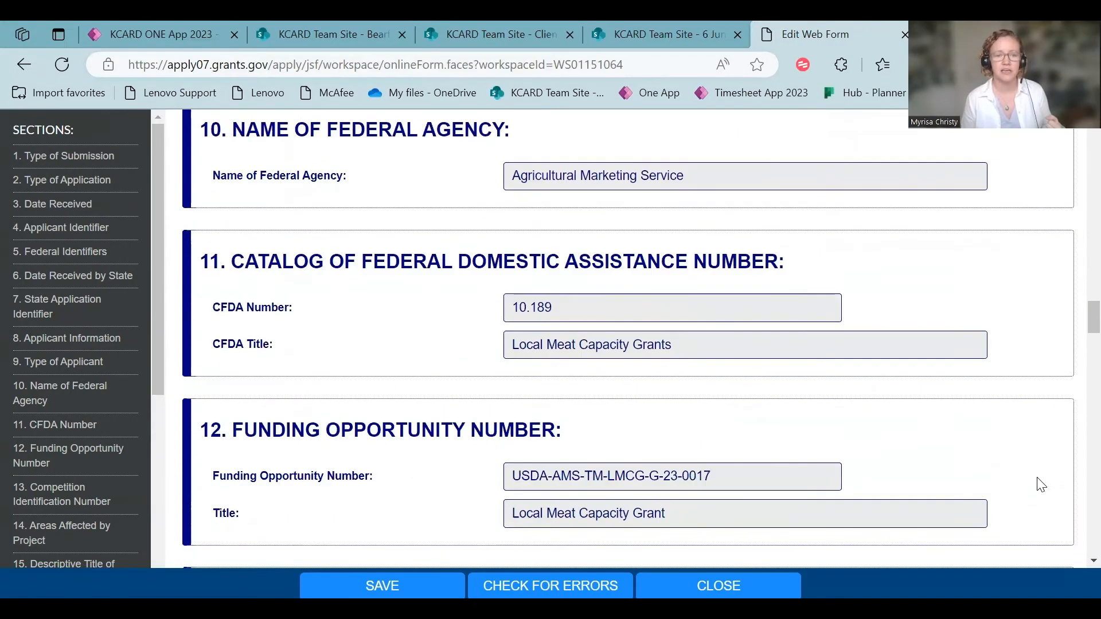
pyautogui.scroll(-3)
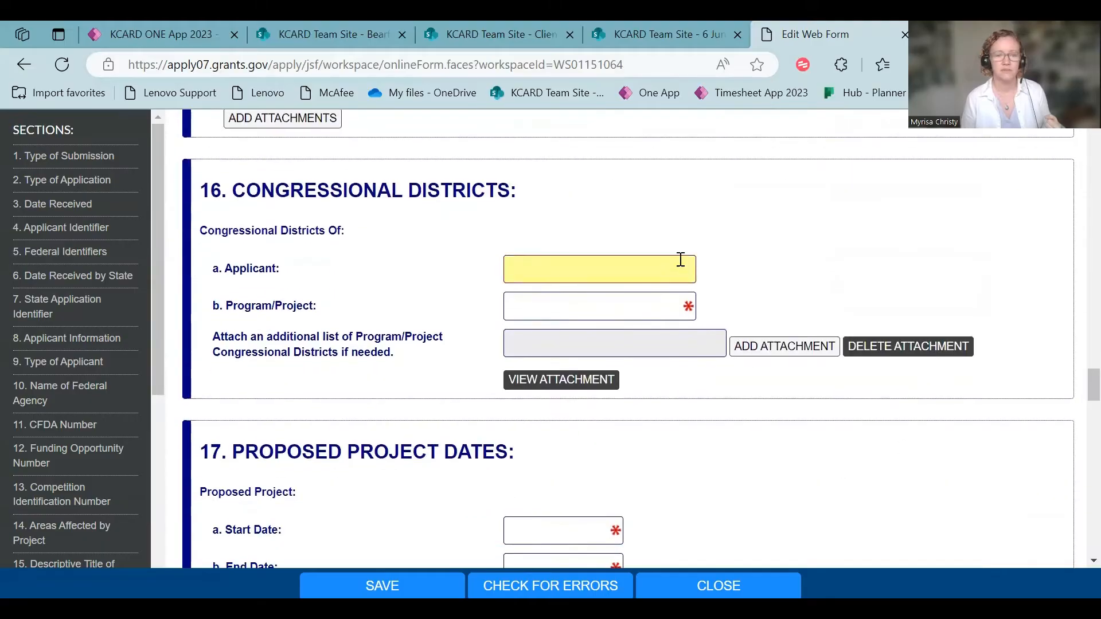
# Review the congressional district and State estimated funding fields in sections 16–18.
pyautogui.click(598, 305)
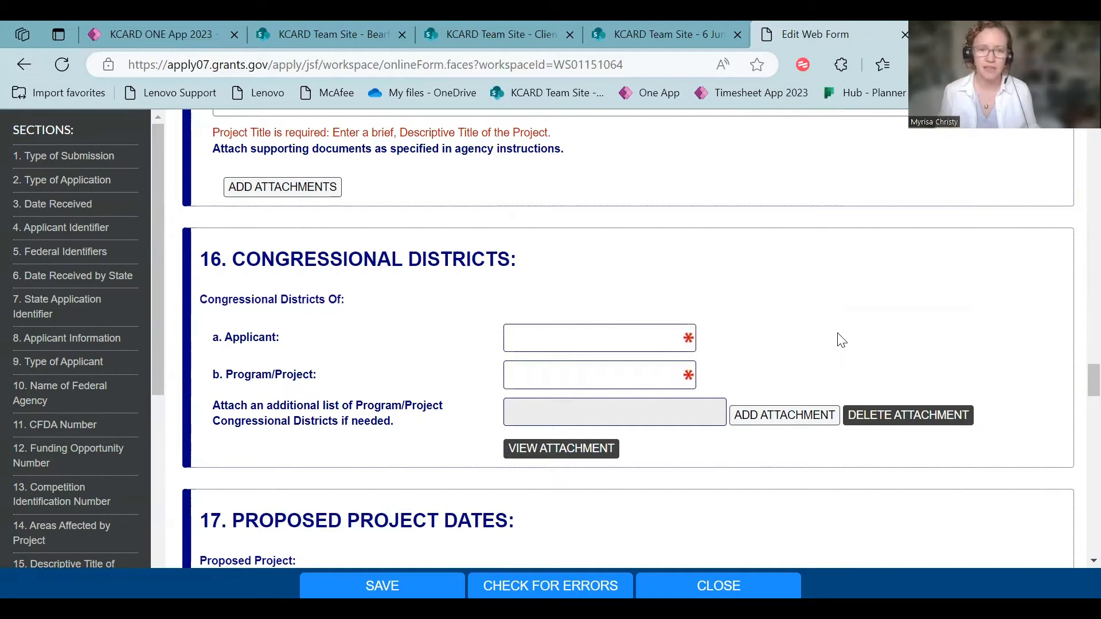
pyautogui.click(599, 373)
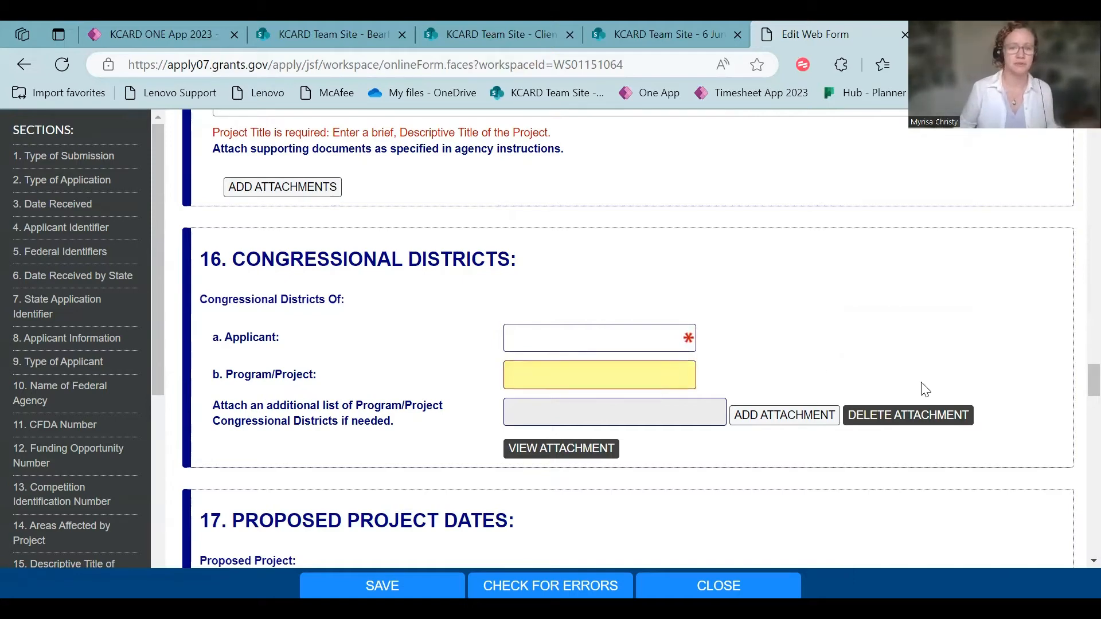
pyautogui.scroll(-3)
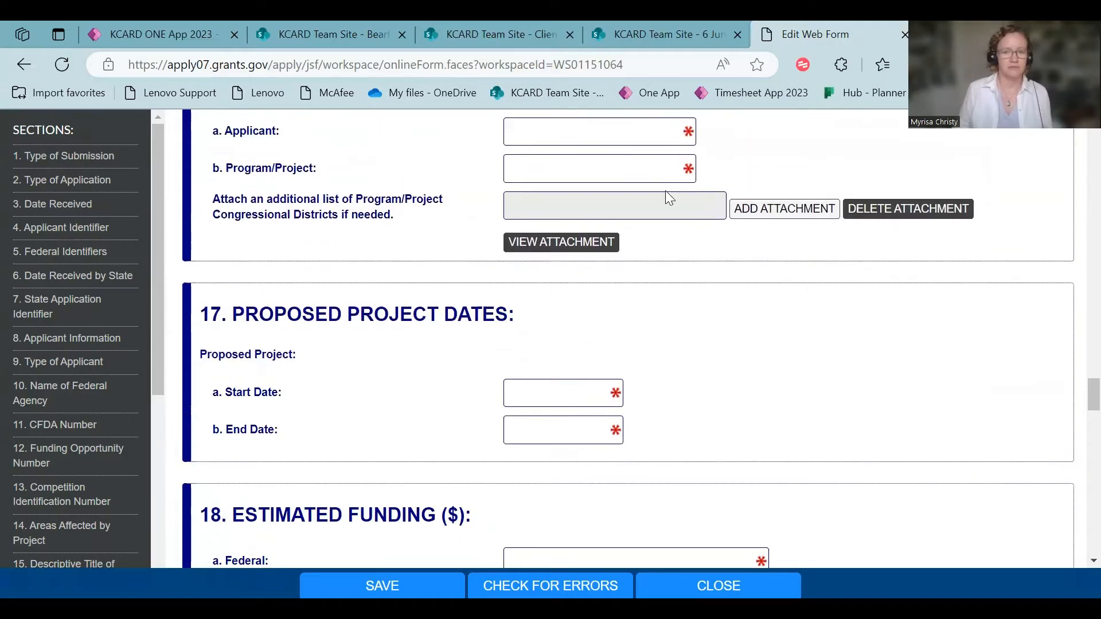
pyautogui.moveTo(722, 444)
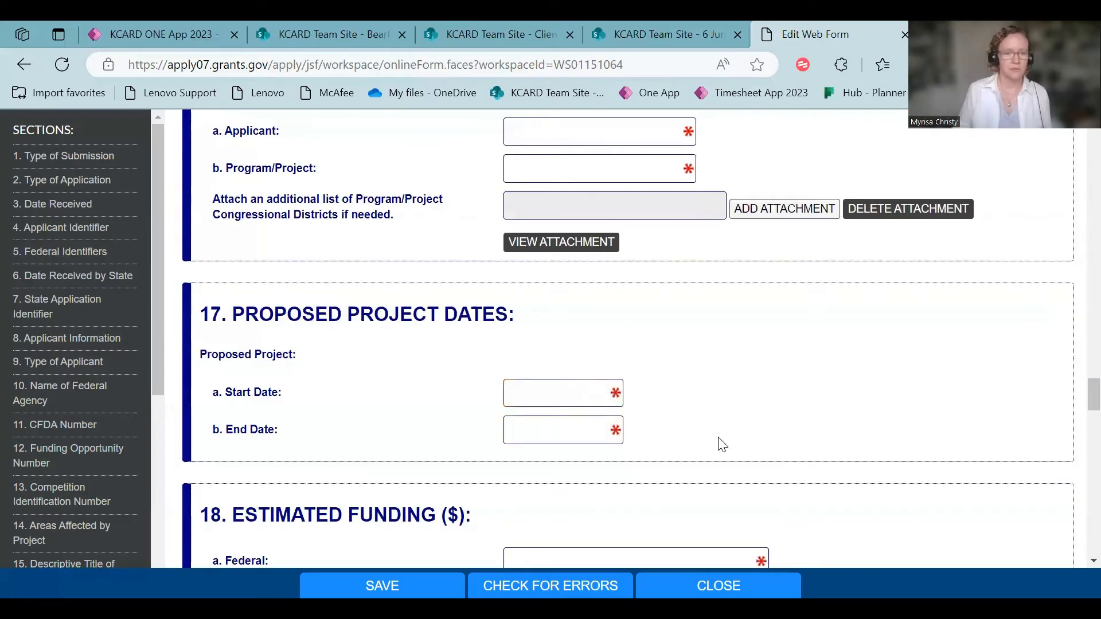
pyautogui.scroll(-3)
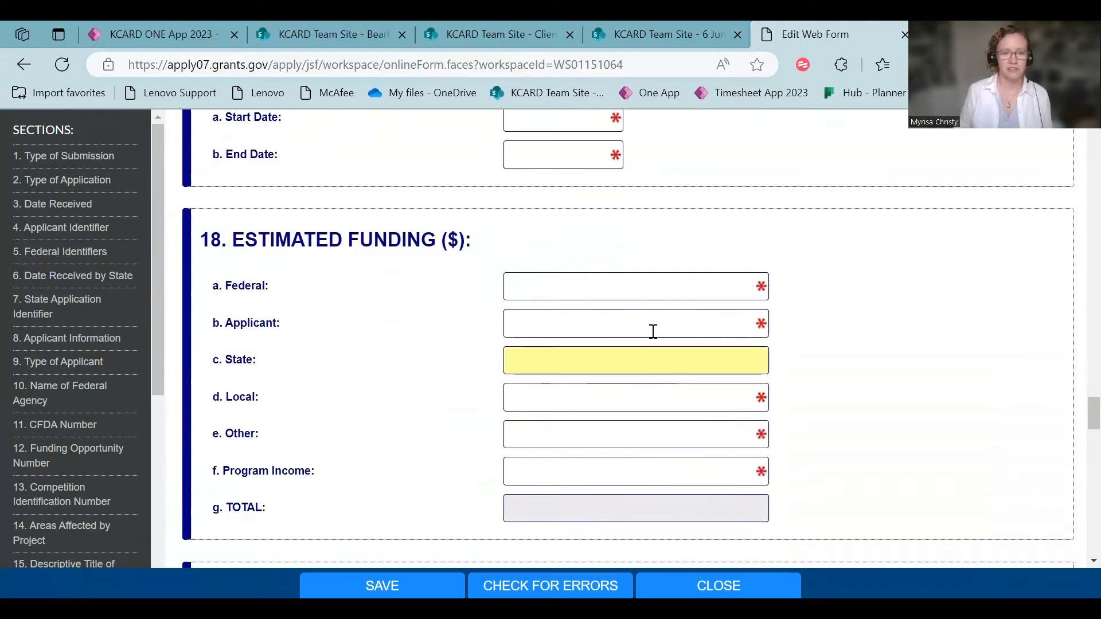
pyautogui.click(635, 323)
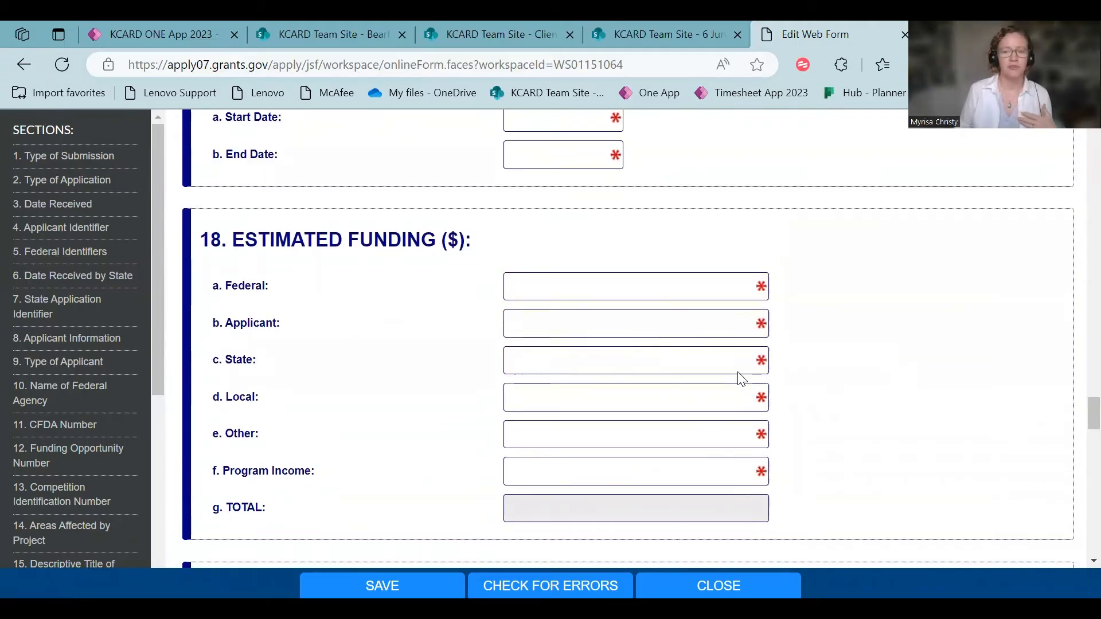
pyautogui.moveTo(725, 433)
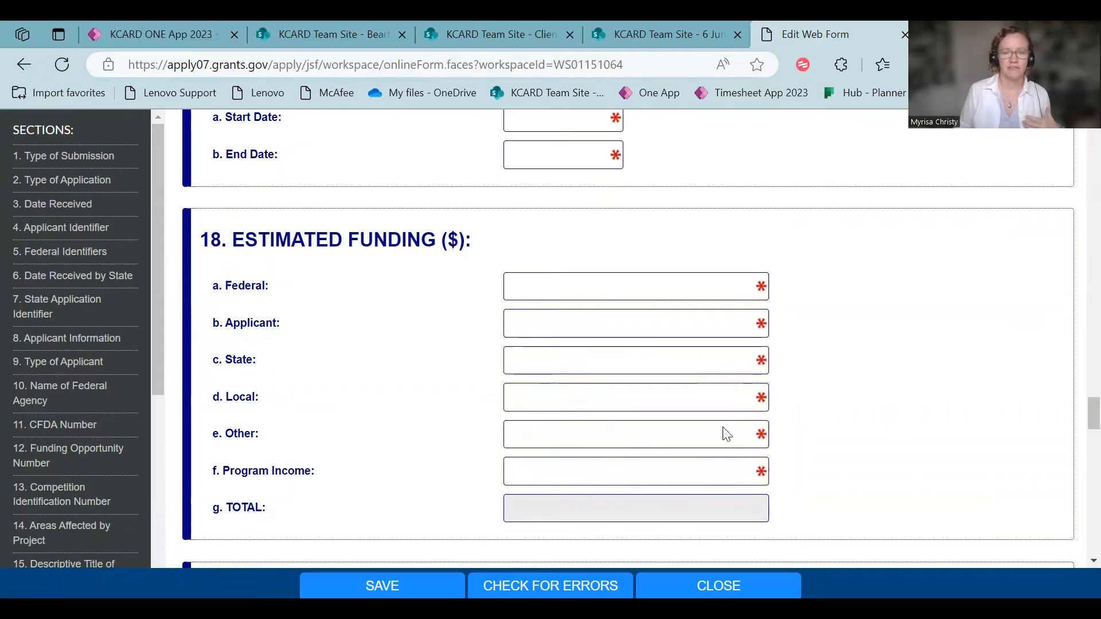
pyautogui.scroll(-3)
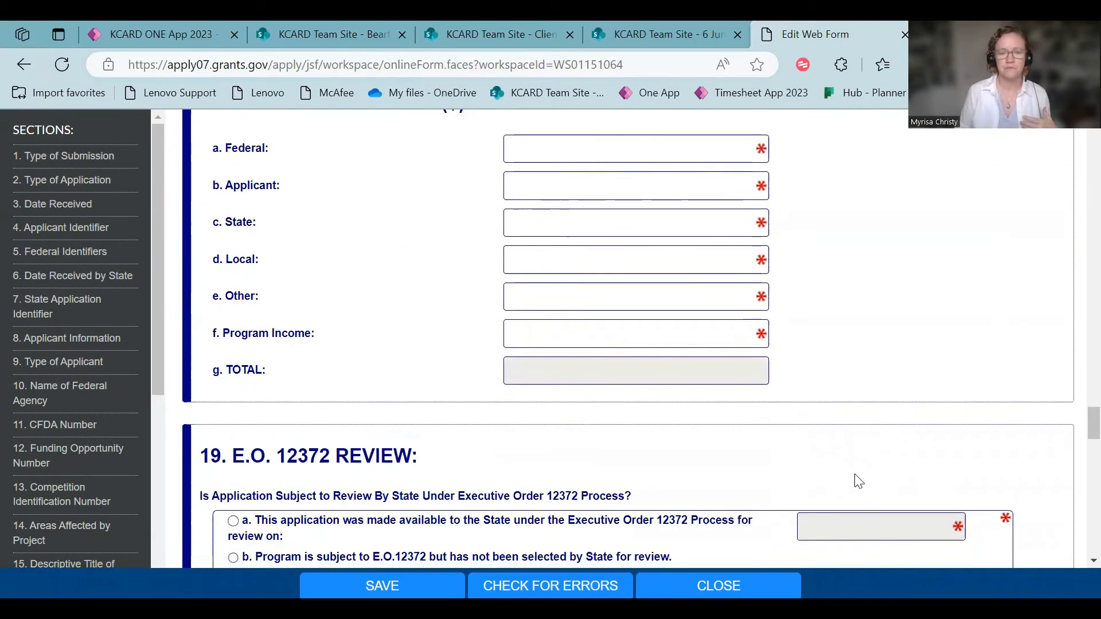
pyautogui.scroll(-3)
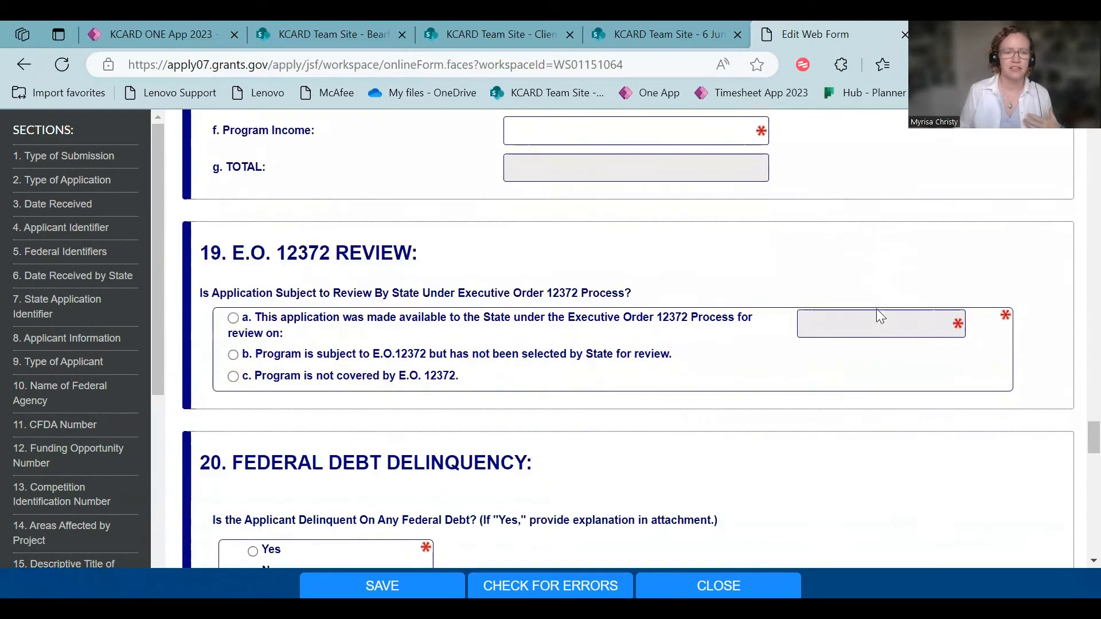
# Mark the program as not covered by E.O. 12372 and review down to Authorized Representative.
pyautogui.click(233, 372)
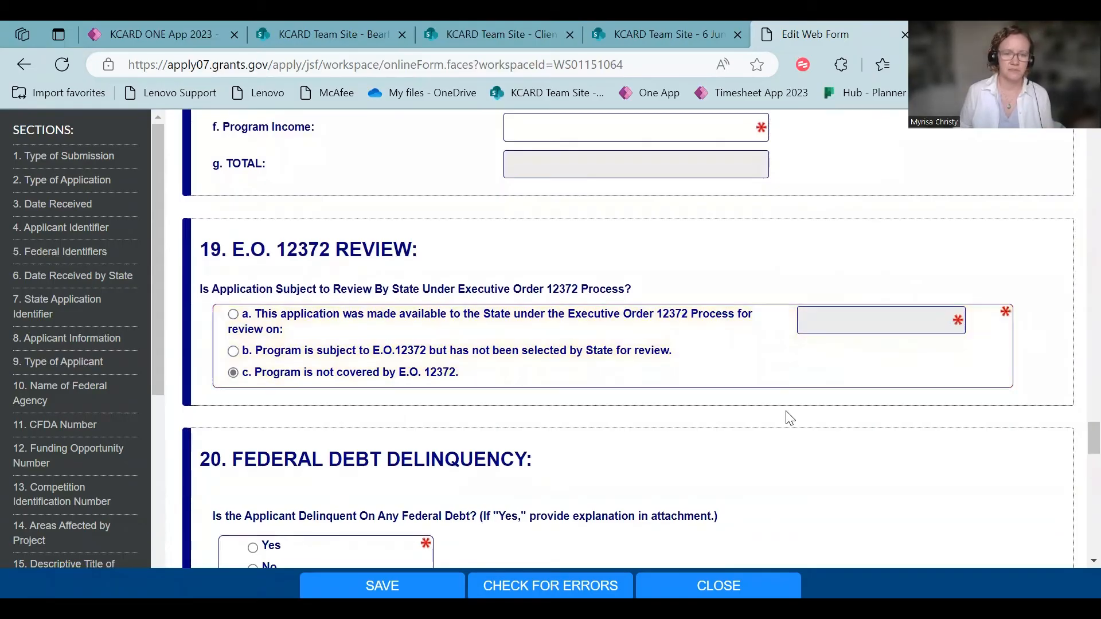
pyautogui.moveTo(808, 466)
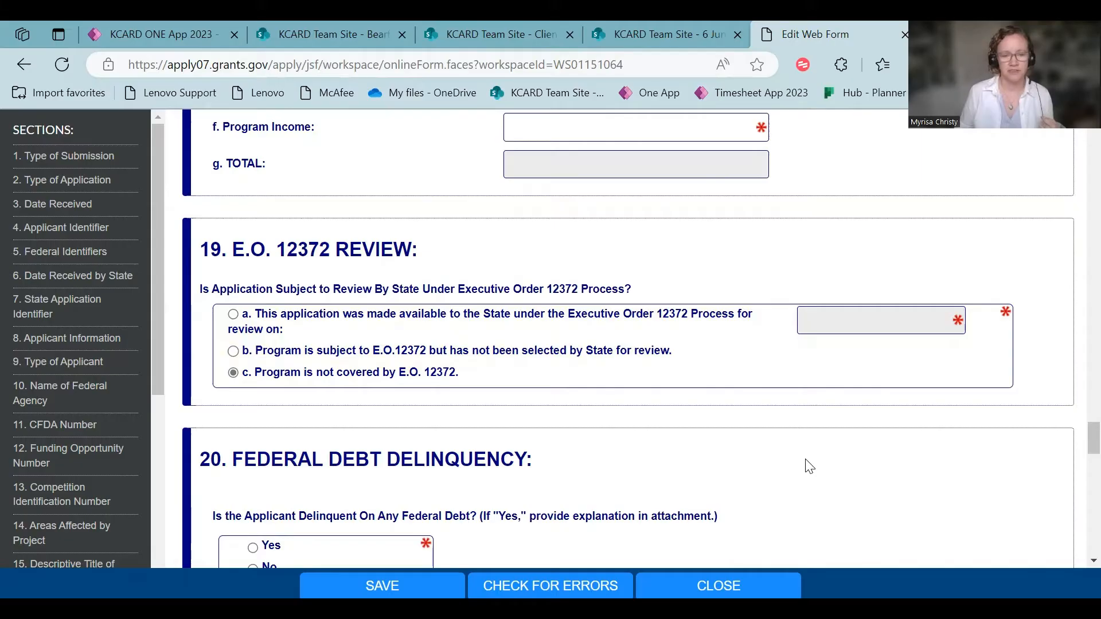
pyautogui.scroll(-3)
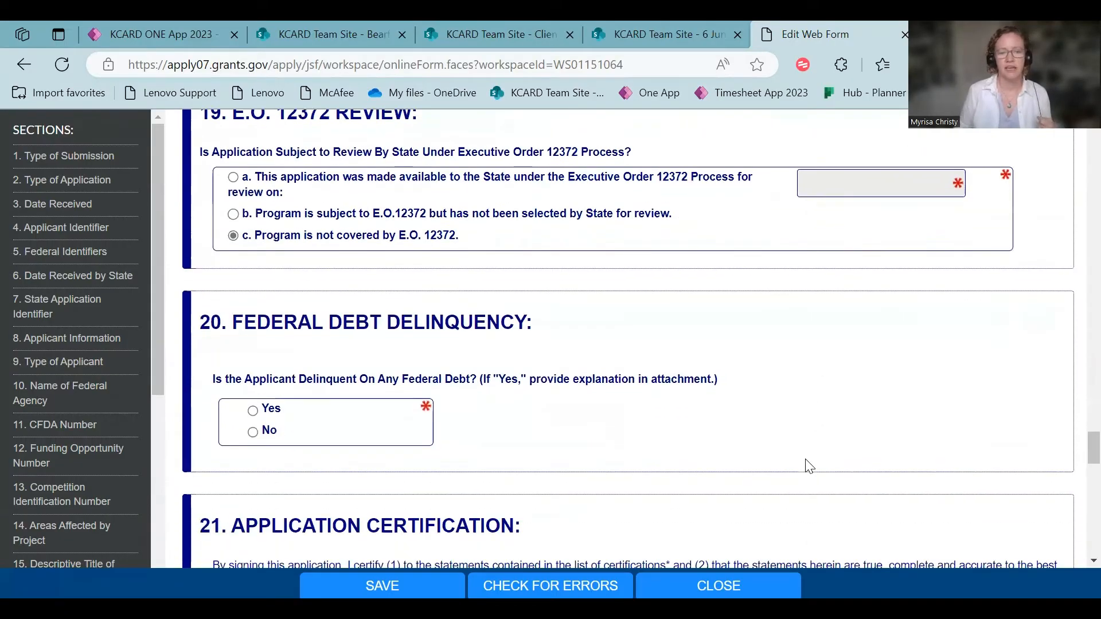
pyautogui.scroll(-3)
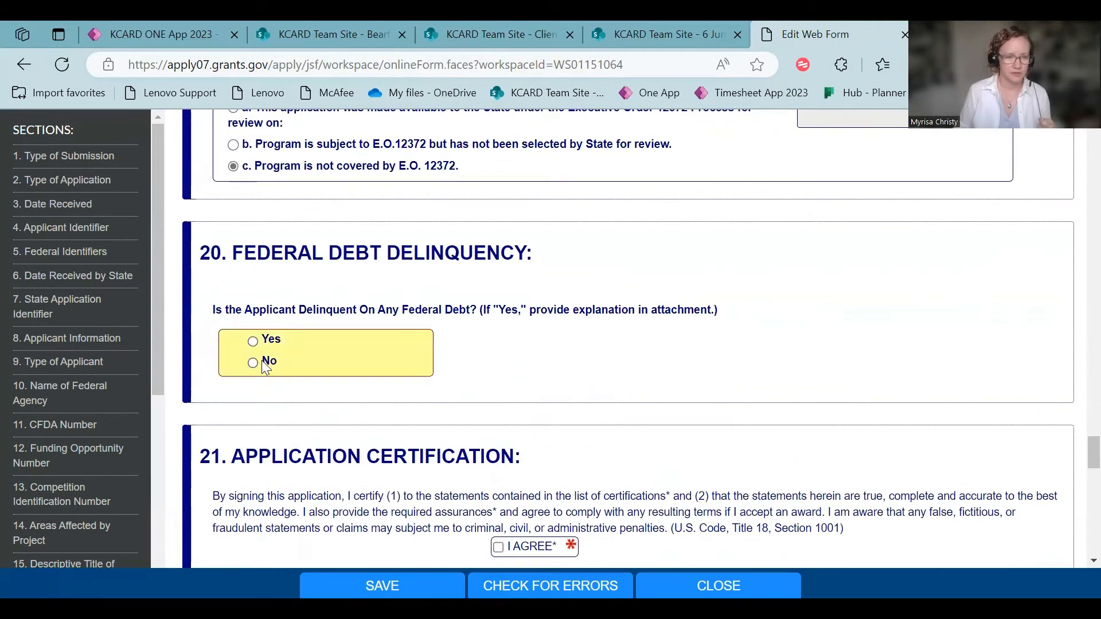
pyautogui.scroll(-3)
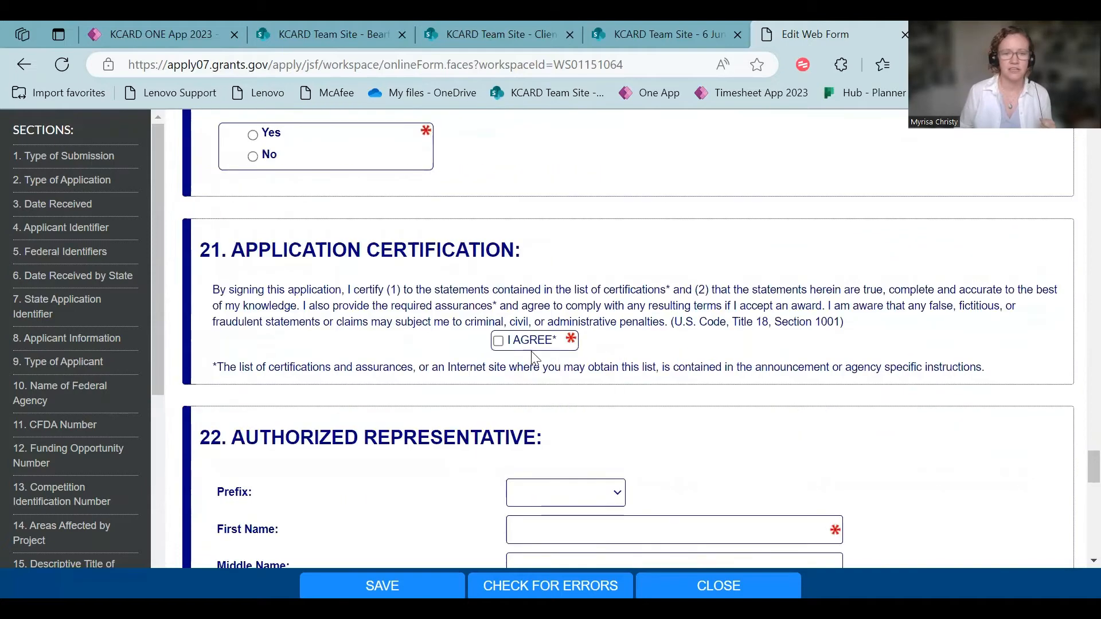
pyautogui.moveTo(915, 439)
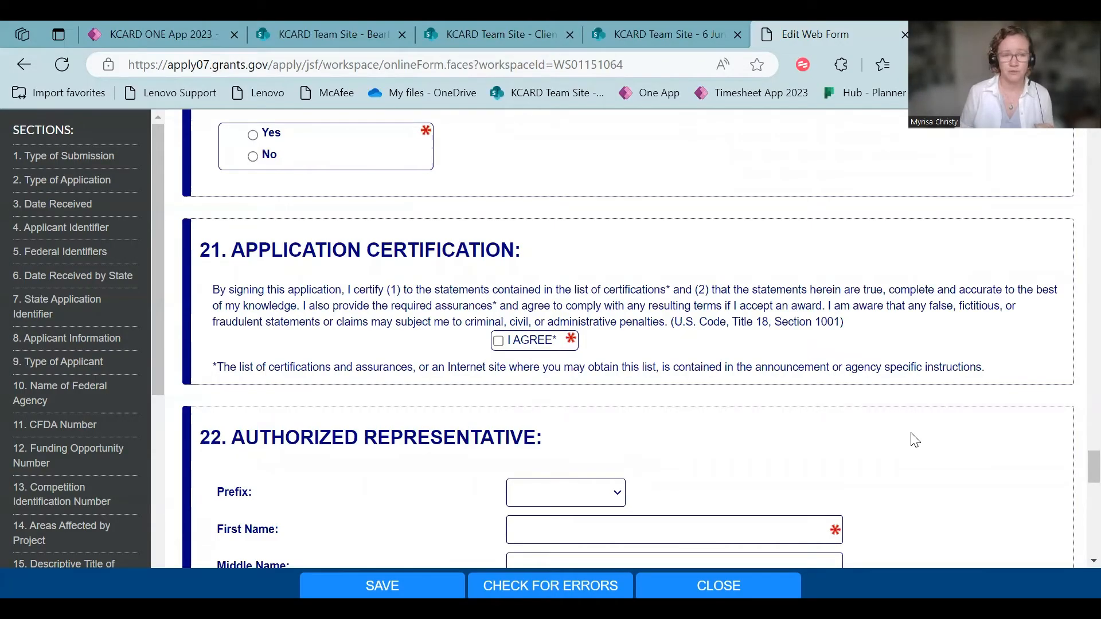
pyautogui.scroll(-3)
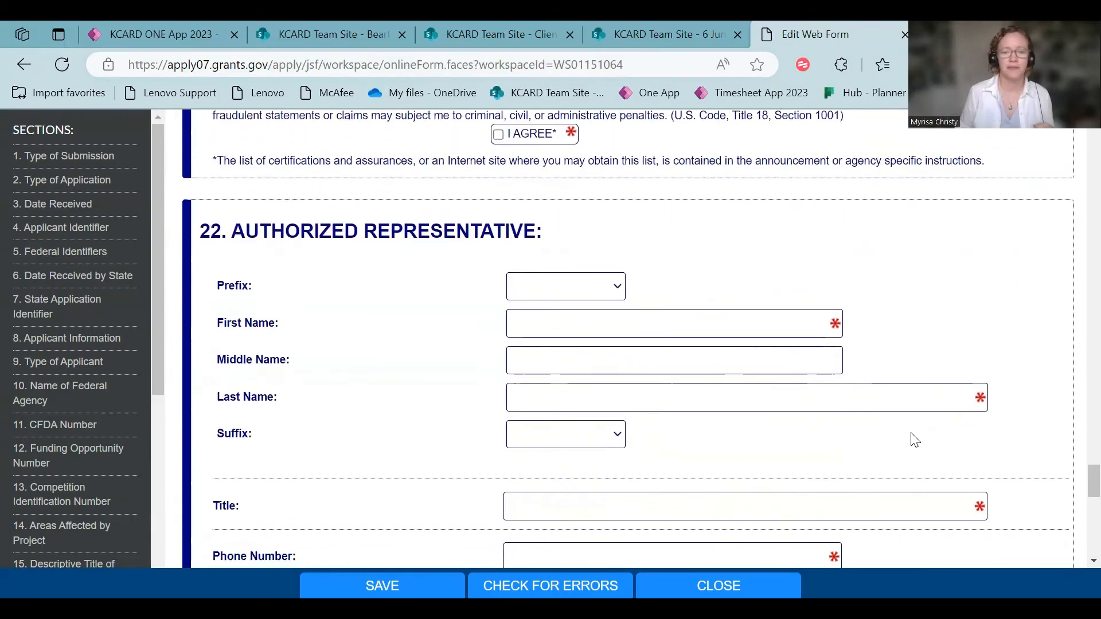
# Scroll to the Burden Statement agency table at the end of the SF-424 form.
pyautogui.scroll(-3)
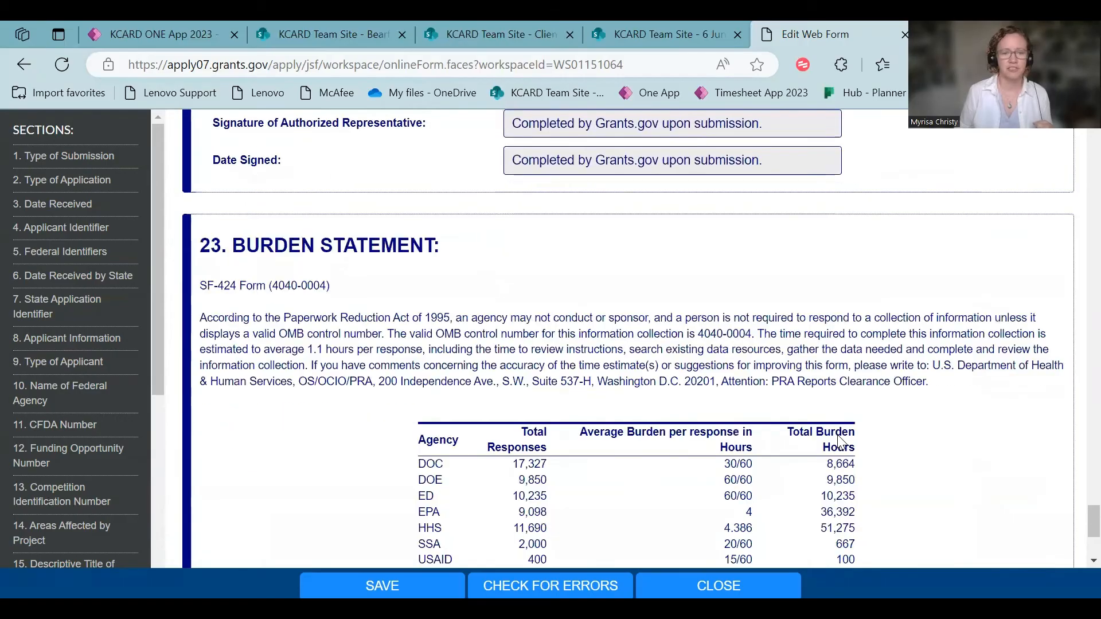
pyautogui.scroll(-3)
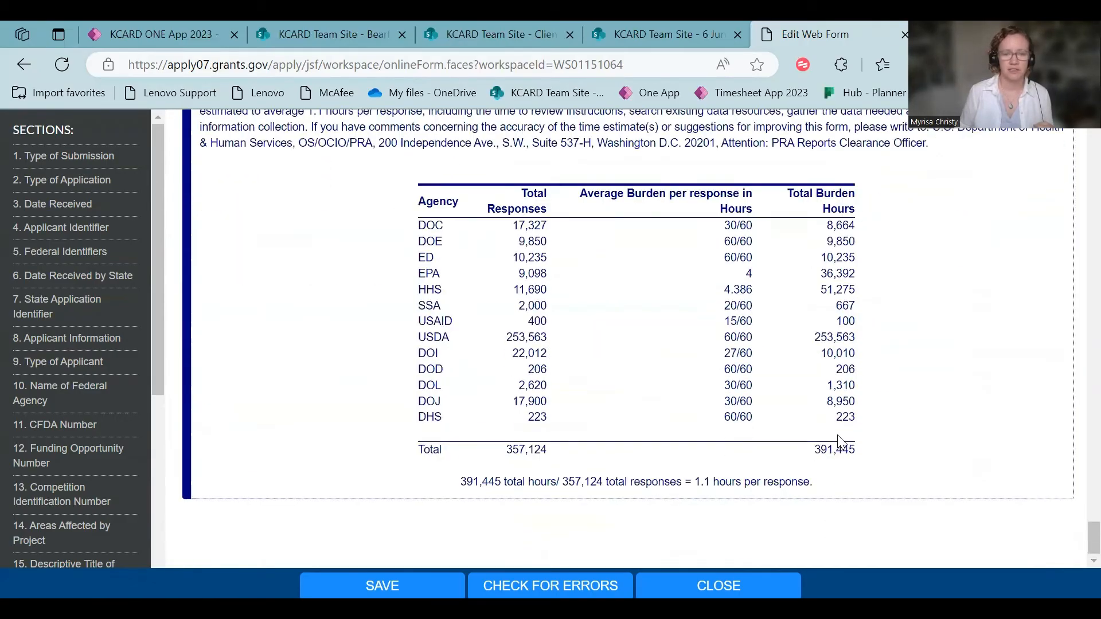
pyautogui.moveTo(699, 573)
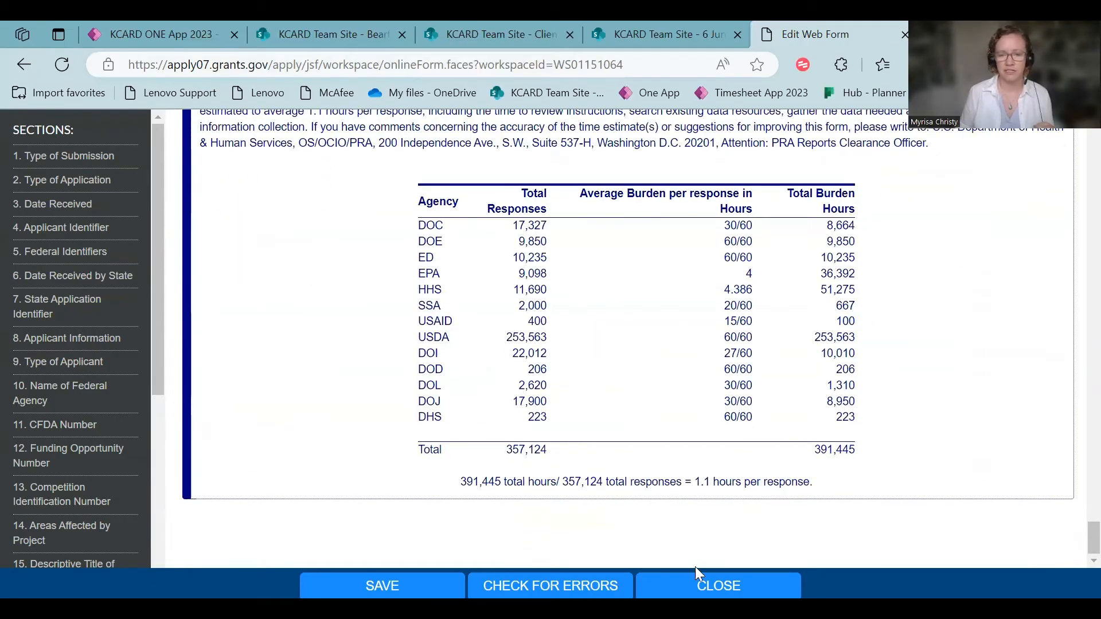
pyautogui.moveTo(381, 584)
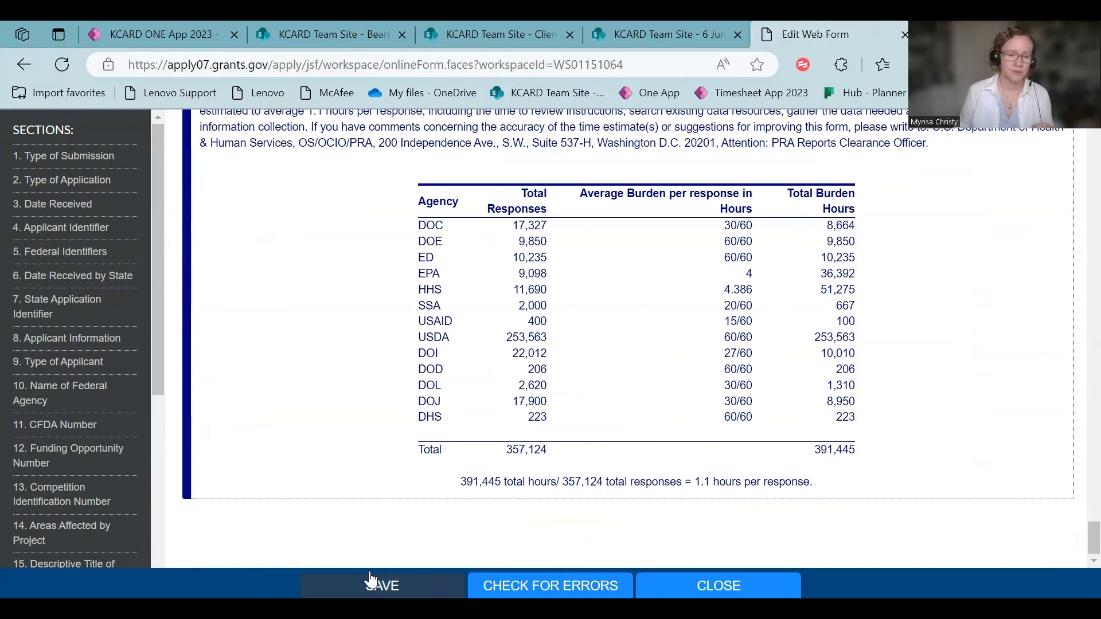
pyautogui.moveTo(421, 581)
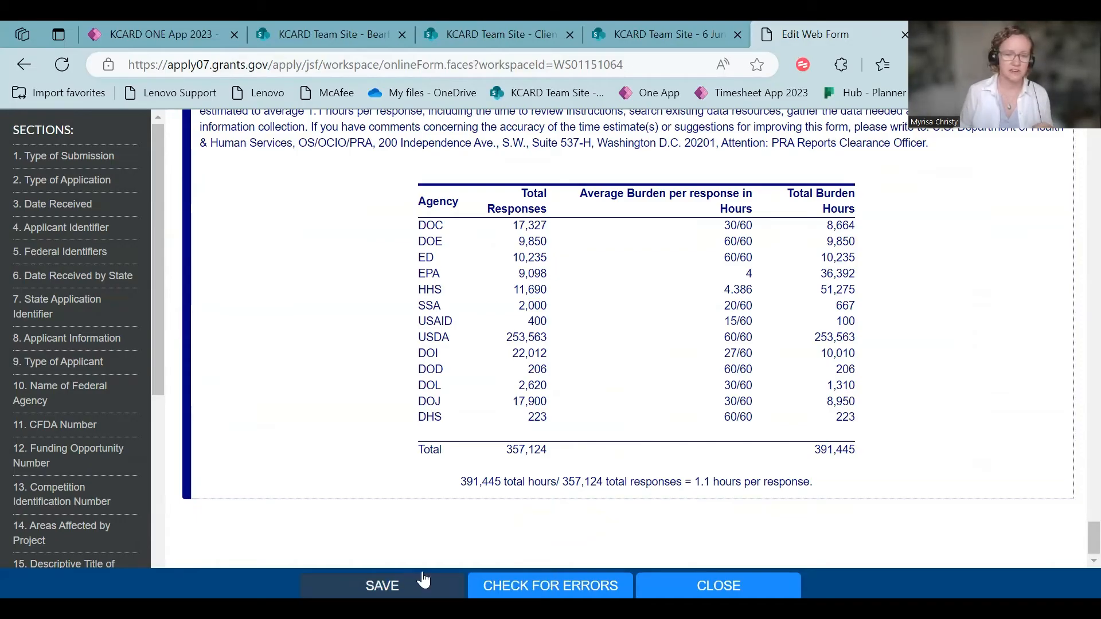
pyautogui.moveTo(502, 546)
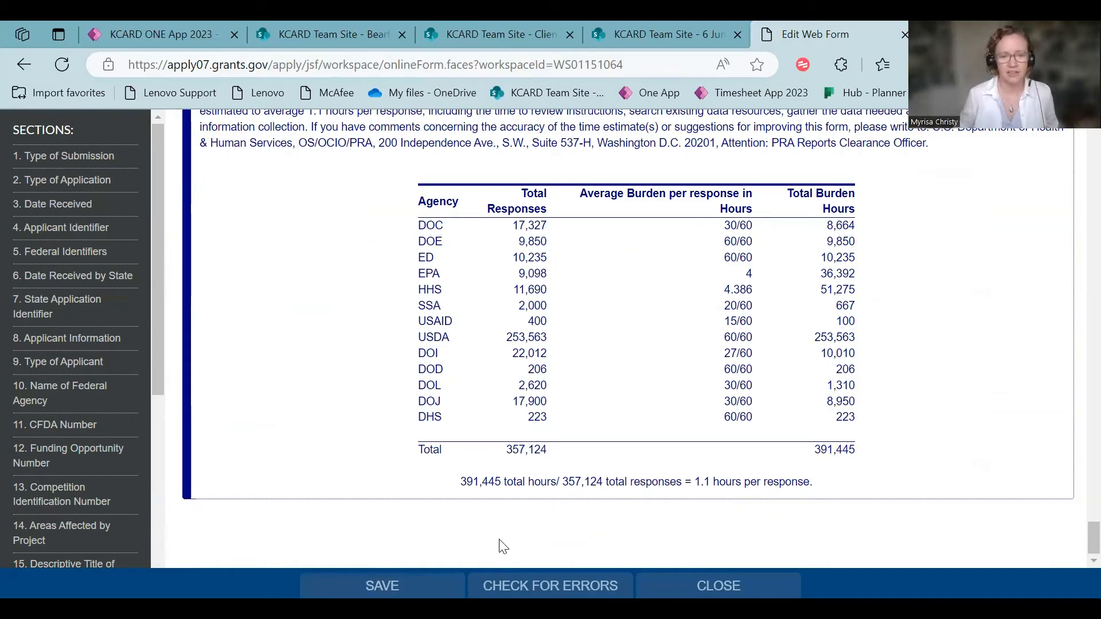
pyautogui.moveTo(533, 539)
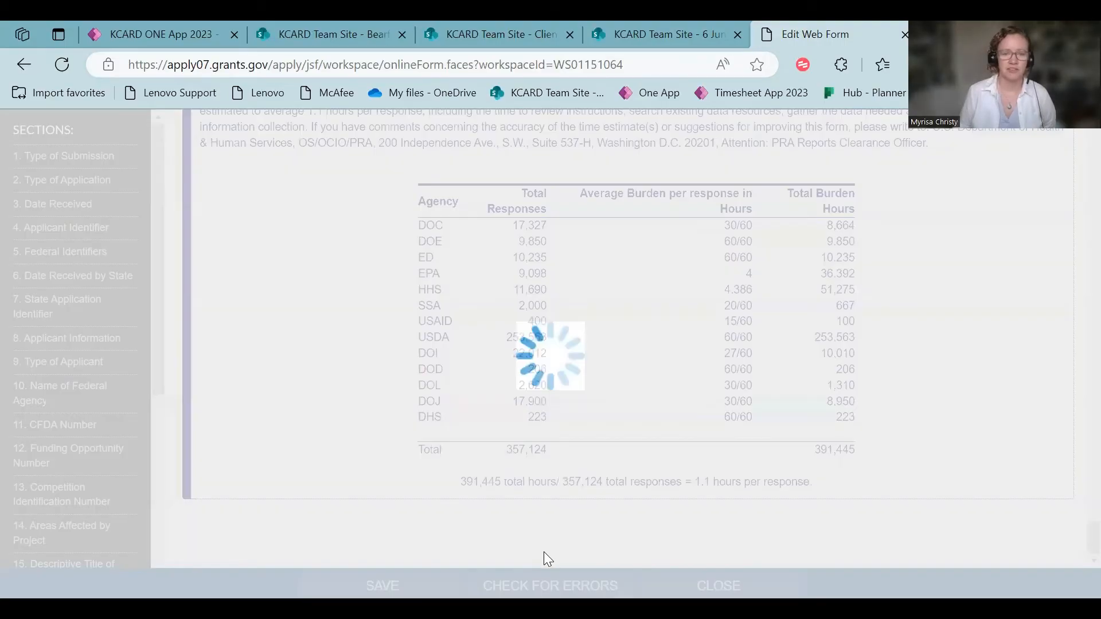
# Close the SF-424 form after reading its missing-required-fields error list.
pyautogui.click(382, 586)
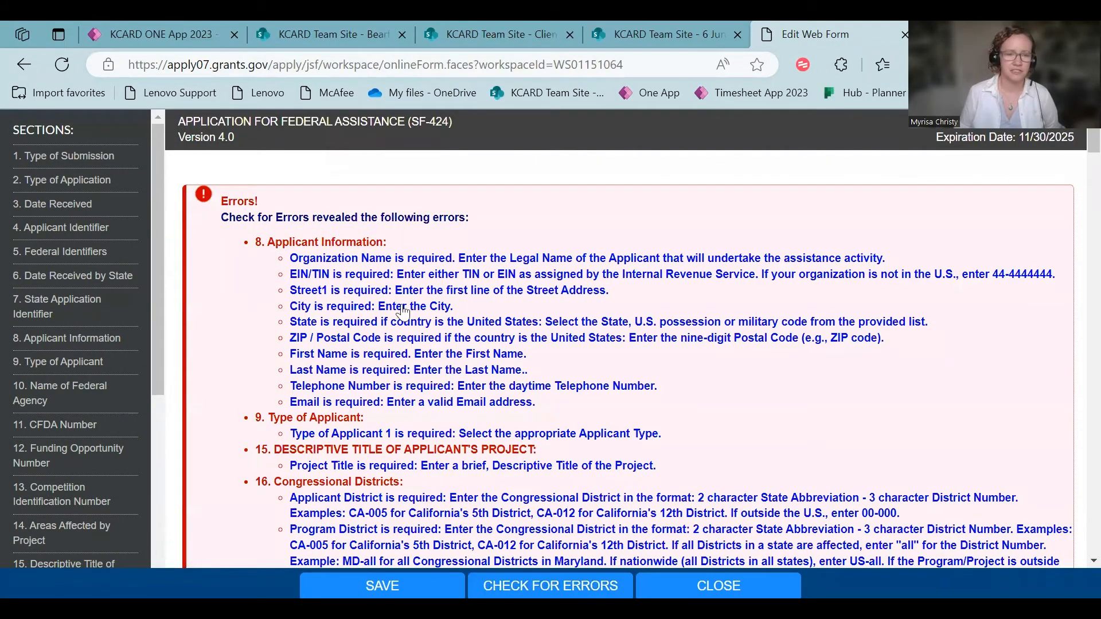
pyautogui.moveTo(635, 453)
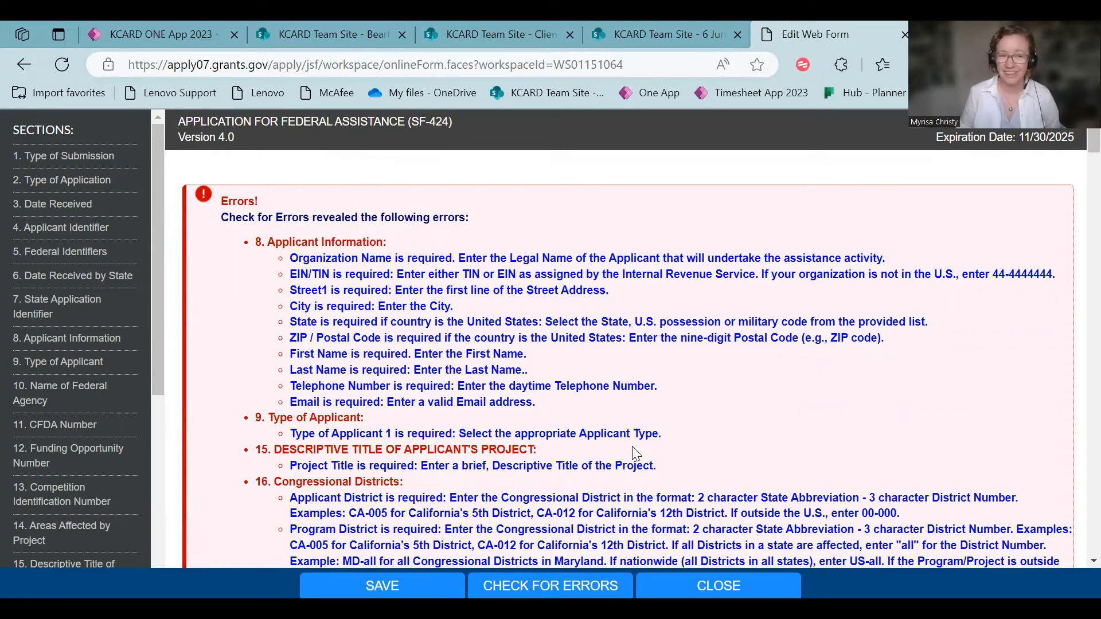
pyautogui.moveTo(718, 586)
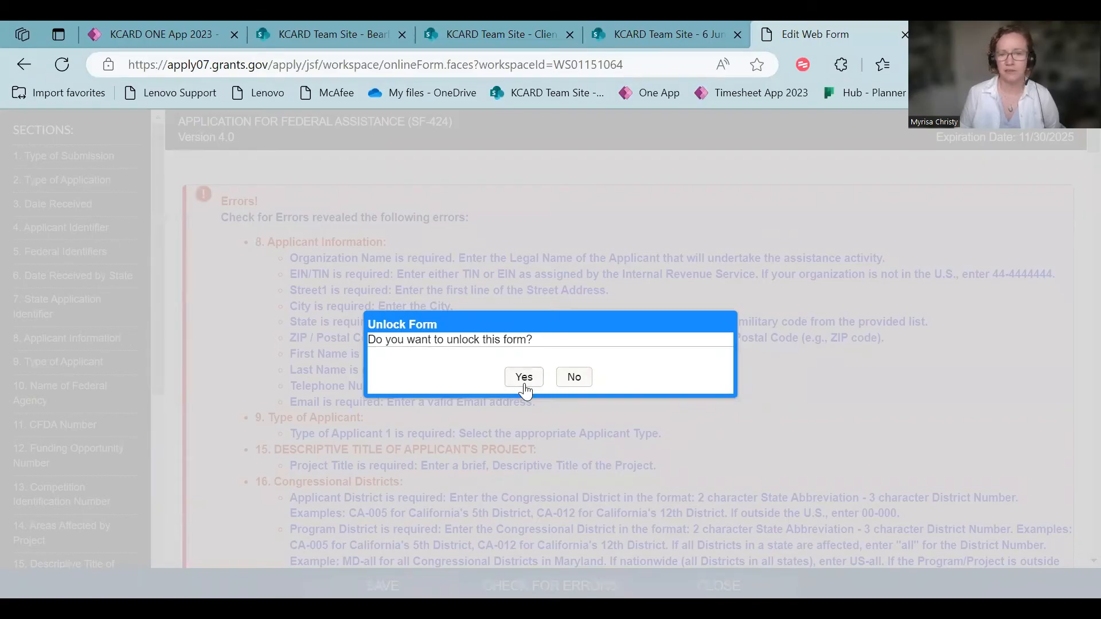
pyautogui.moveTo(523, 377)
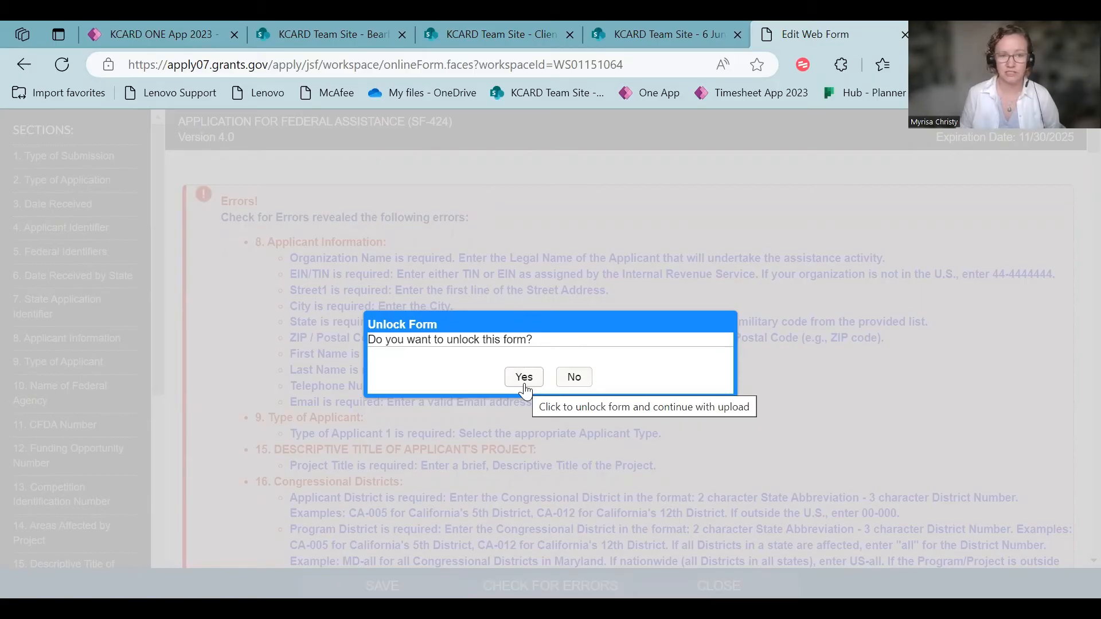
# Confirm unlocking SF-424 and return to the workspace forms table showing it In Progress.
pyautogui.click(523, 377)
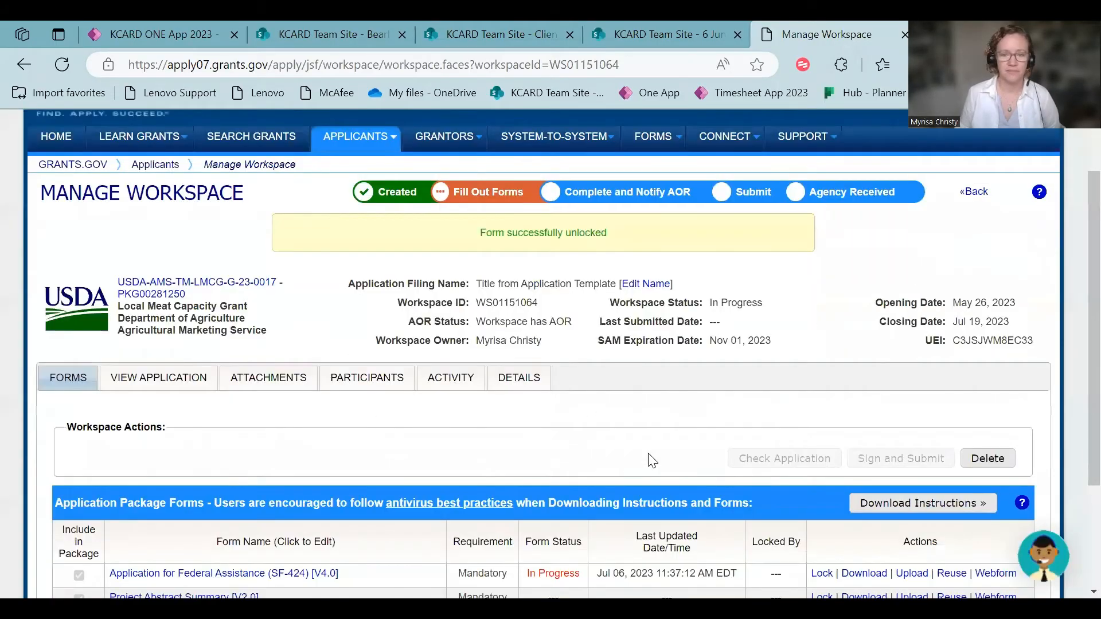
pyautogui.scroll(-3)
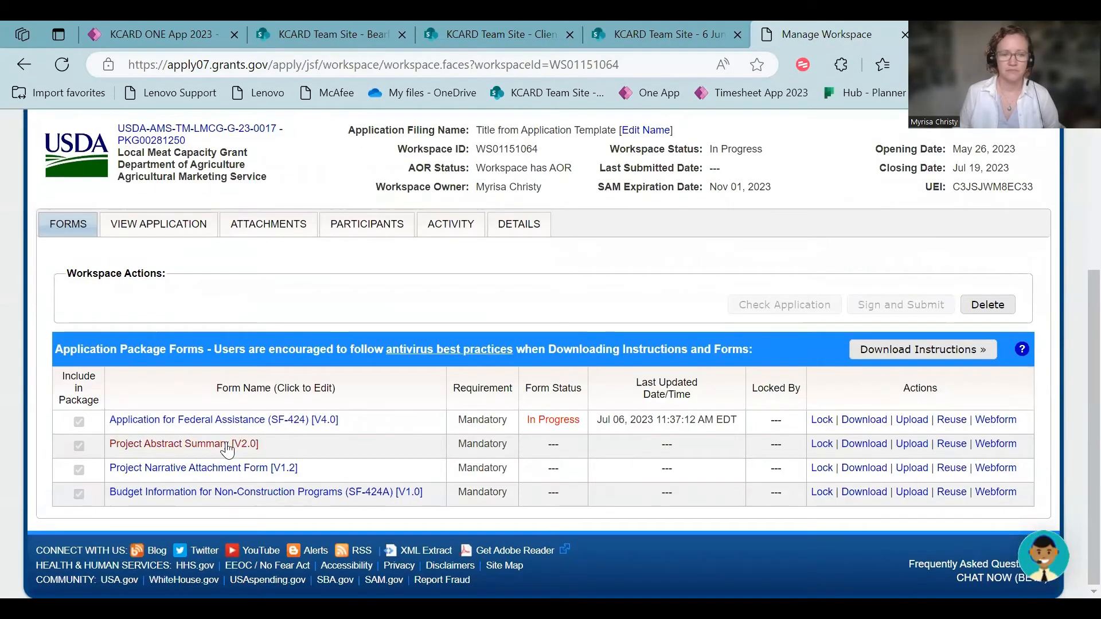
pyautogui.moveTo(229, 446)
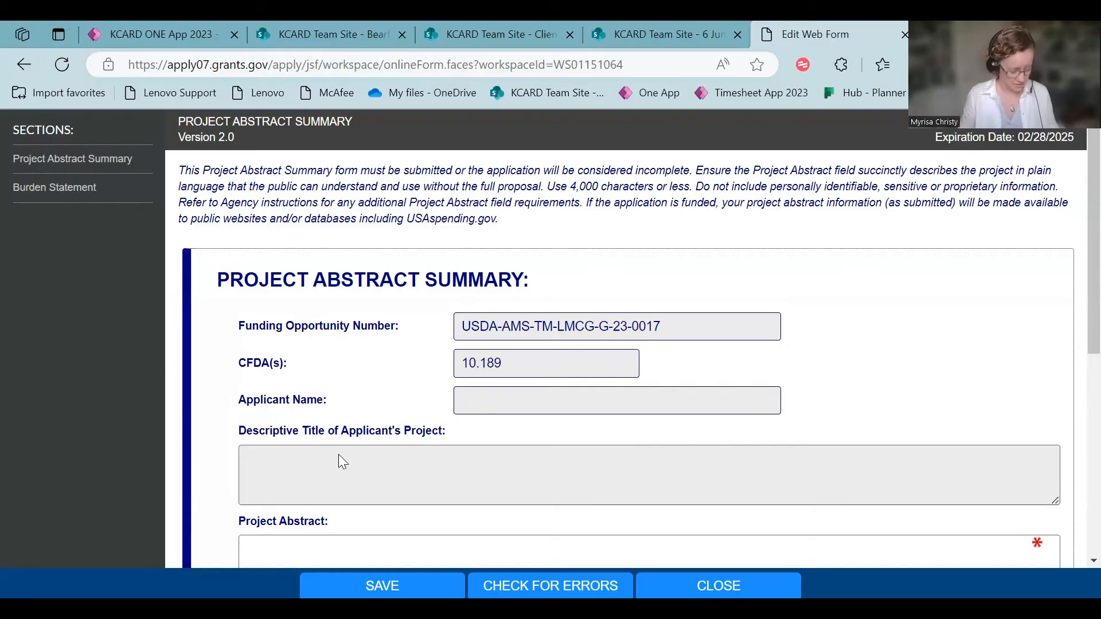
pyautogui.moveTo(196, 418)
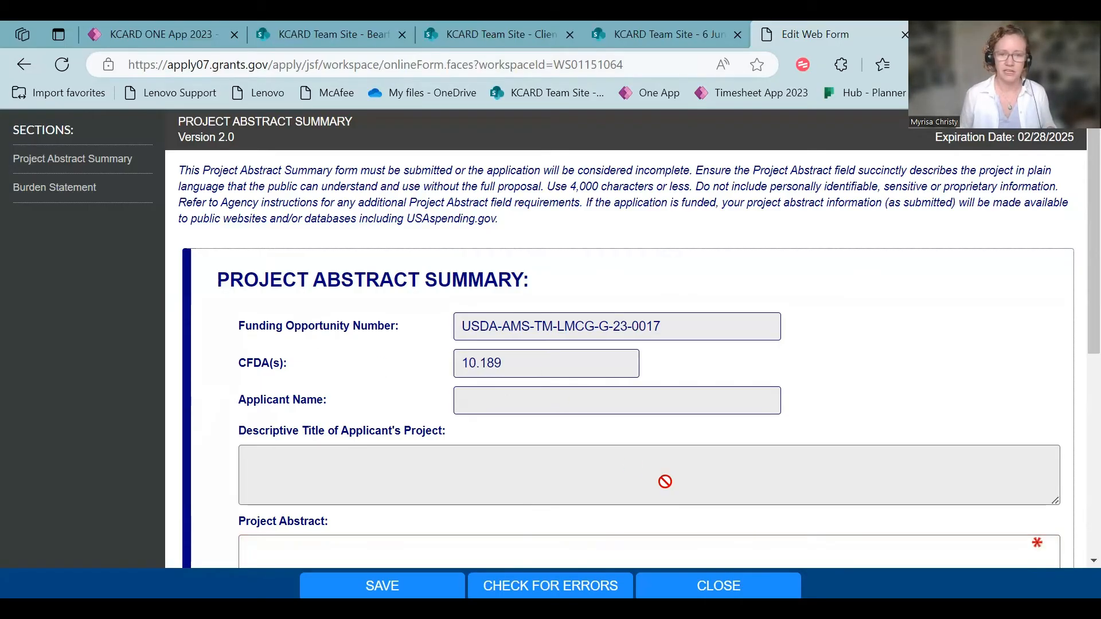
# Save the Project Abstract Summary, acknowledge success, close it and confirm unlocking.
pyautogui.scroll(-3)
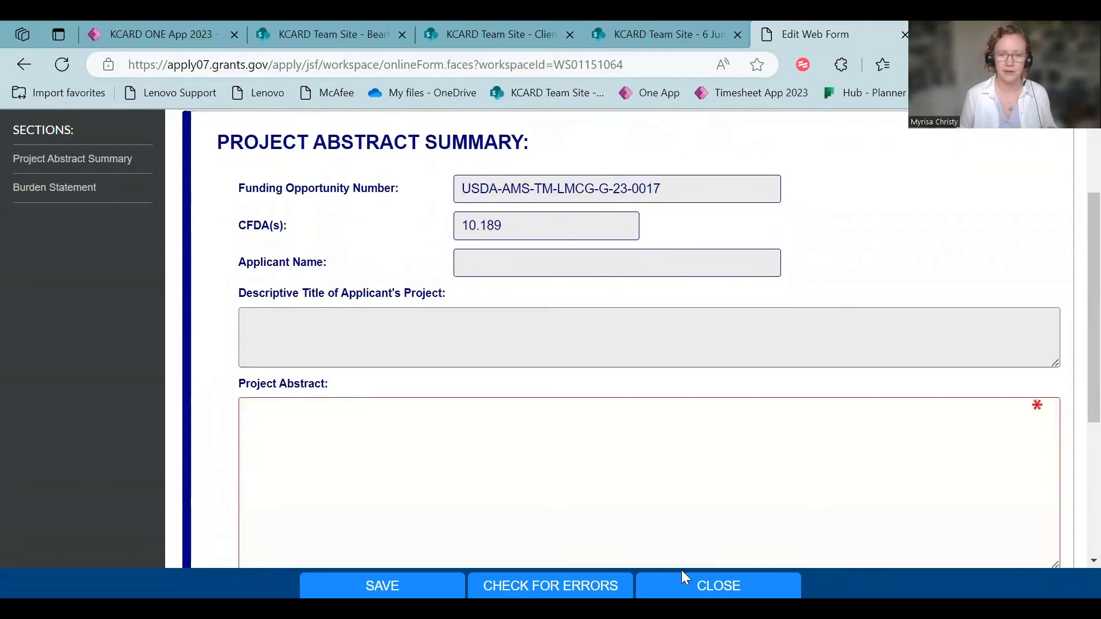
pyautogui.moveTo(432, 578)
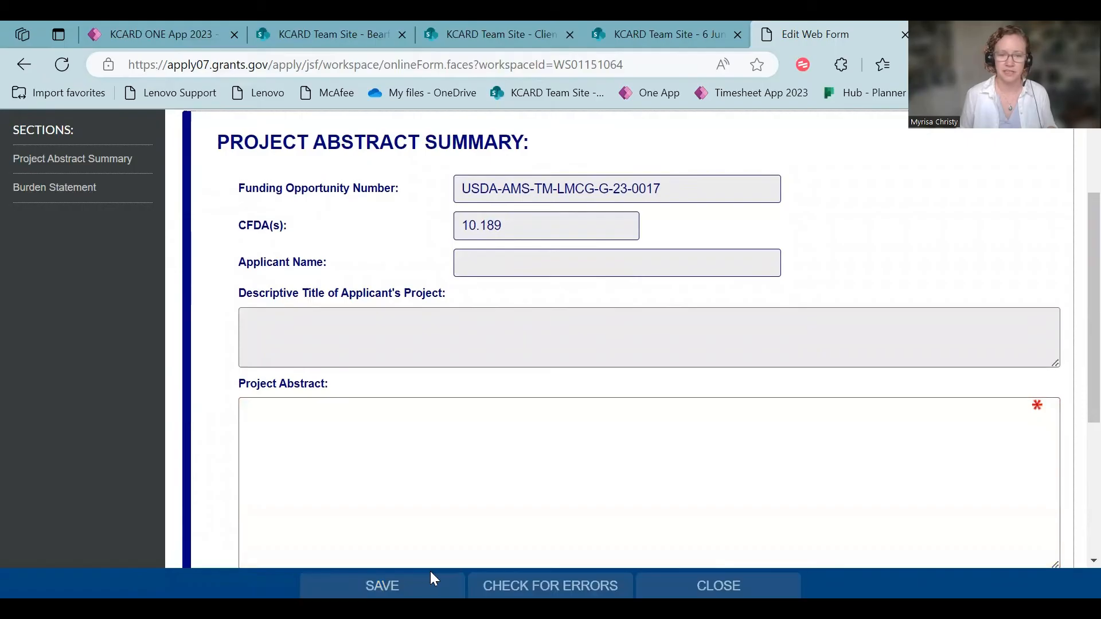
pyautogui.click(381, 586)
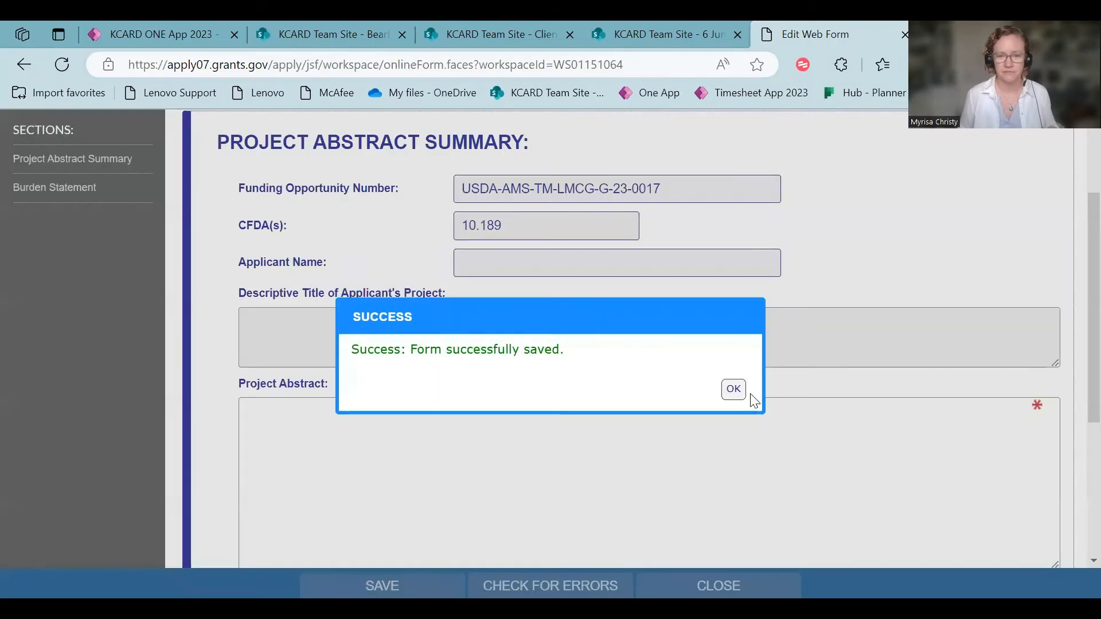
pyautogui.click(733, 389)
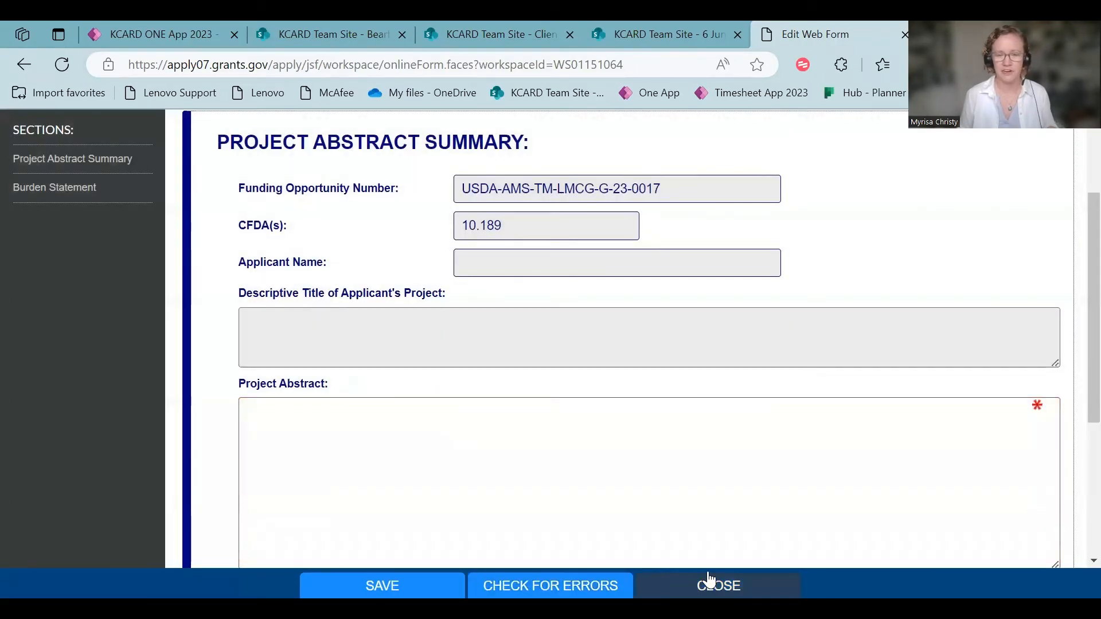
pyautogui.click(718, 586)
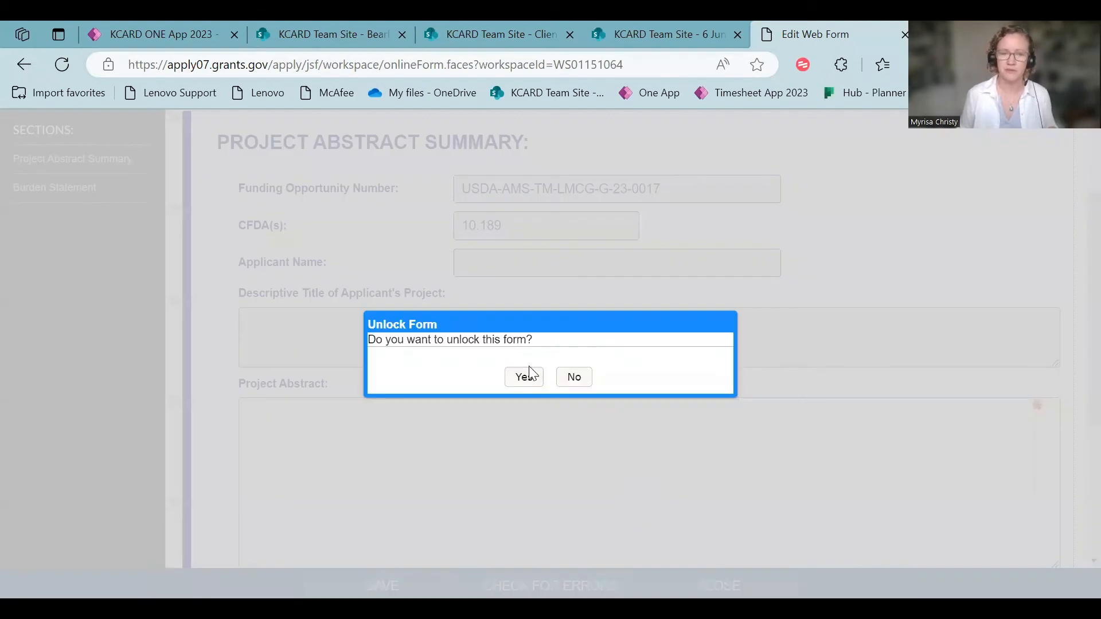
pyautogui.click(523, 378)
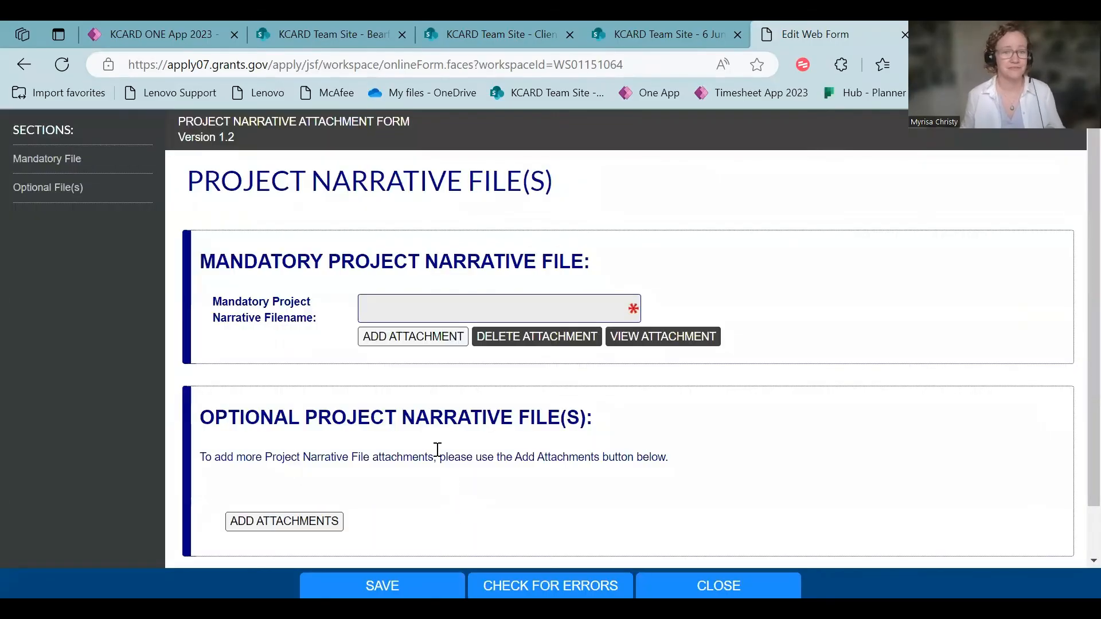
pyautogui.moveTo(413, 336)
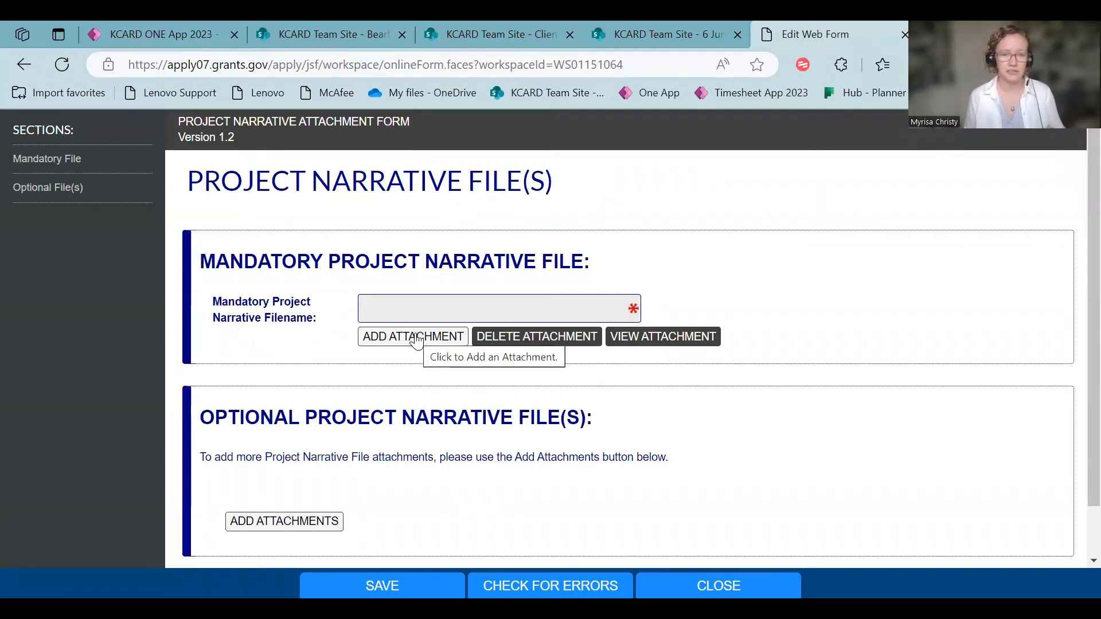
# Start adding the narrative attachment, cancel without a file, then close and unlock the form.
pyautogui.click(412, 336)
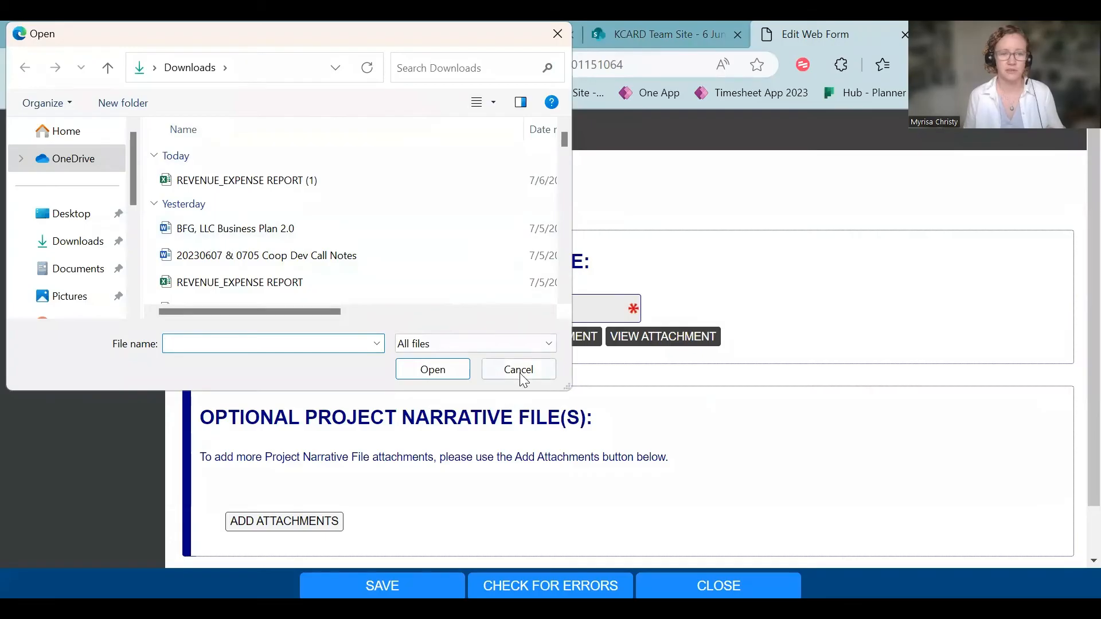
pyautogui.click(517, 371)
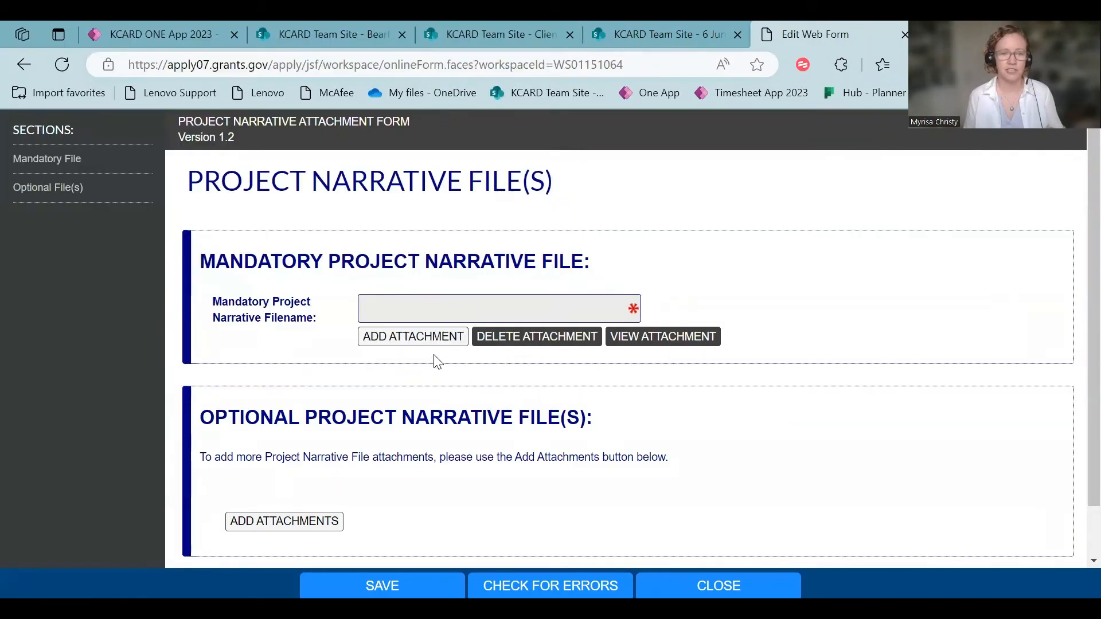
pyautogui.scroll(-3)
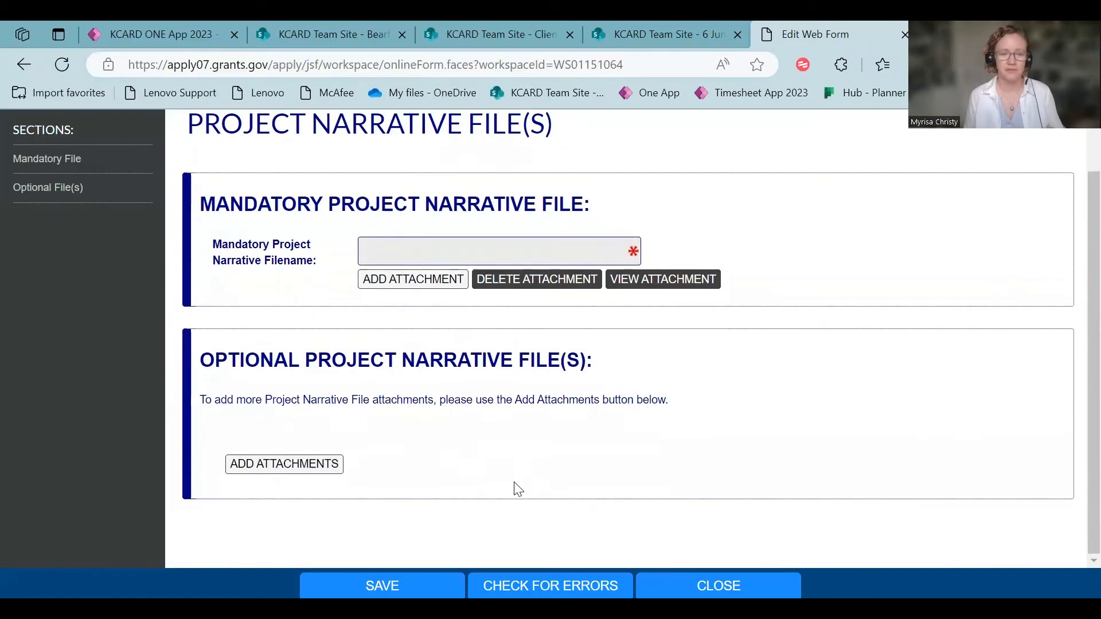
pyautogui.moveTo(382, 584)
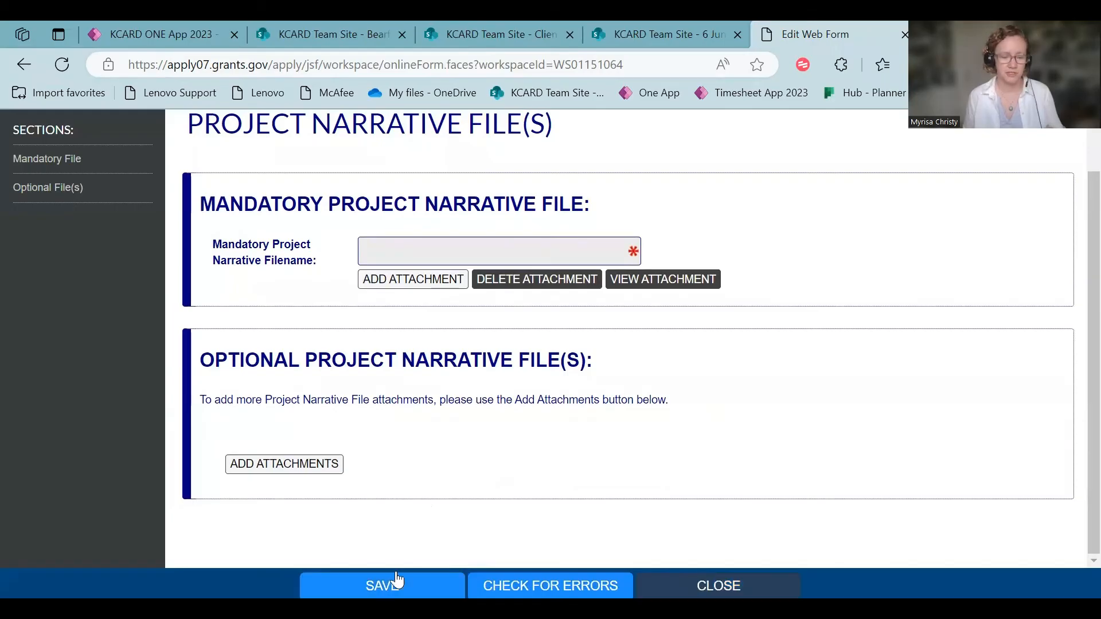
pyautogui.click(382, 586)
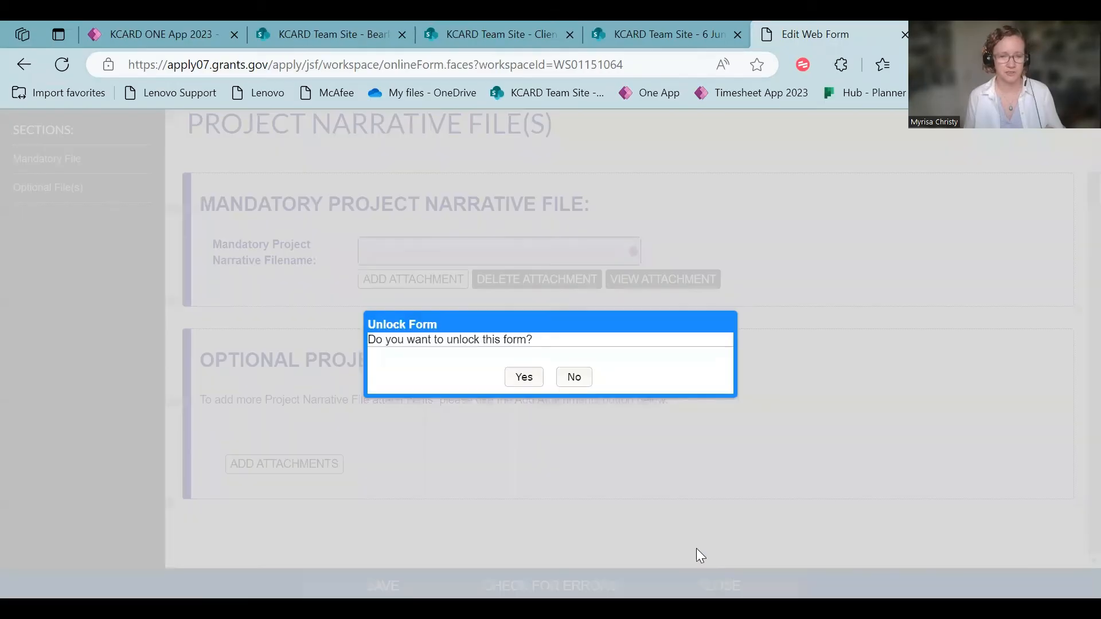
pyautogui.click(523, 377)
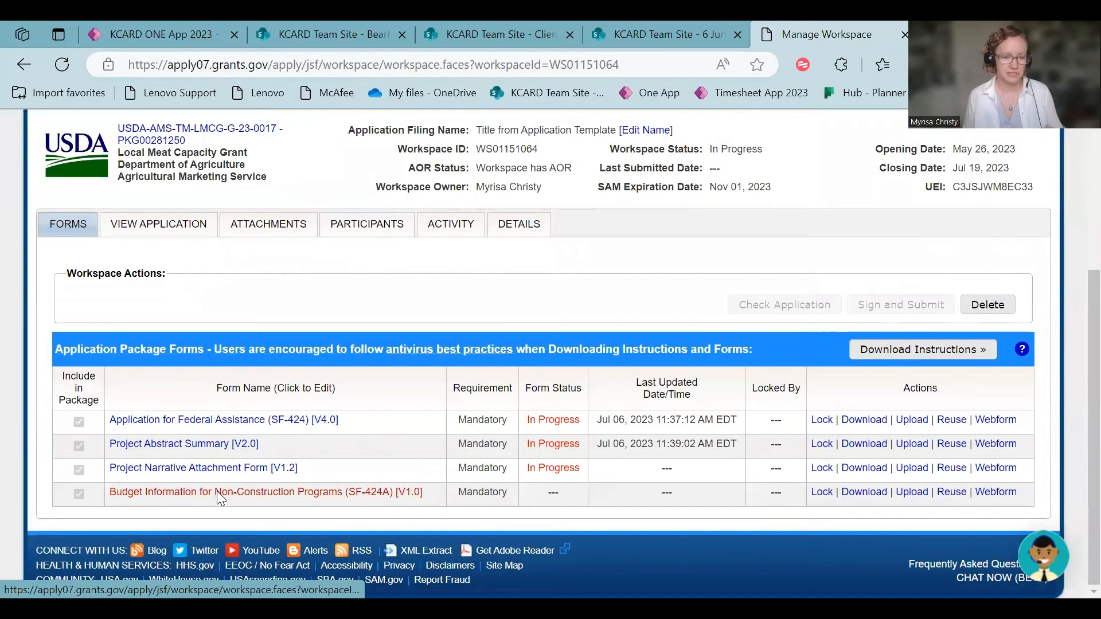
# Open the SF-424A budget form and move down to the Section A budget summary.
pyautogui.click(995, 491)
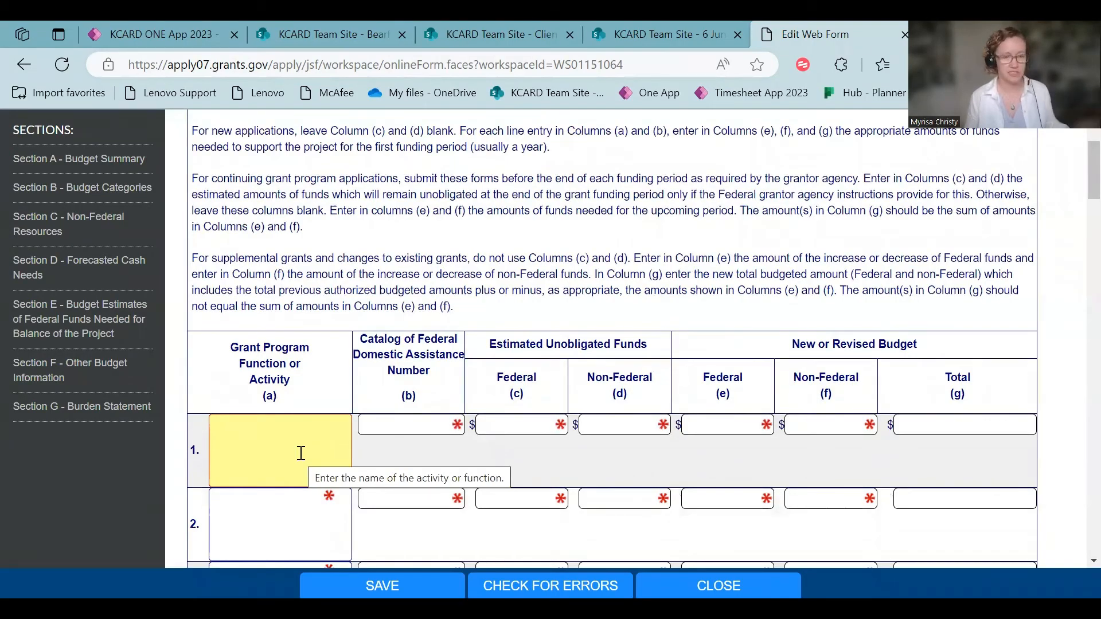
pyautogui.scroll(-3)
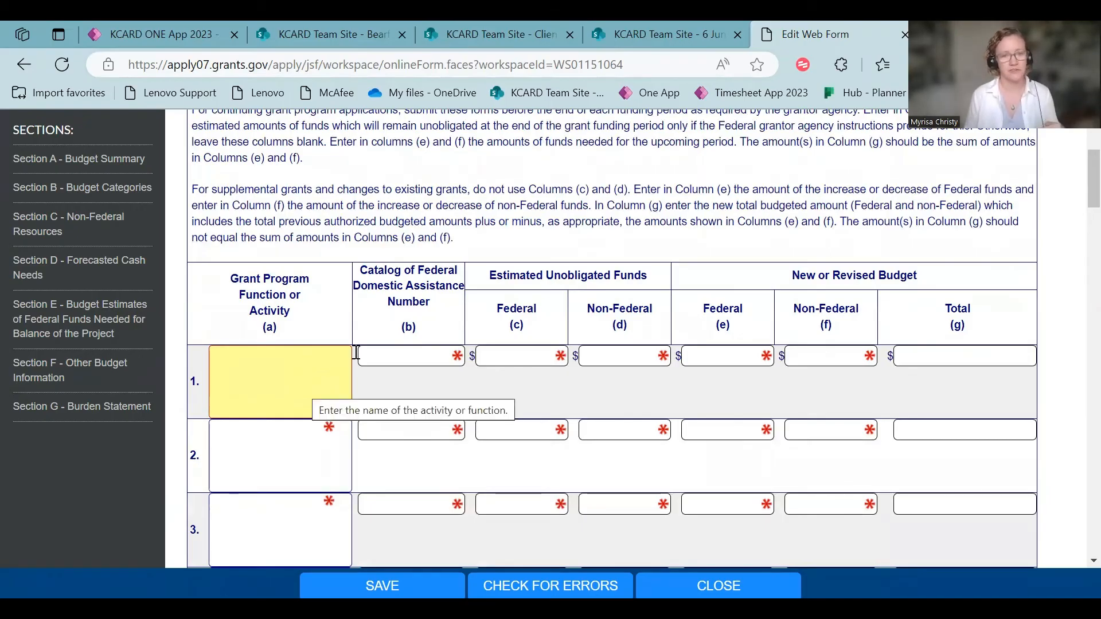
# Check row 1 guidance for catalog number, Federal unobligated, Federal and Non-Federal new or revised budget.
pyautogui.click(411, 356)
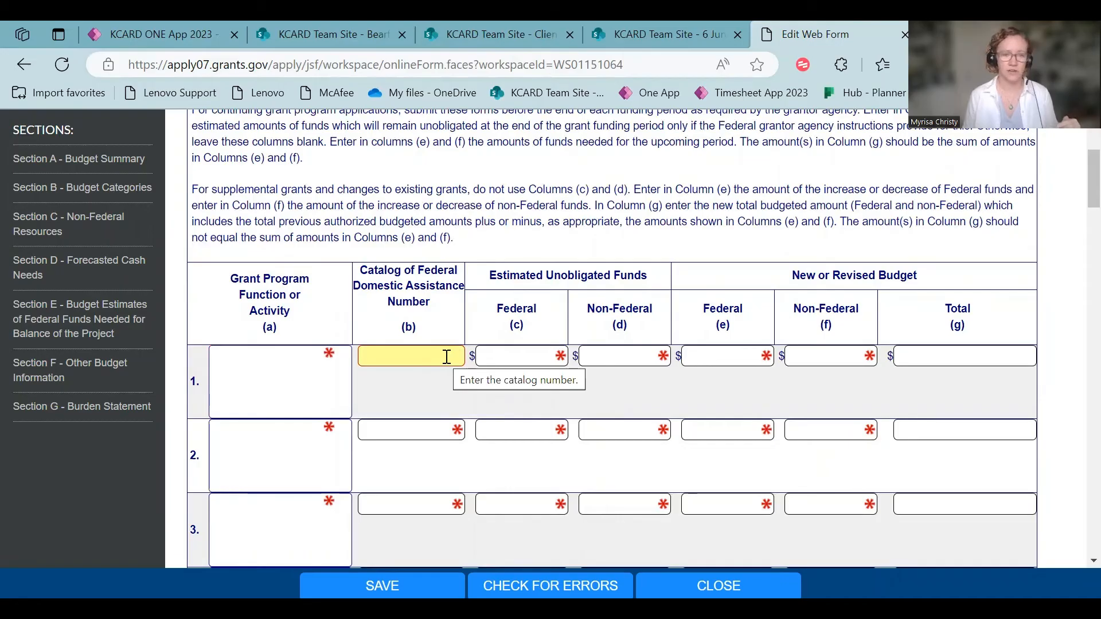
pyautogui.click(521, 355)
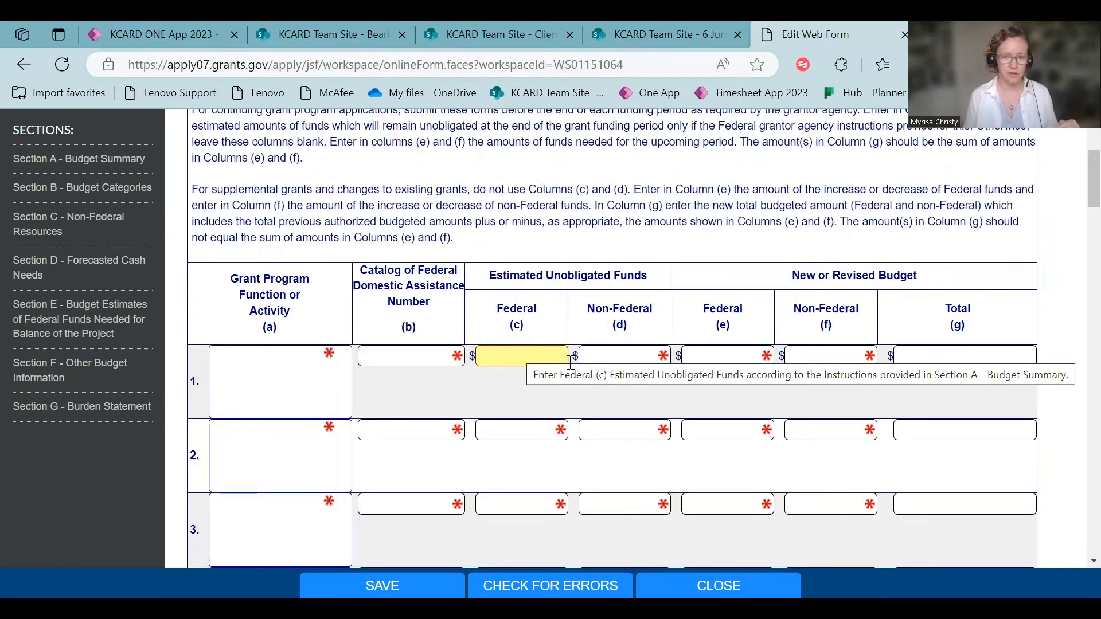
pyautogui.click(727, 356)
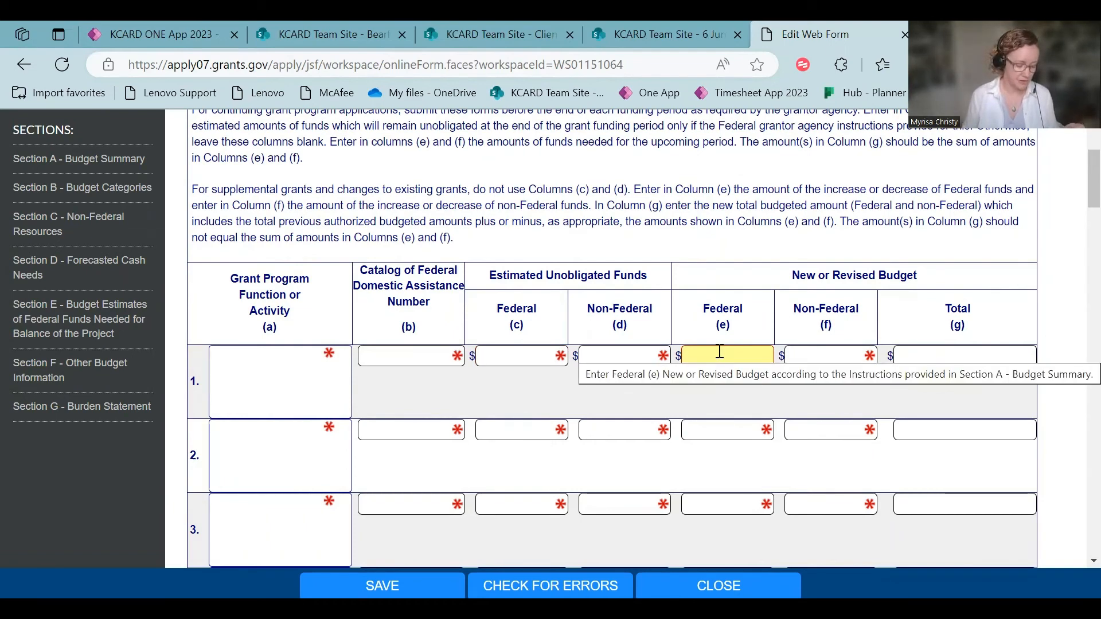
pyautogui.click(831, 354)
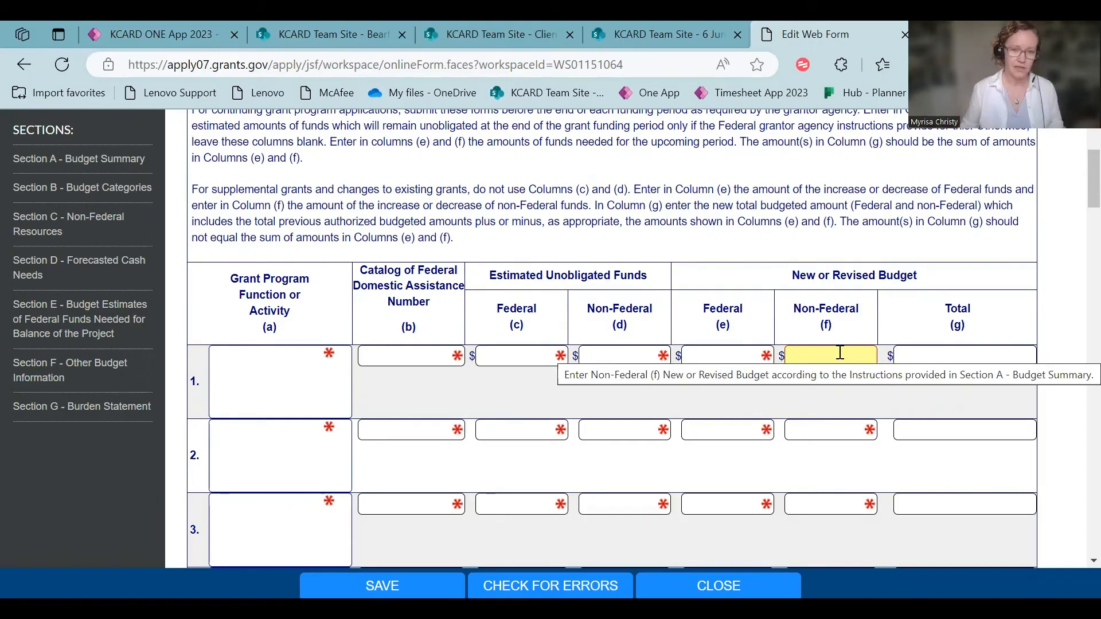
pyautogui.scroll(-3)
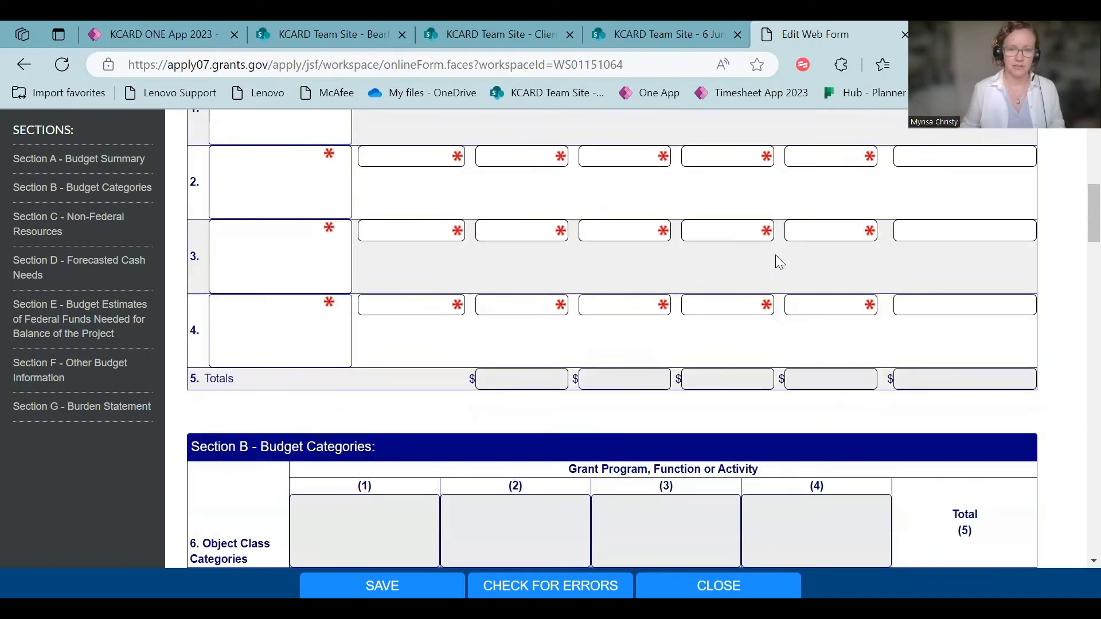
pyautogui.scroll(-3)
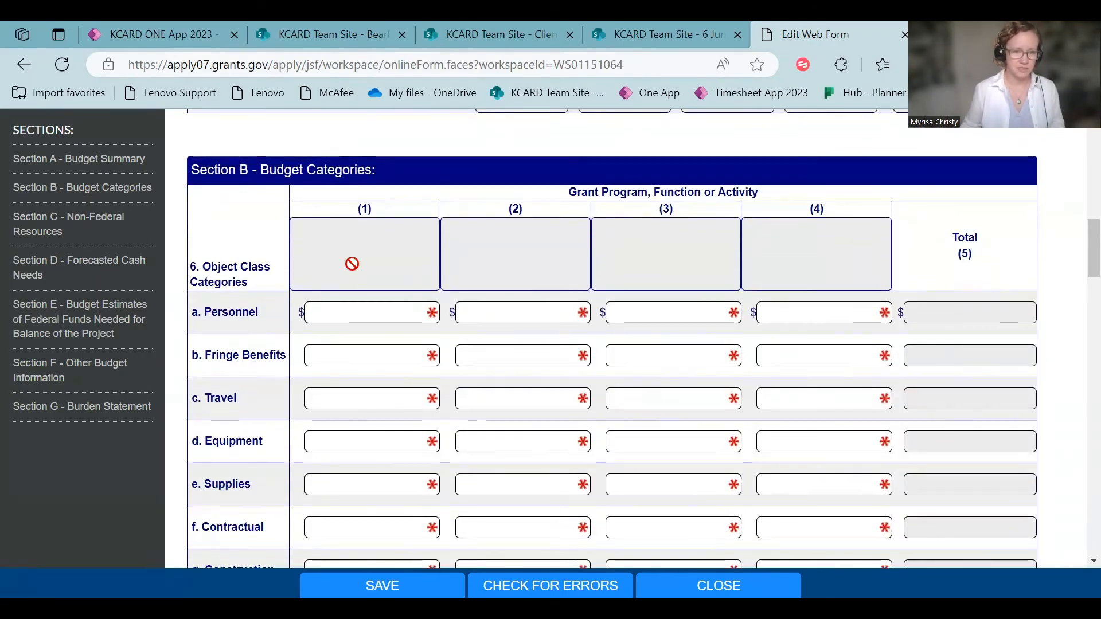
pyautogui.click(372, 312)
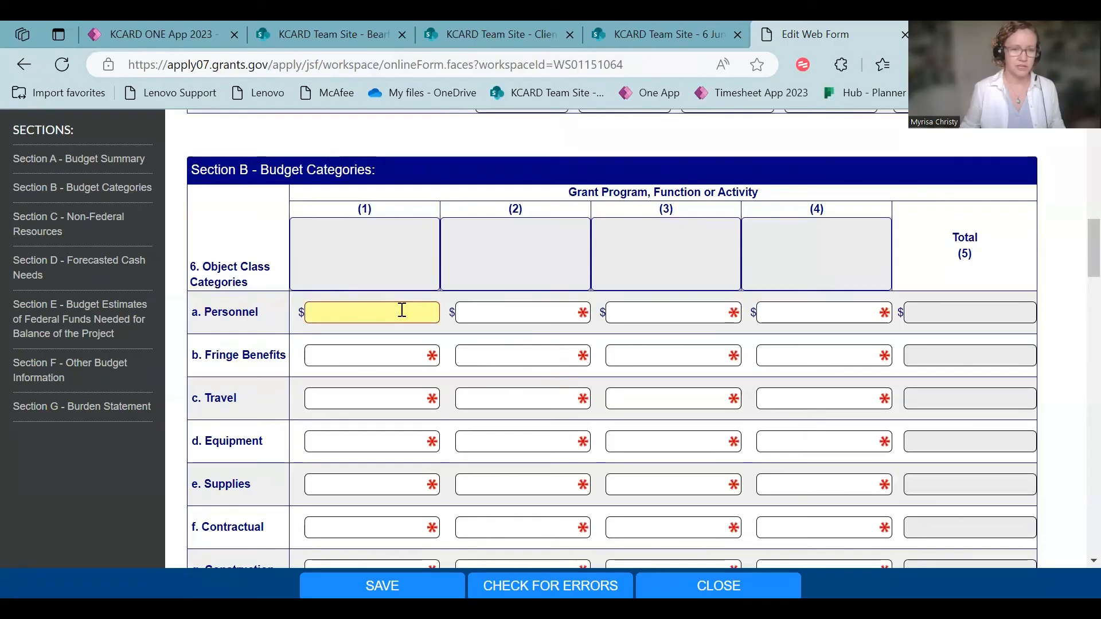
pyautogui.moveTo(397, 314)
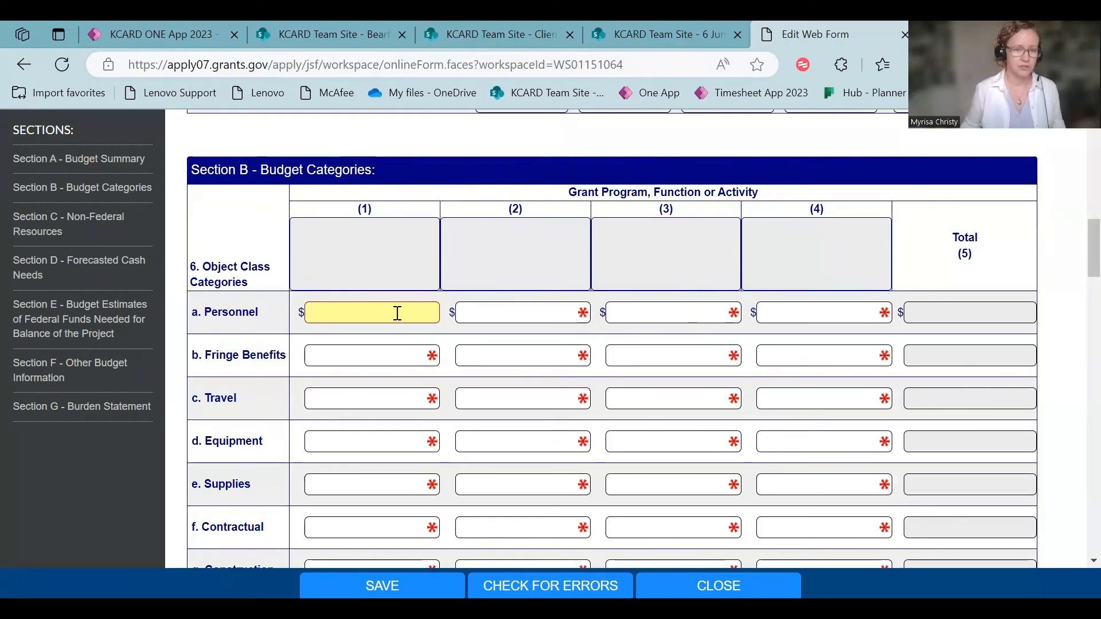
pyautogui.moveTo(372, 312)
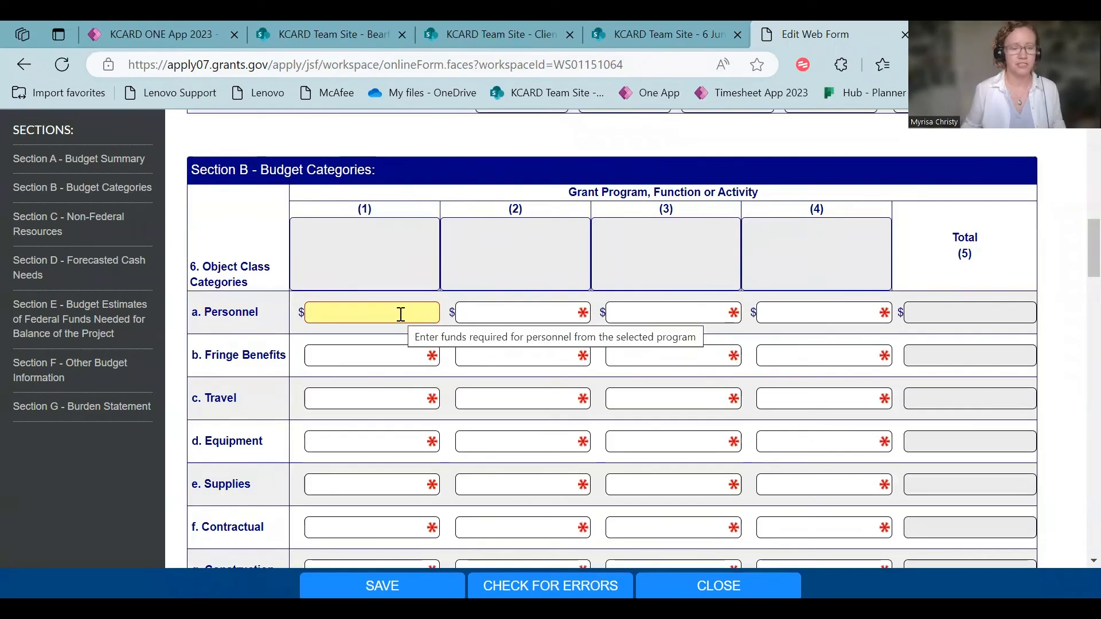
pyautogui.scroll(-3)
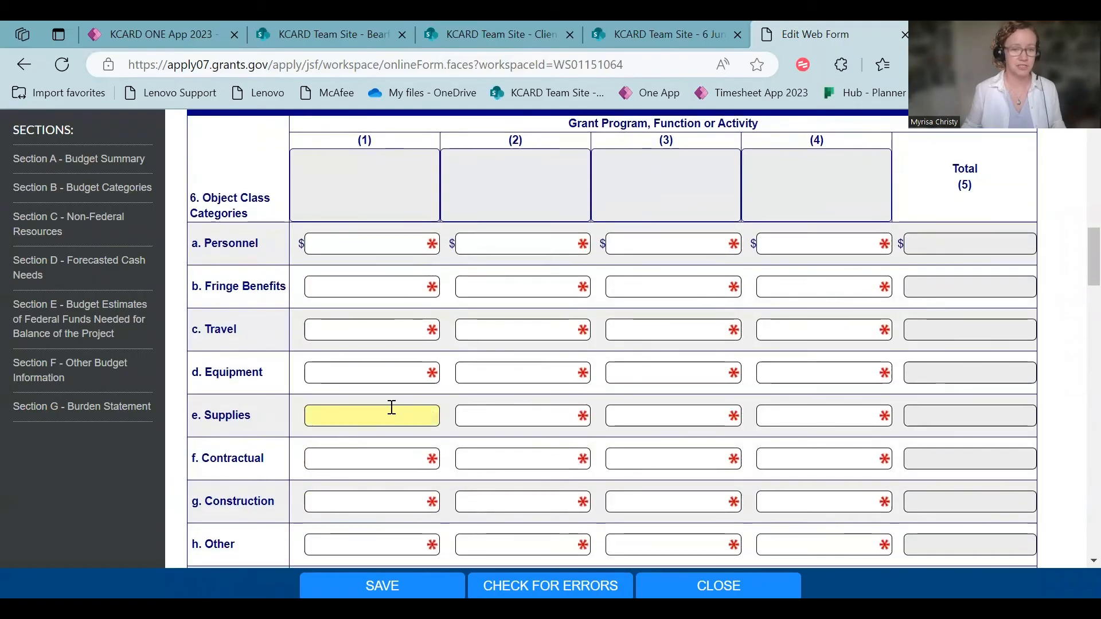
pyautogui.click(372, 372)
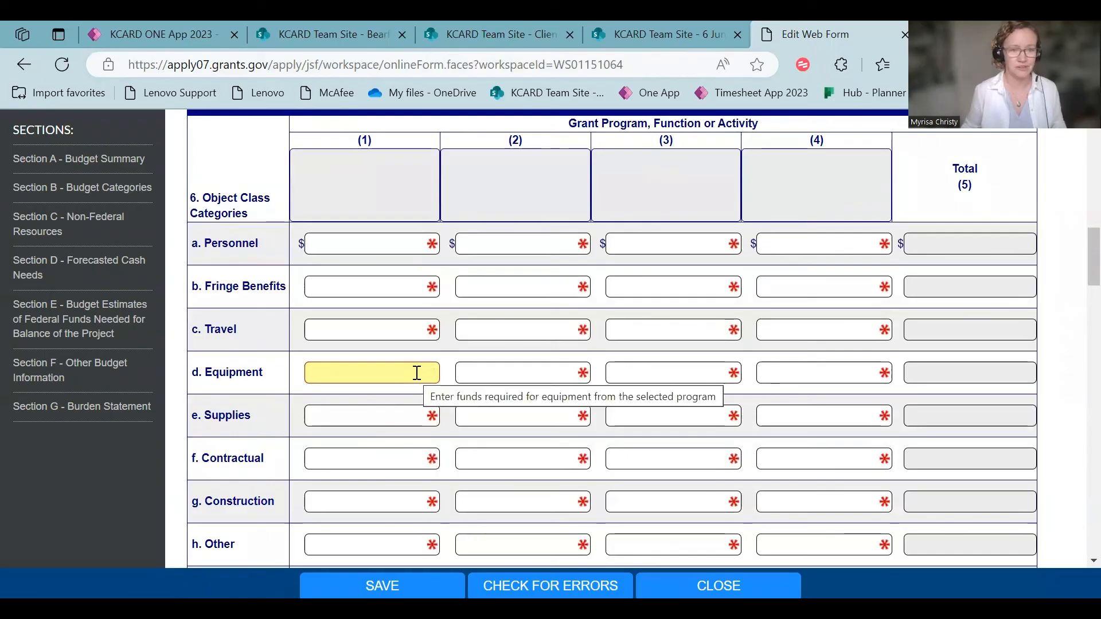
pyautogui.scroll(3)
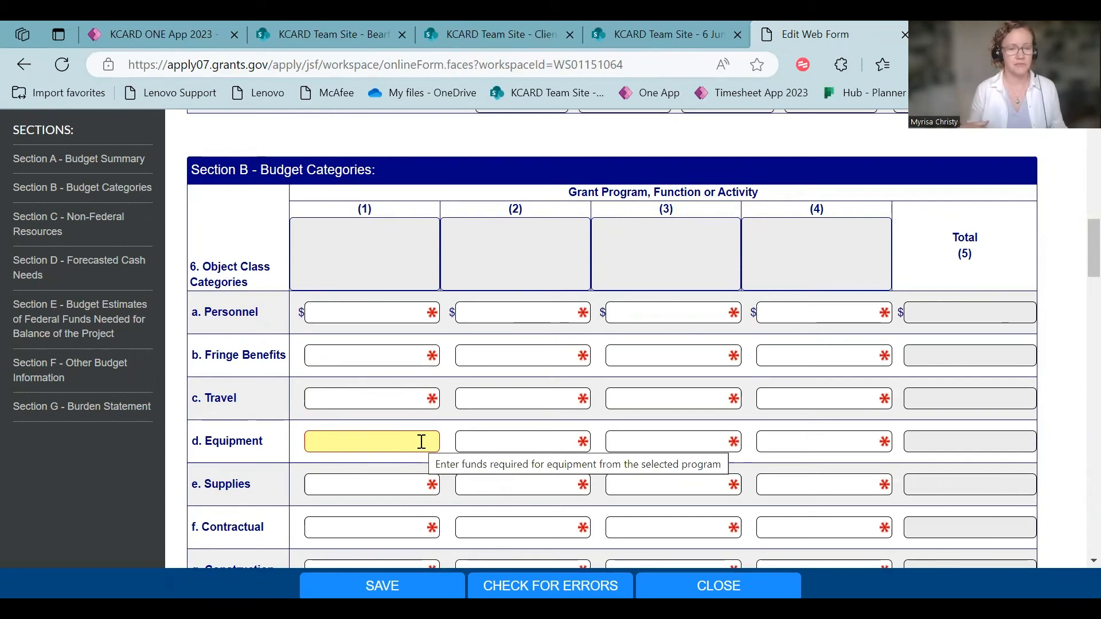
pyautogui.click(371, 312)
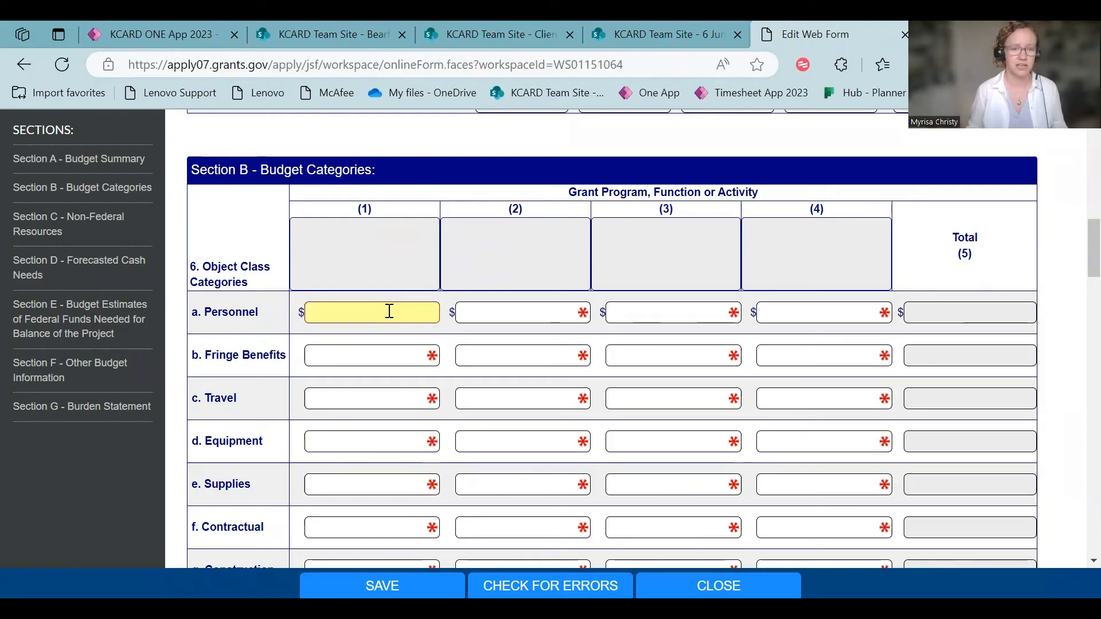
pyautogui.moveTo(391, 402)
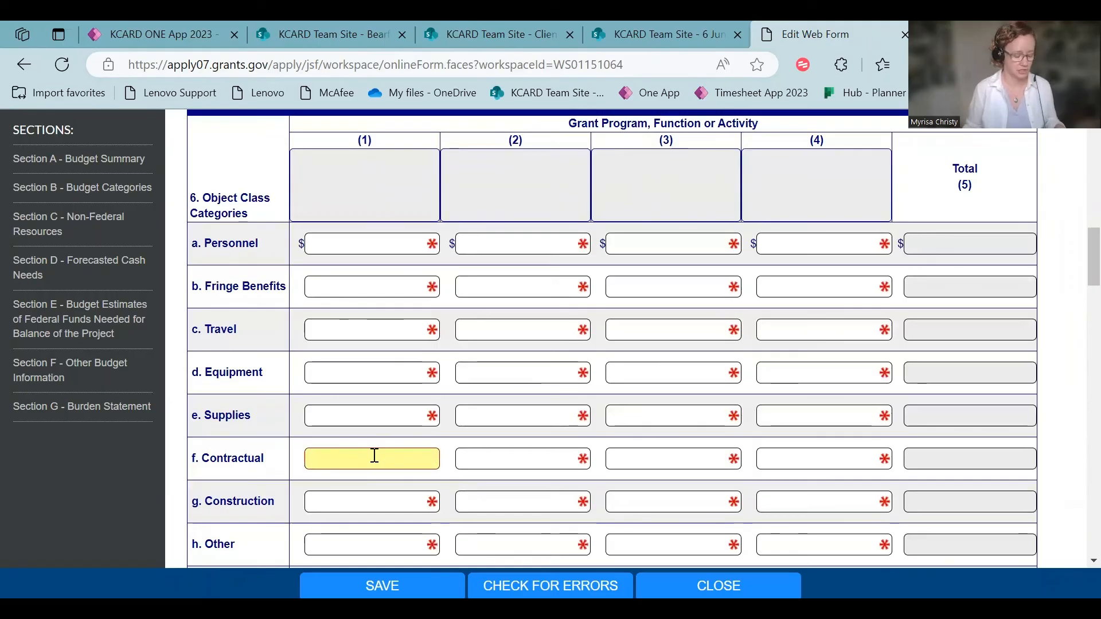
pyautogui.moveTo(371, 458)
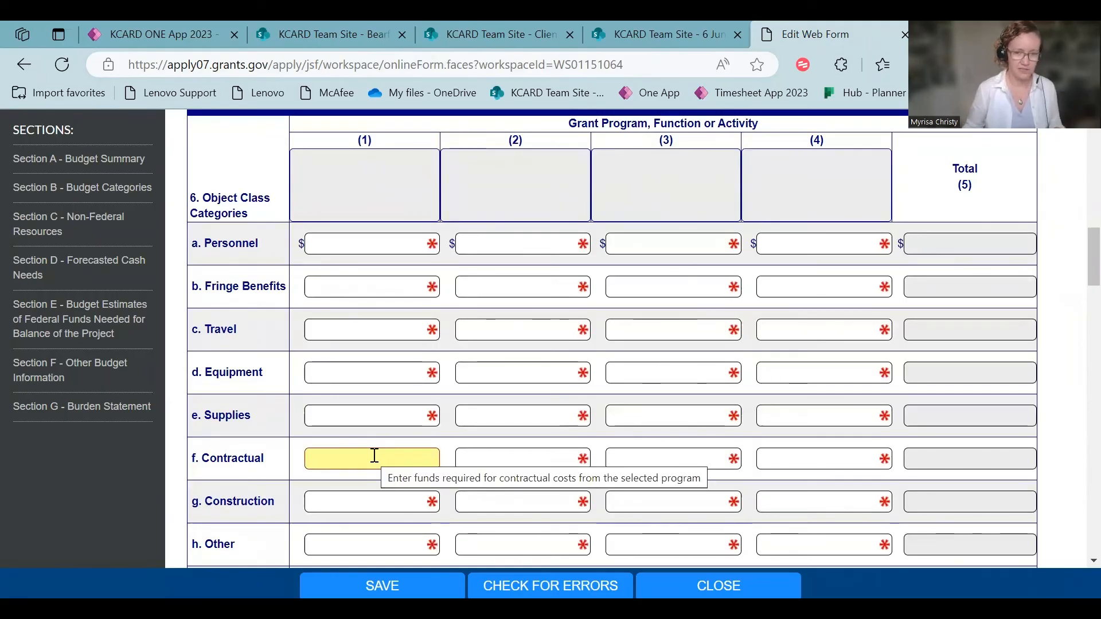
pyautogui.scroll(-3)
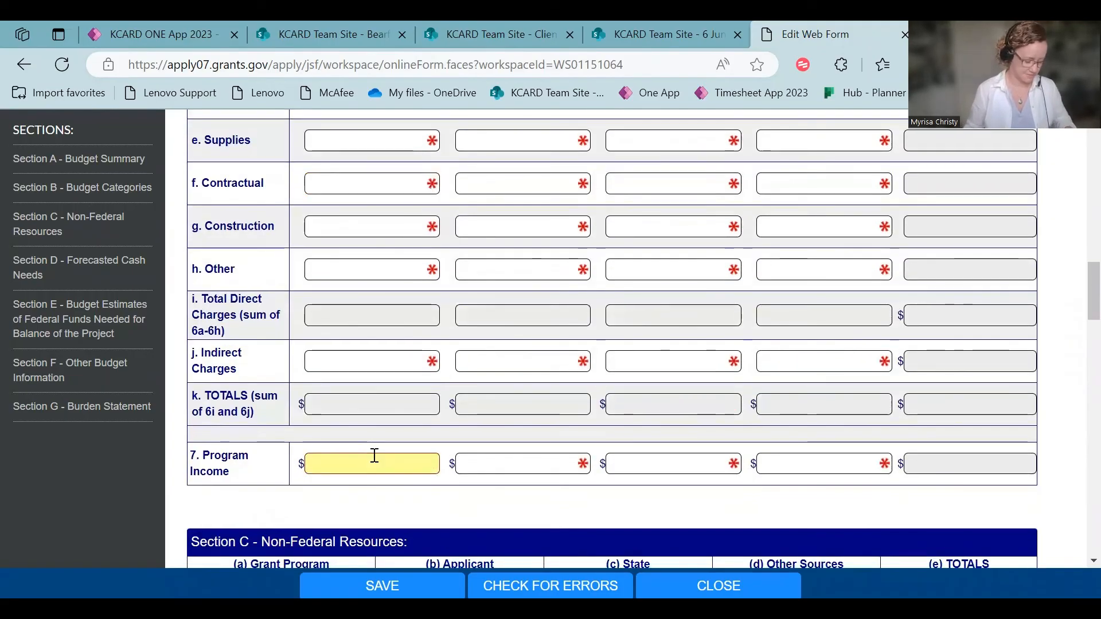
pyautogui.moveTo(372, 464)
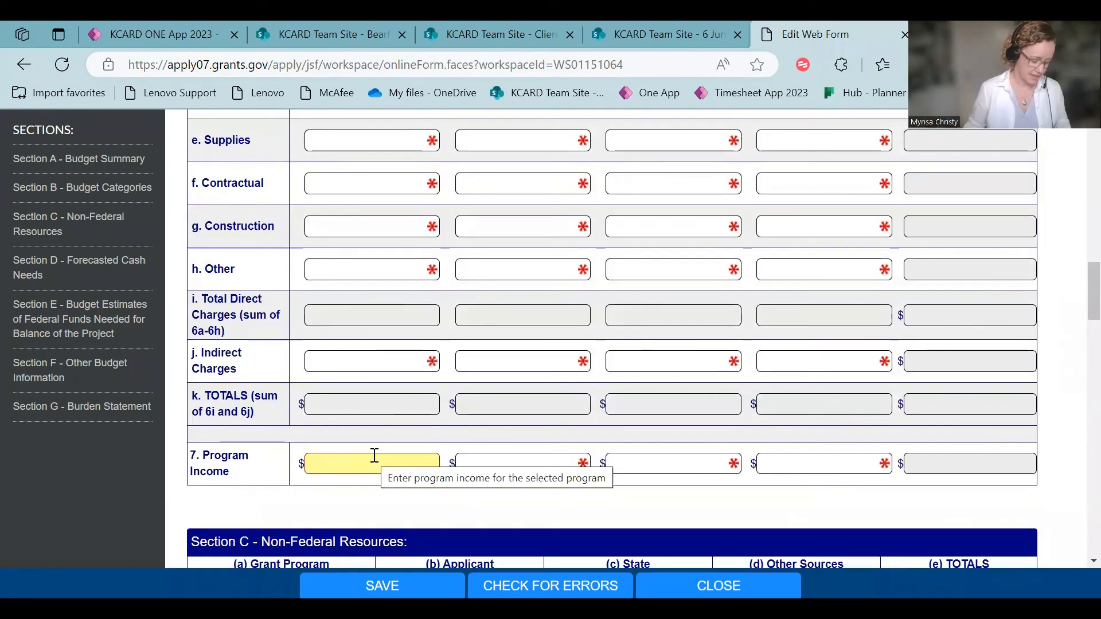
pyautogui.scroll(-3)
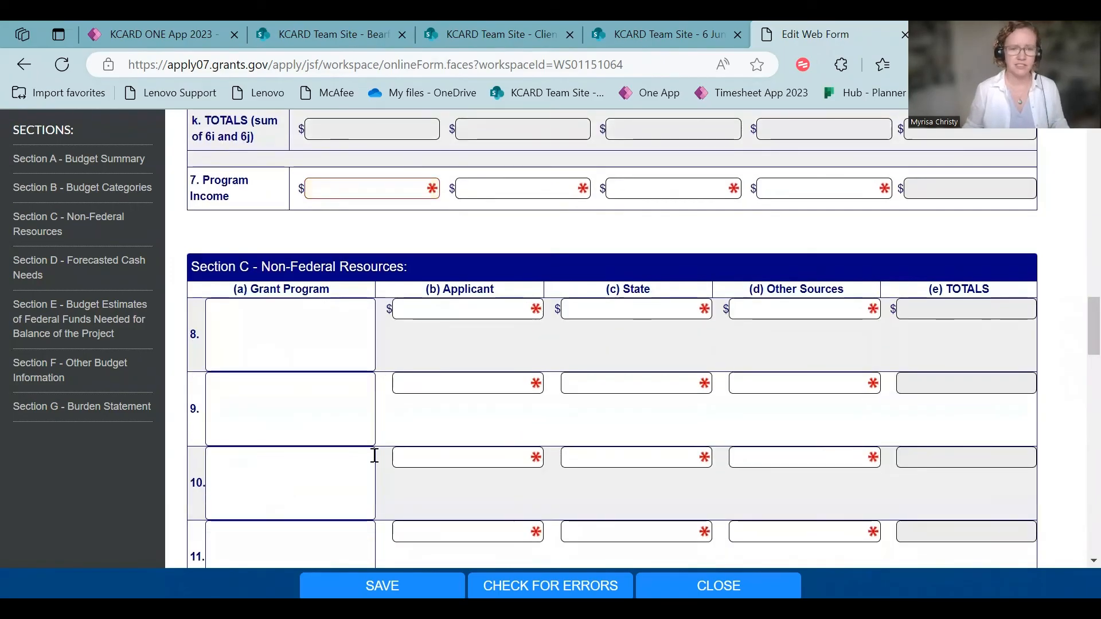
# Review line 8 applicant resources and Sections C–G to the burden statement, then confirm unlocking the budget form.
pyautogui.click(466, 309)
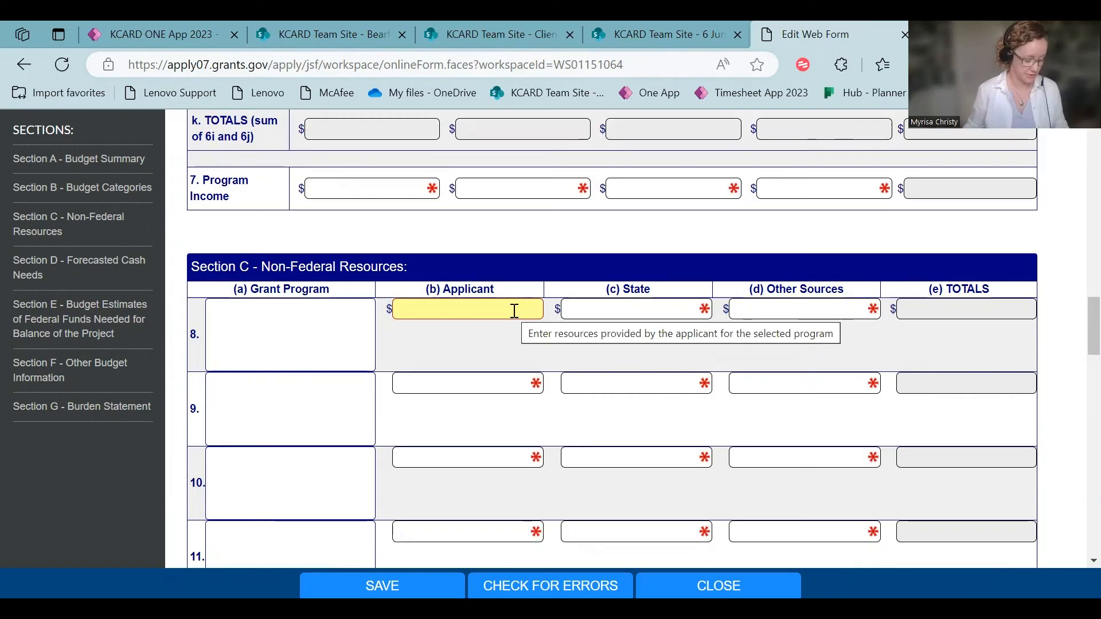
pyautogui.scroll(-3)
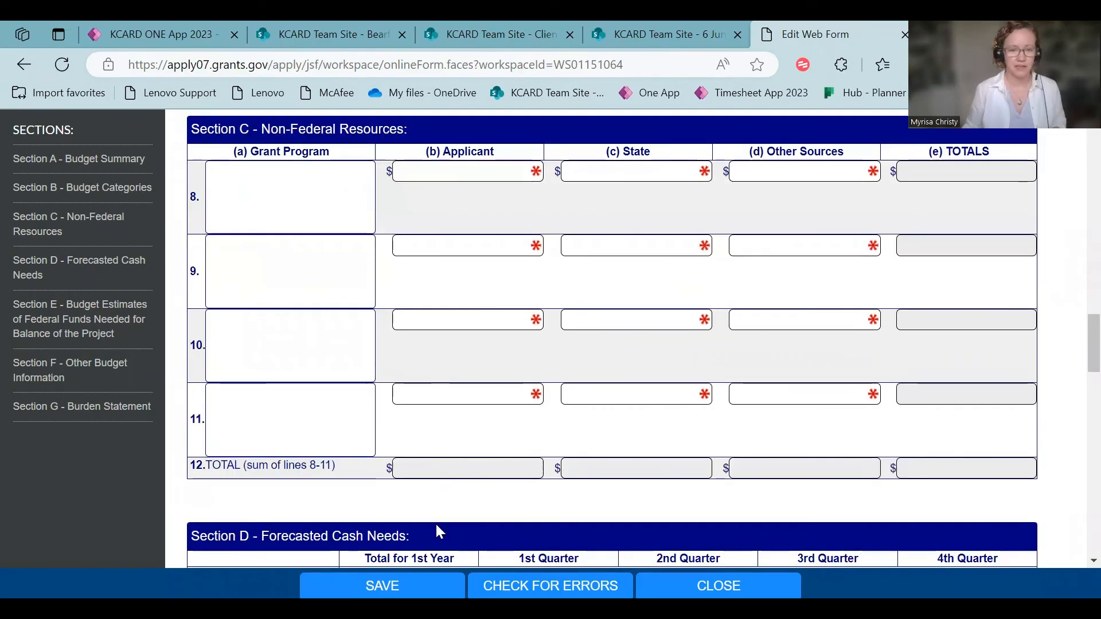
pyautogui.scroll(-3)
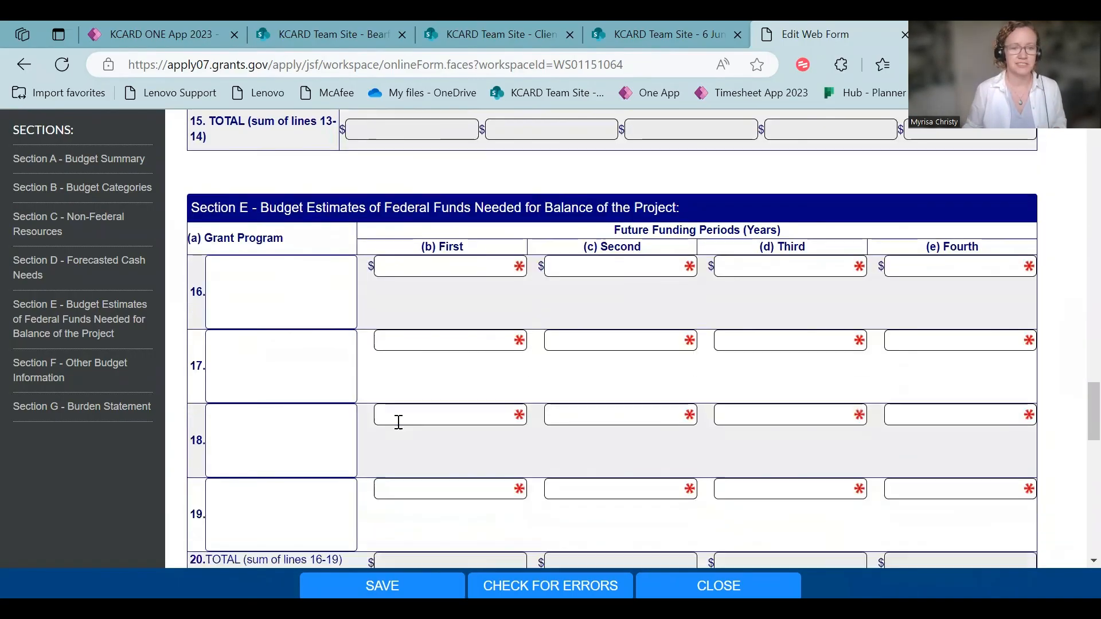
pyautogui.scroll(-3)
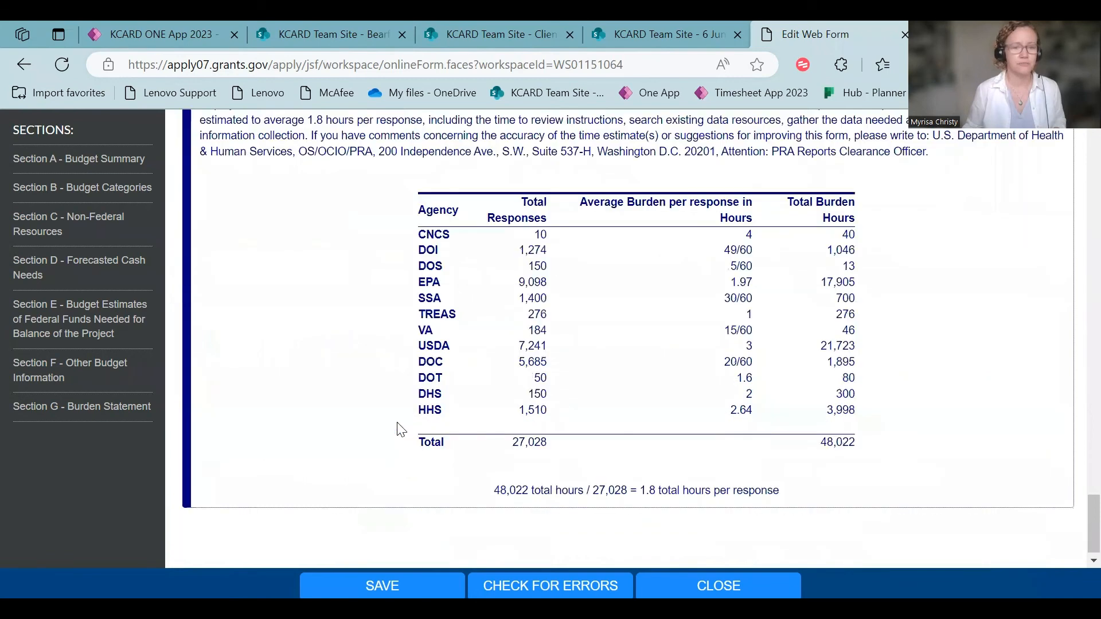
pyautogui.scroll(3)
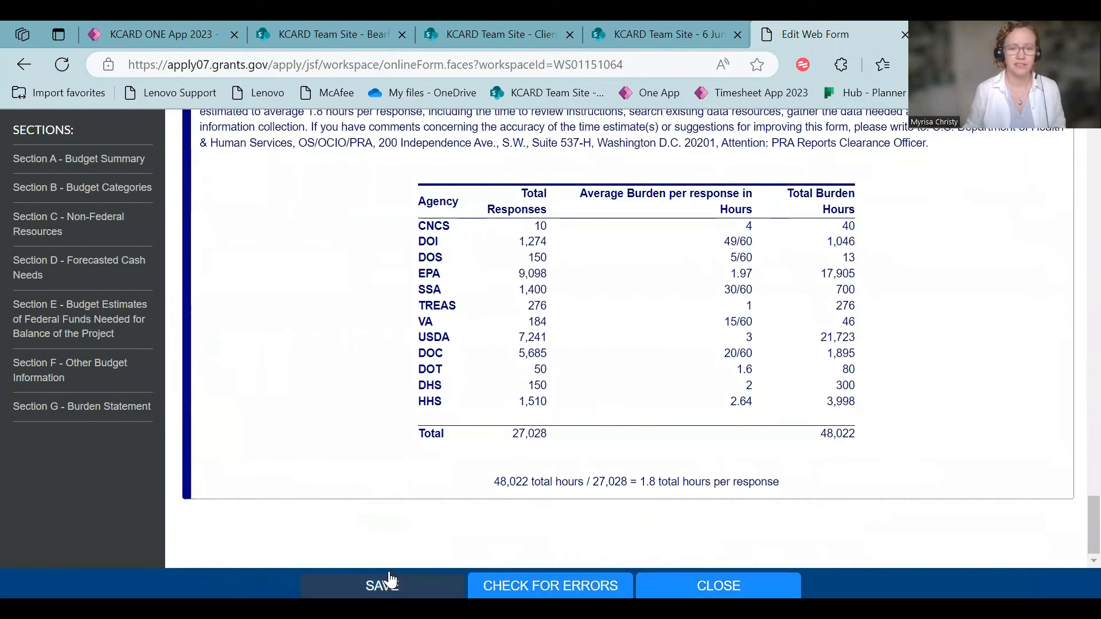
pyautogui.moveTo(681, 584)
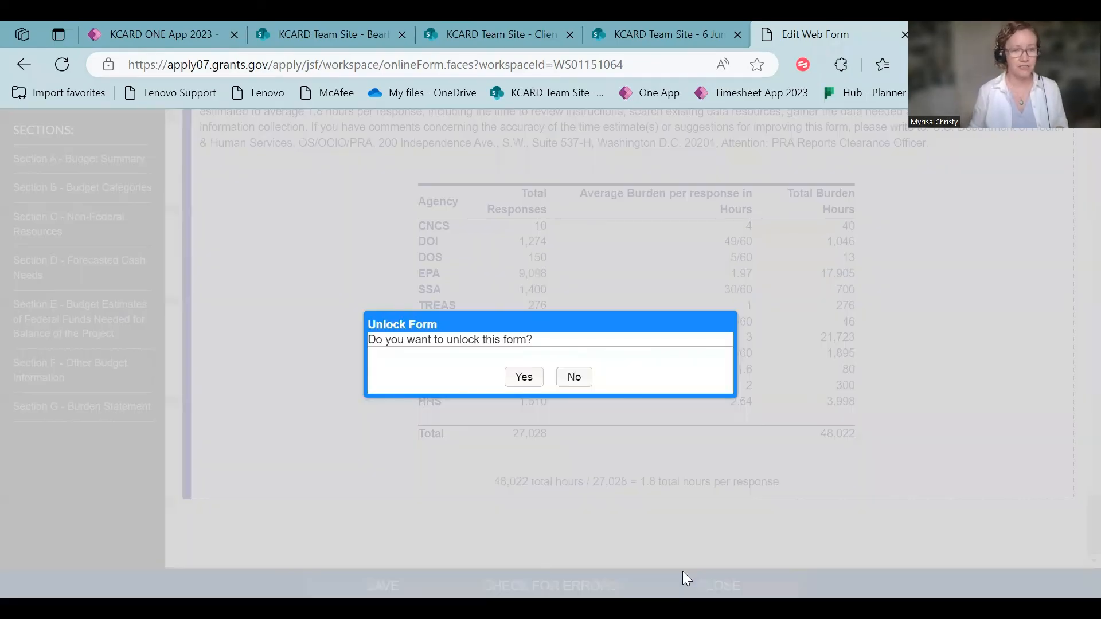
pyautogui.click(523, 377)
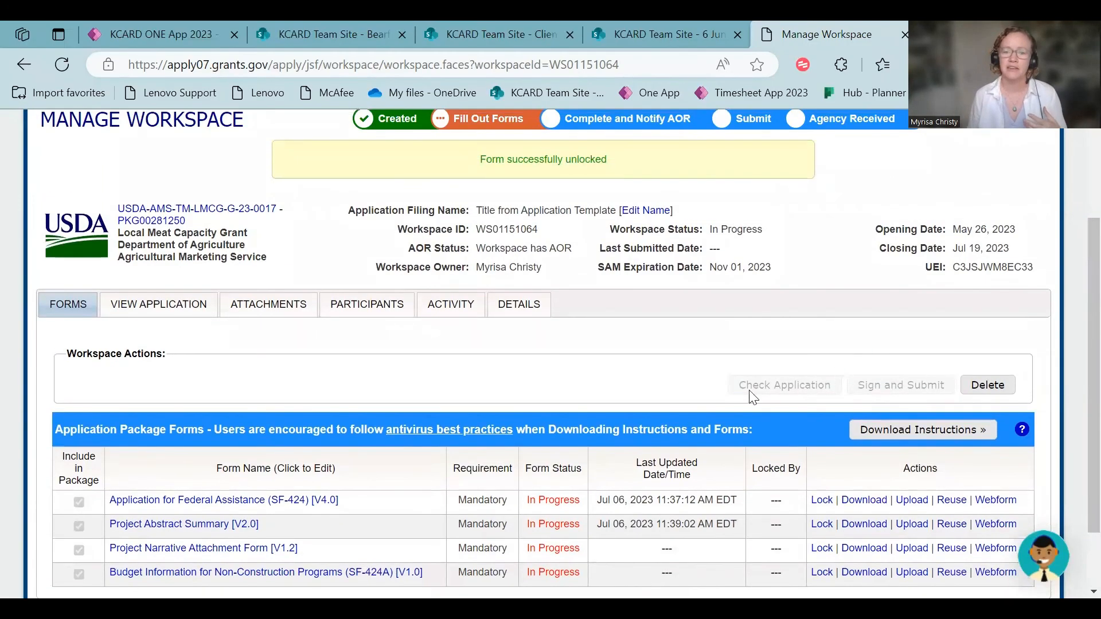
pyautogui.moveTo(805, 397)
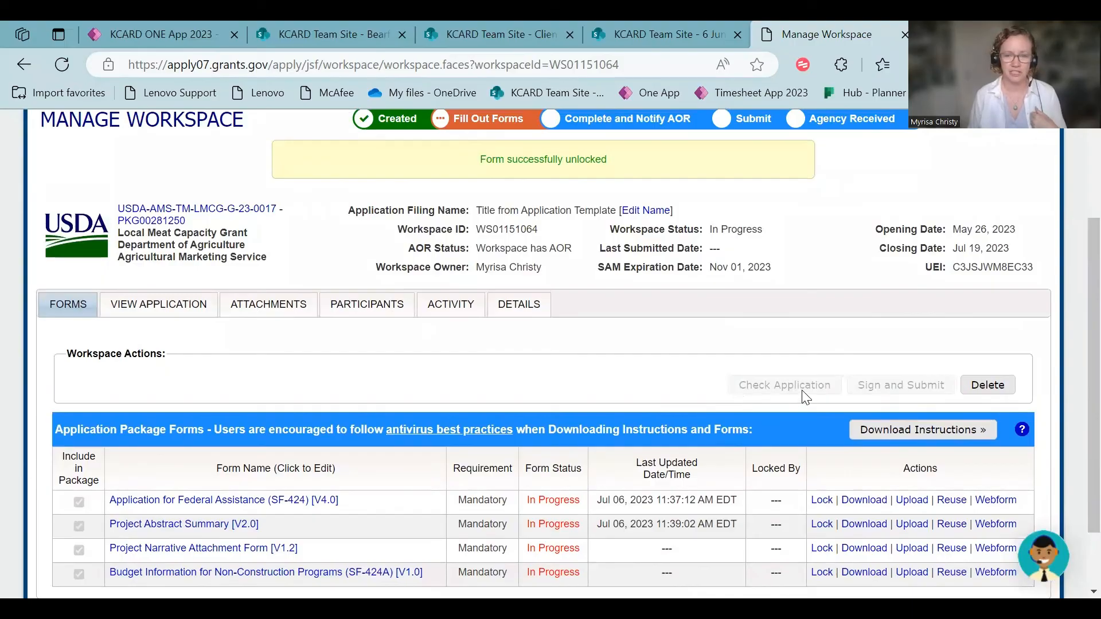
pyautogui.moveTo(902, 392)
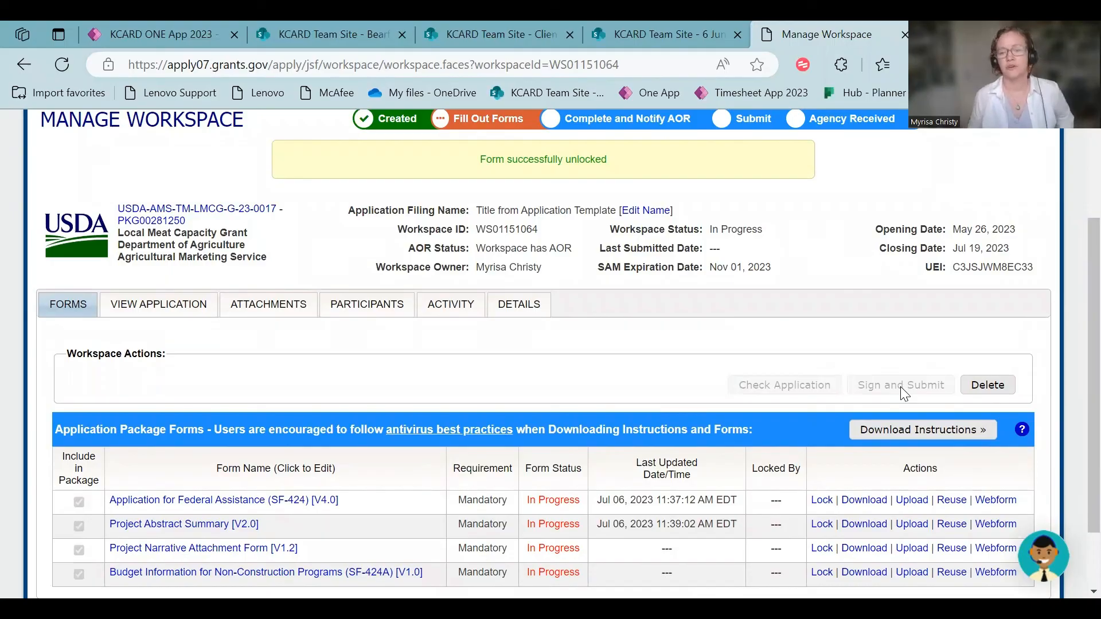
pyautogui.moveTo(993, 397)
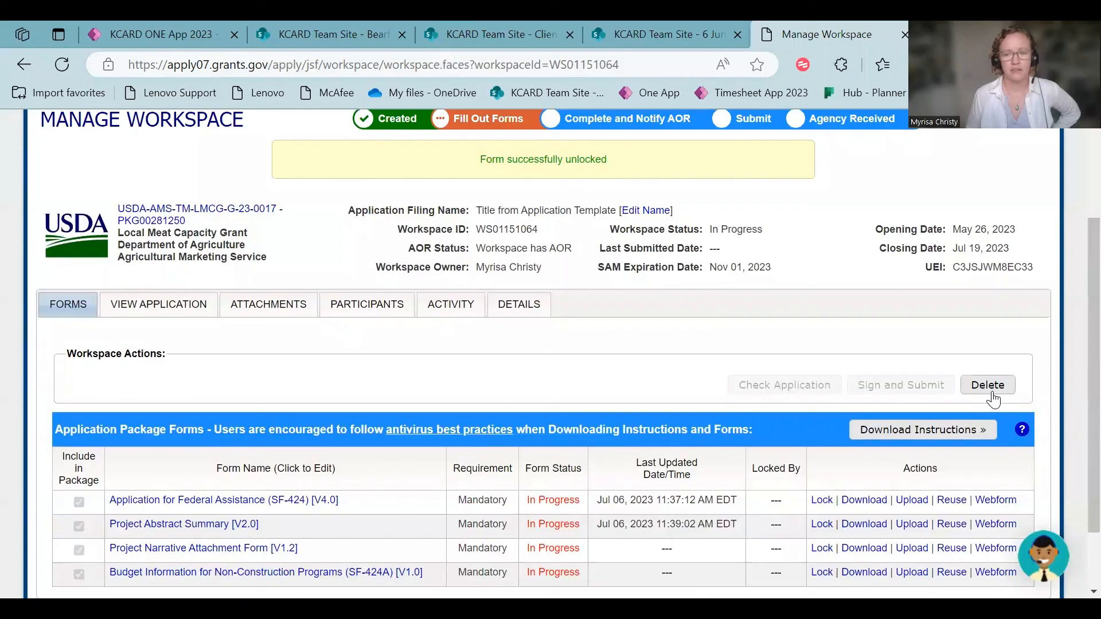
pyautogui.moveTo(473, 411)
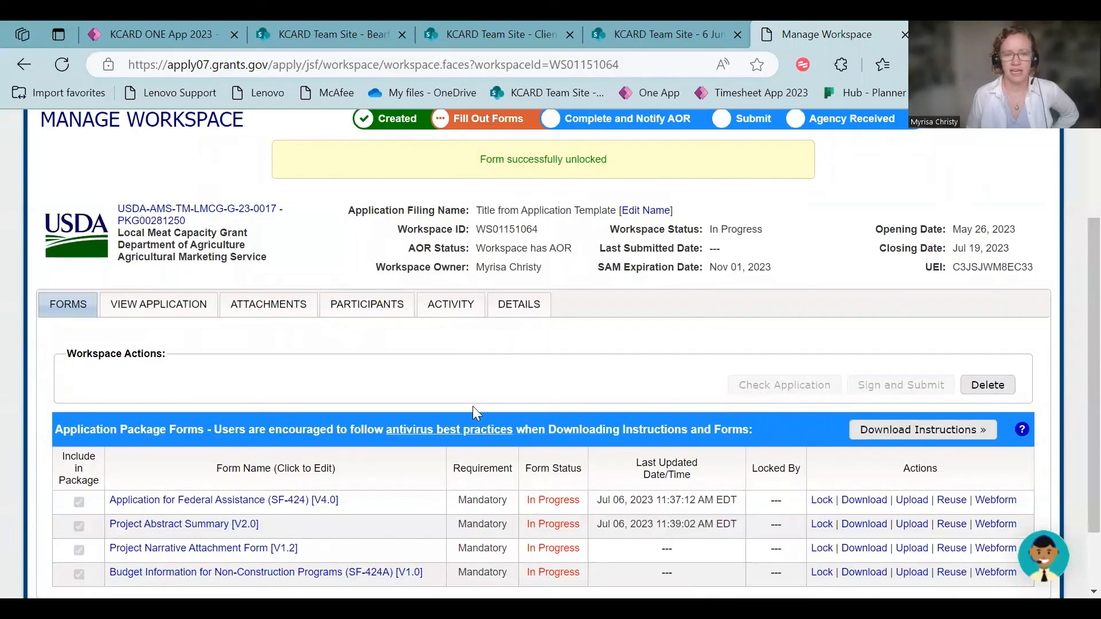
pyautogui.moveTo(839, 435)
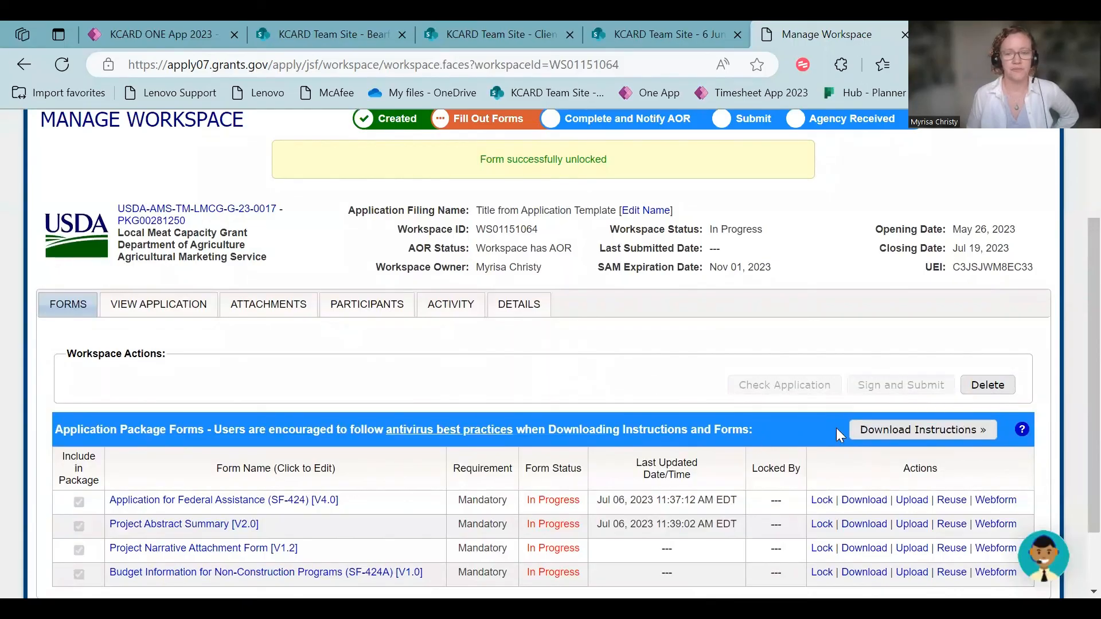
# Scroll the Manage Workspace page to the forms table listing all four forms In Progress.
pyautogui.scroll(-3)
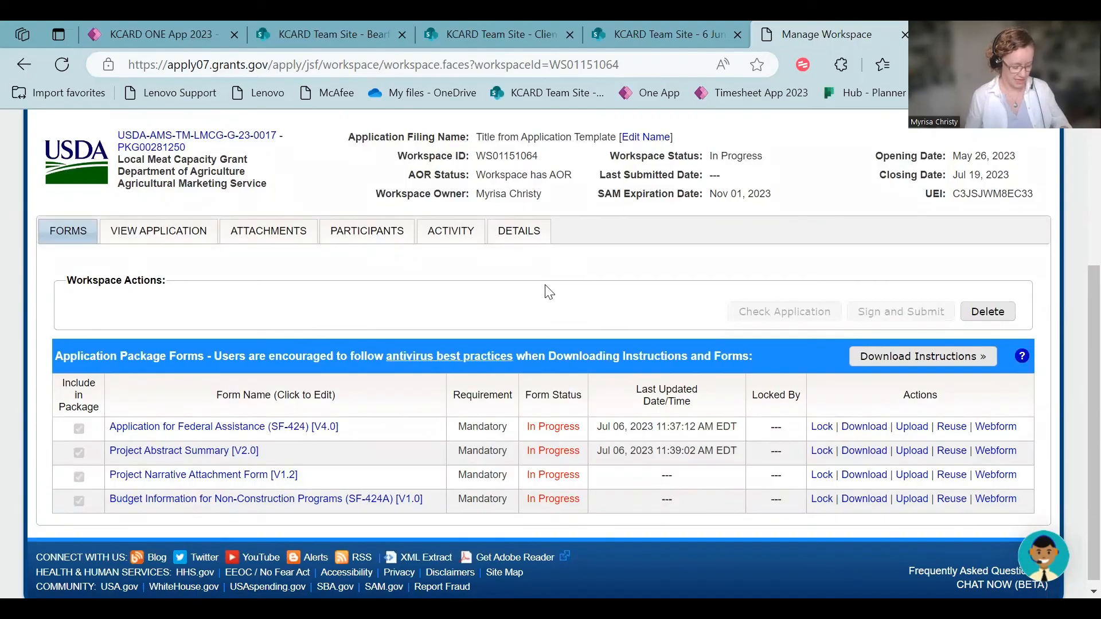
pyautogui.moveTo(420, 296)
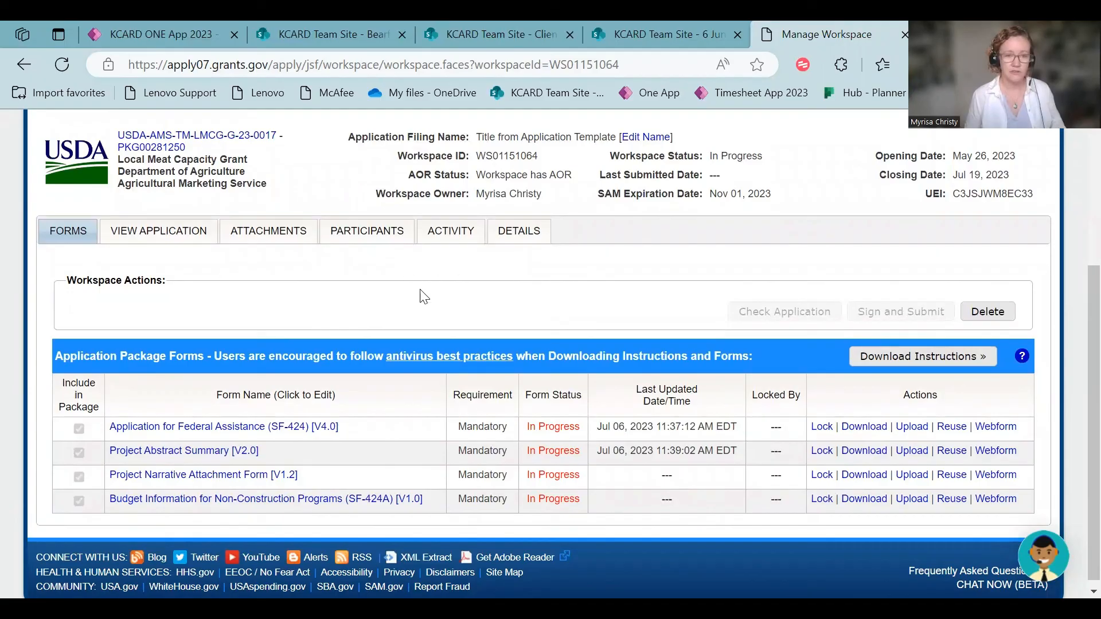
pyautogui.moveTo(681, 55)
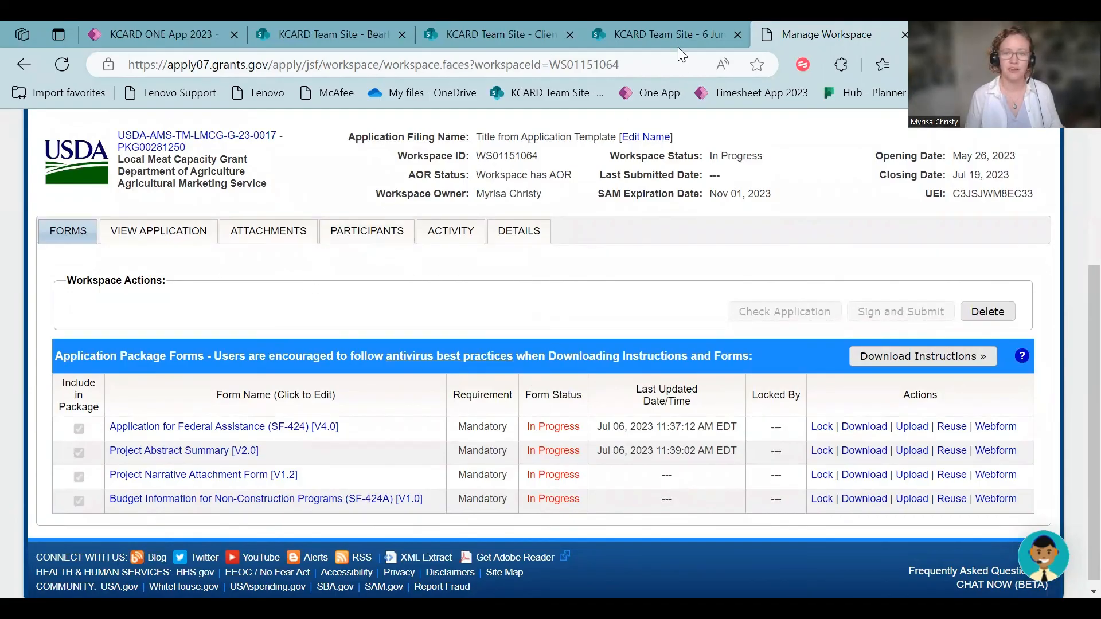